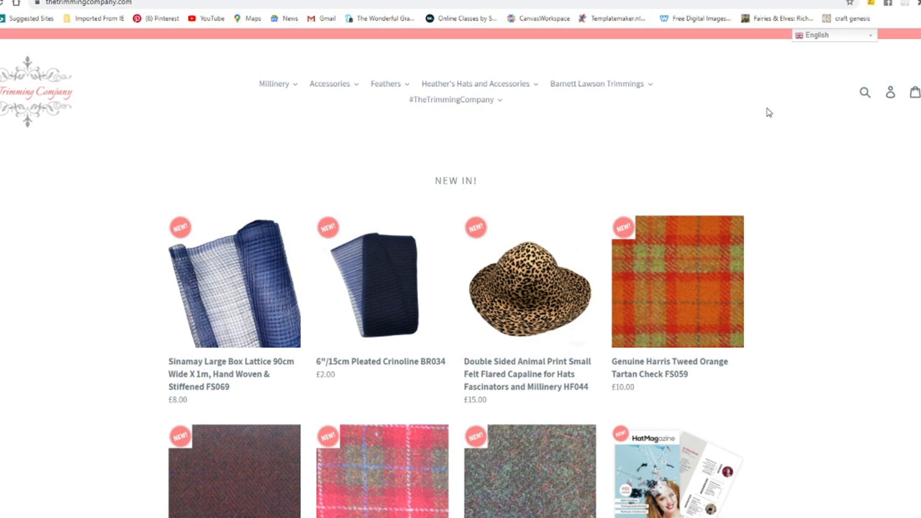
mouse_move(767, 116)
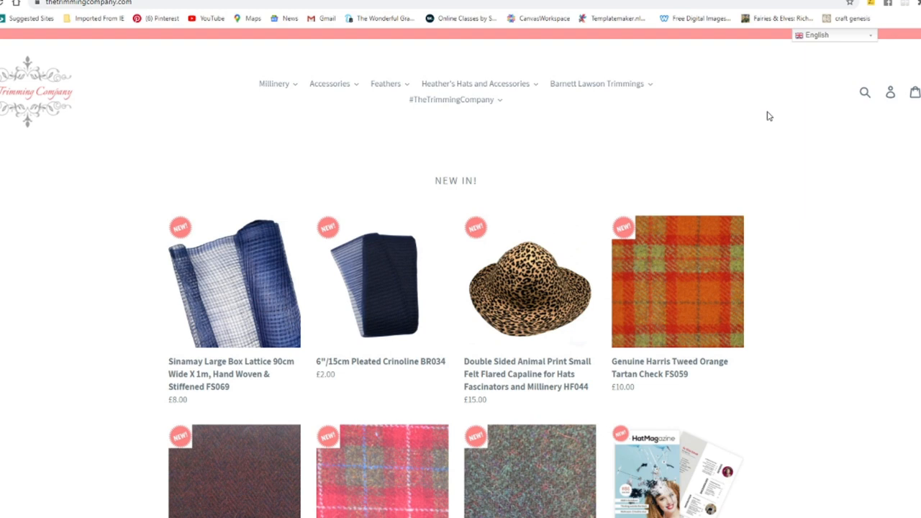
mouse_move(777, 114)
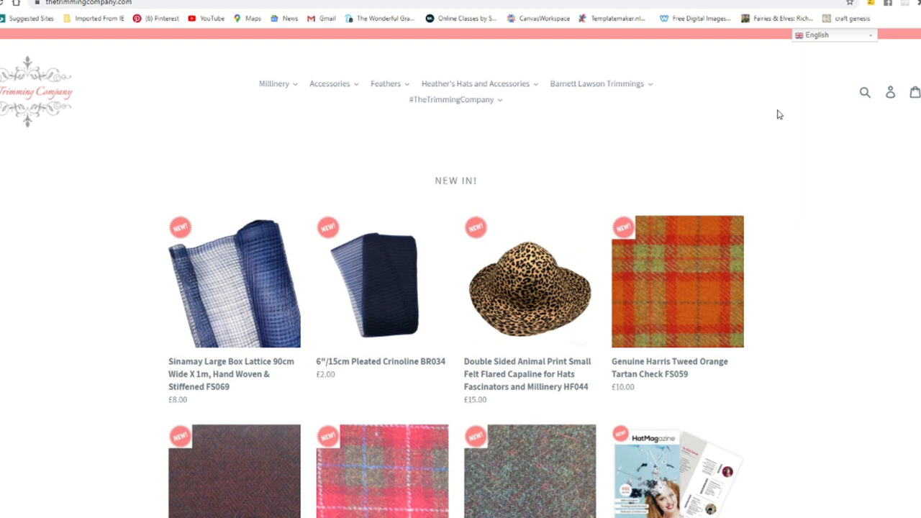
Browse the Trimming Company's Millinery Bases and Shapes collection, then return home
scroll("down", 3)
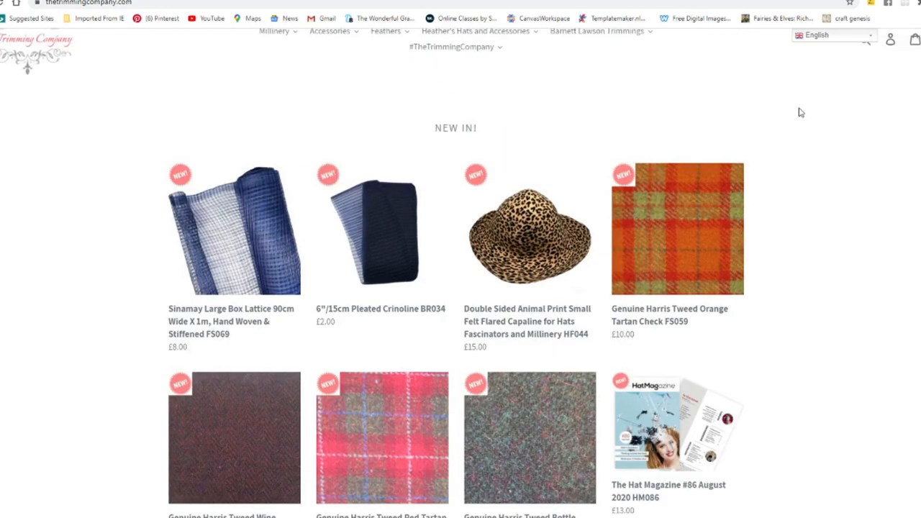
left_click(274, 83)
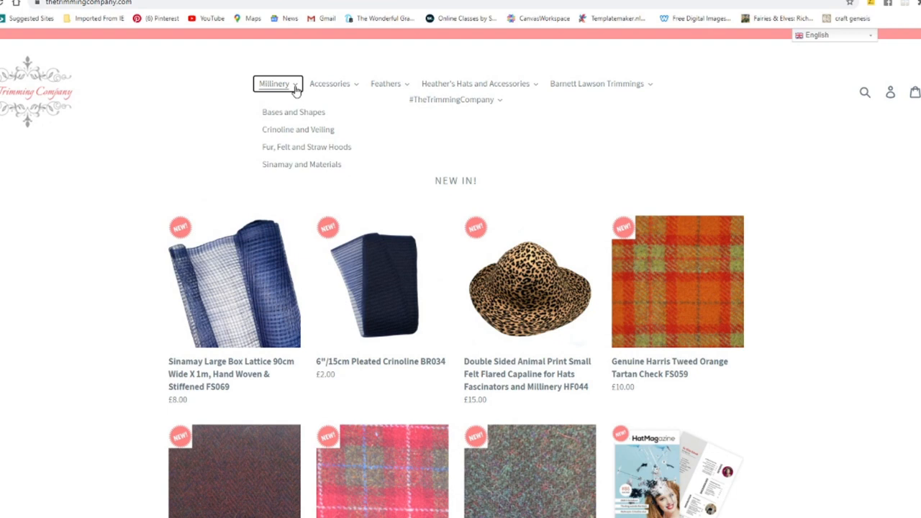
left_click(293, 111)
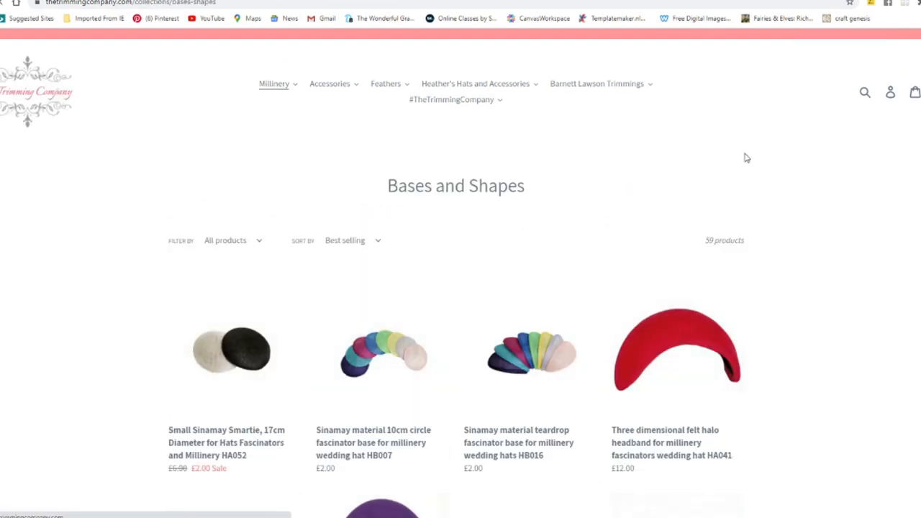
scroll("down", 3)
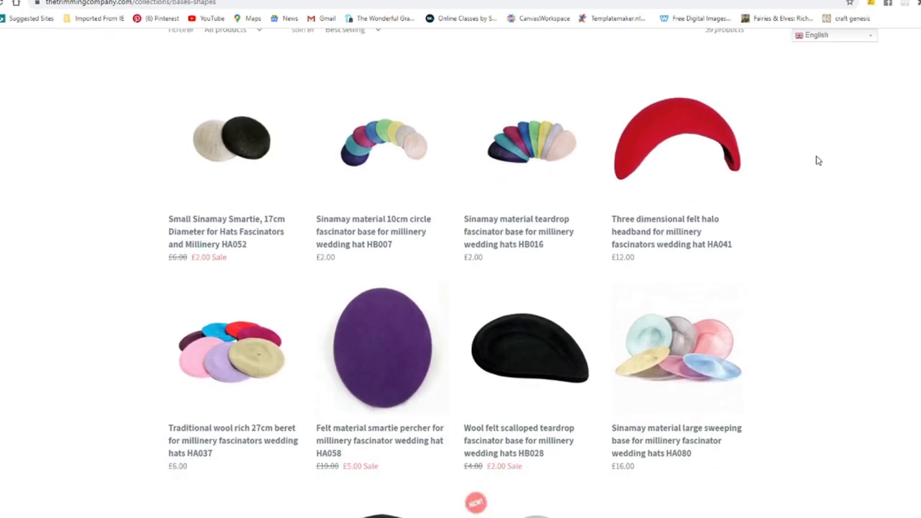
scroll("down", 3)
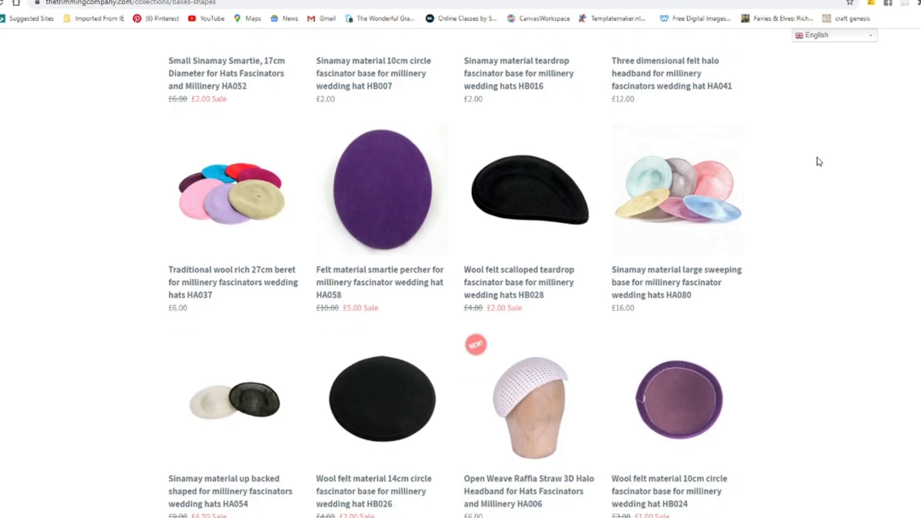
scroll("down", 3)
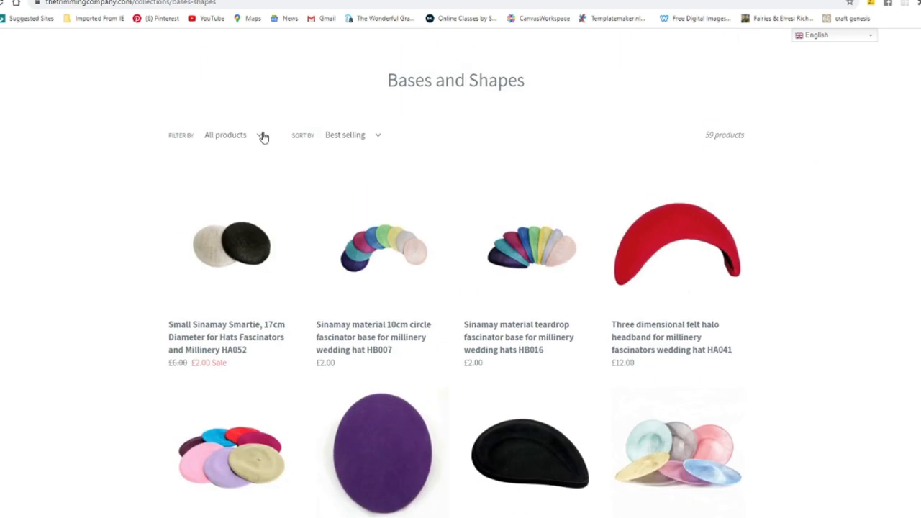
left_click(230, 134)
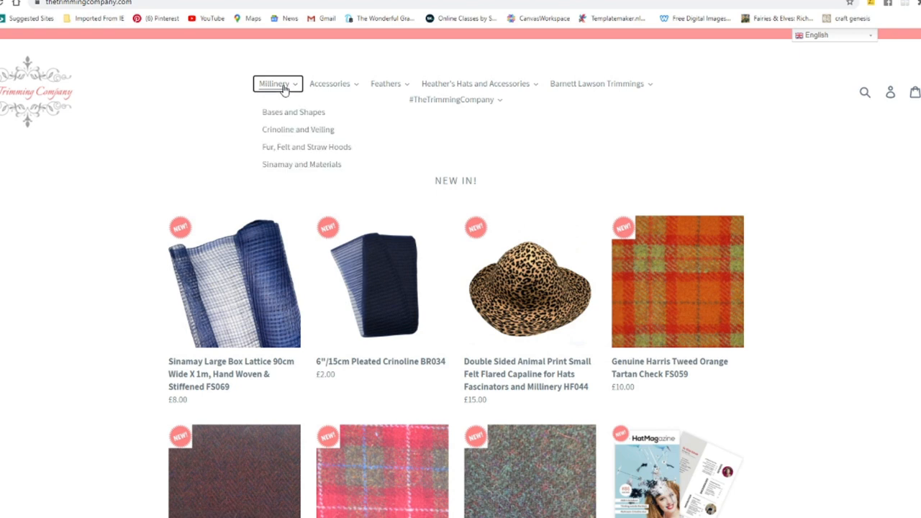
mouse_move(306, 147)
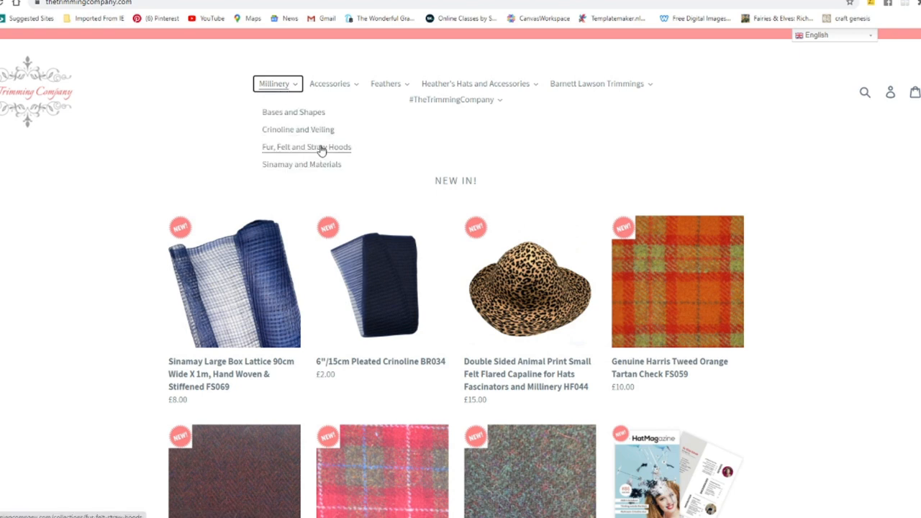
Browse the Fur, Felt and Straw Hoods collection
left_click(306, 146)
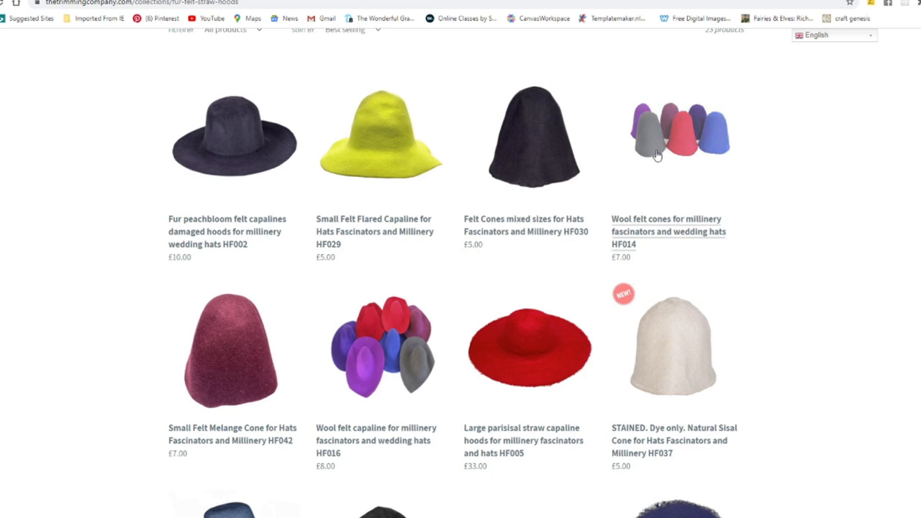
scroll("down", 3)
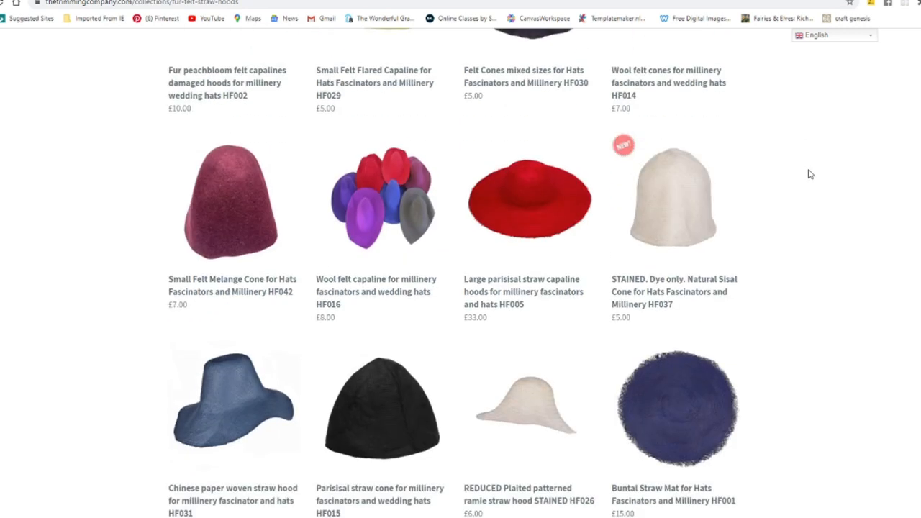
scroll("down", 3)
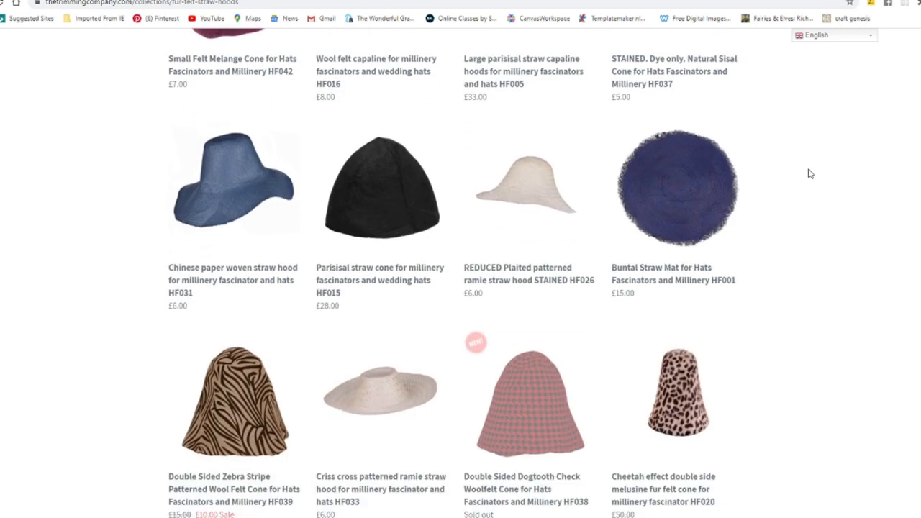
scroll("down", 3)
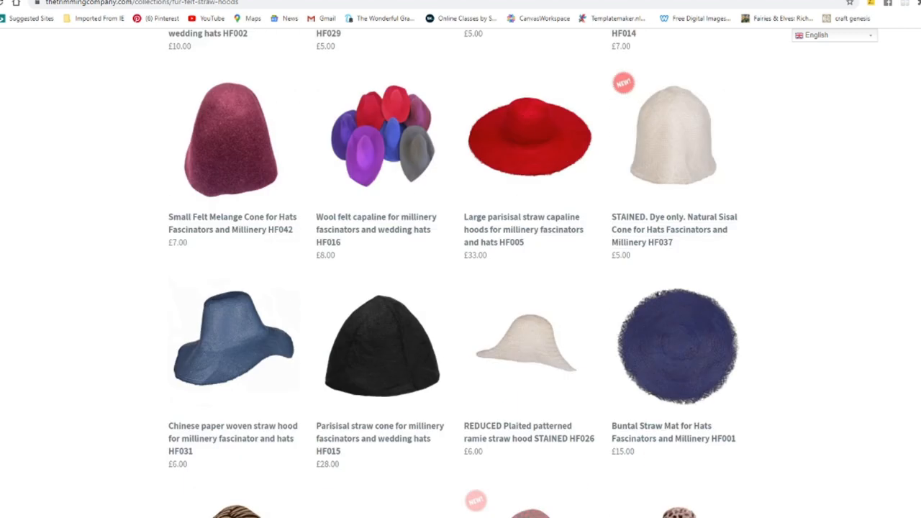
Browse the Sinamay and Materials collection through to its second page
left_click(274, 84)
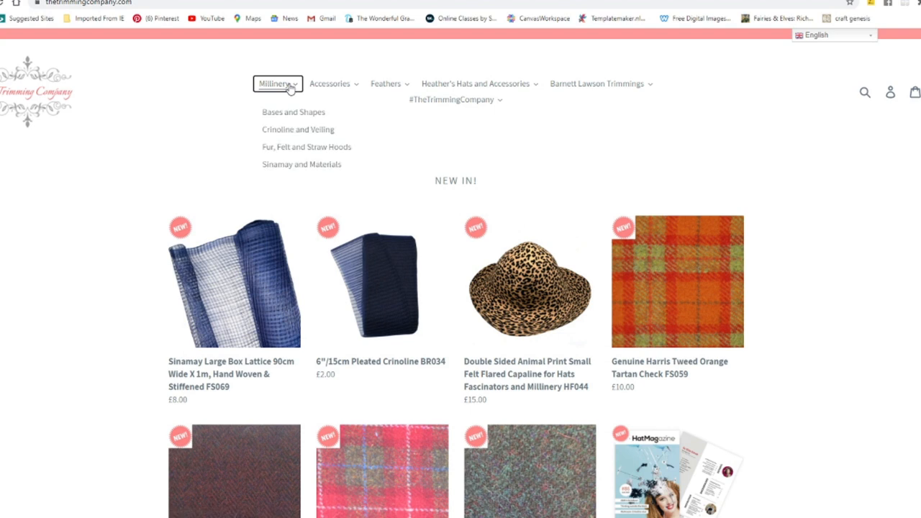
left_click(301, 164)
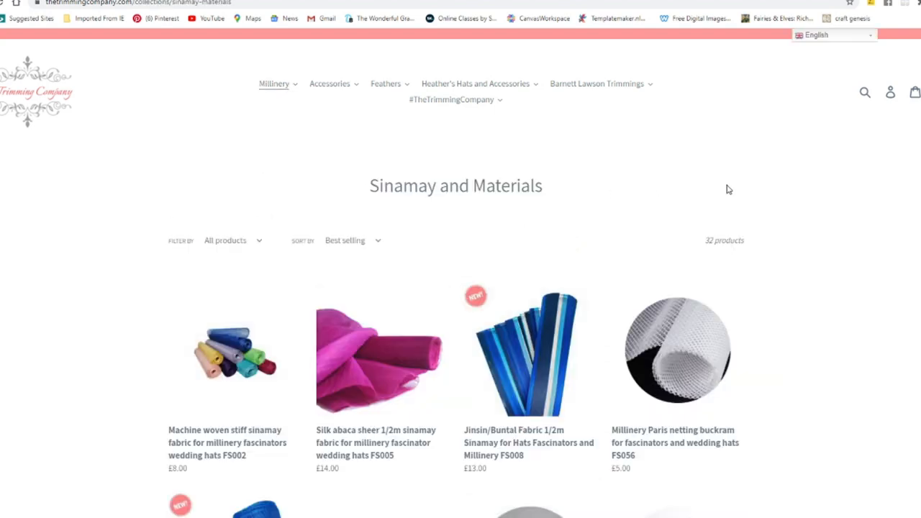
scroll("down", 3)
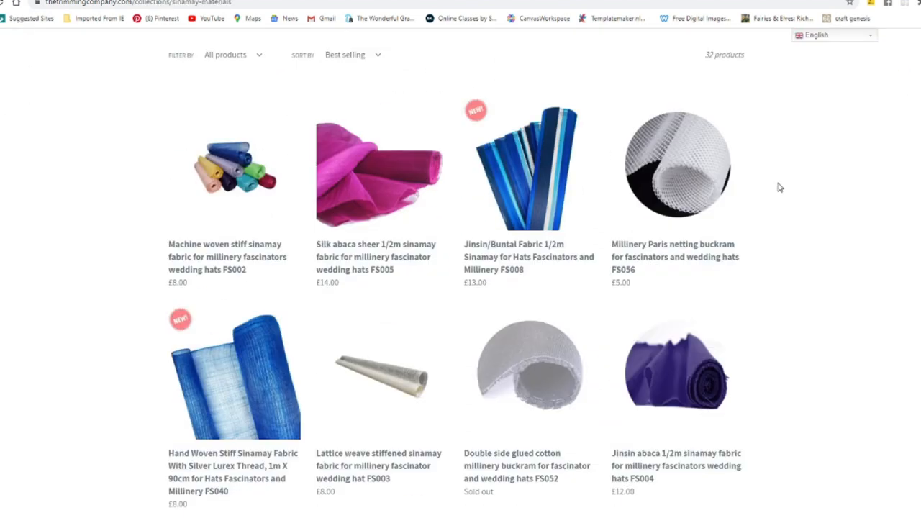
scroll("down", 3)
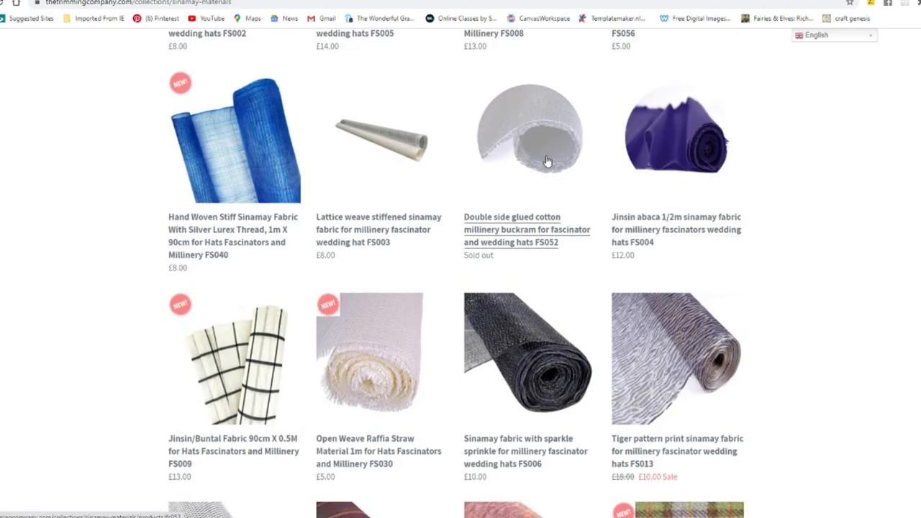
mouse_move(540, 162)
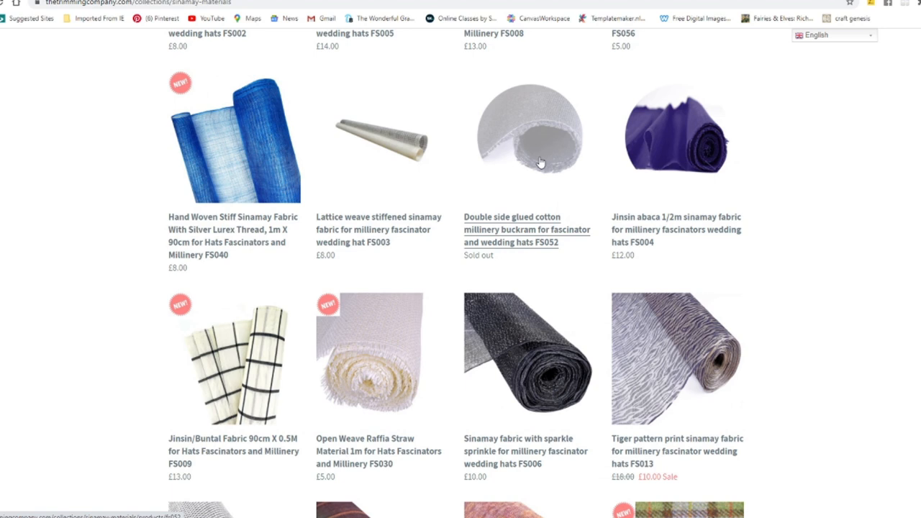
mouse_move(482, 137)
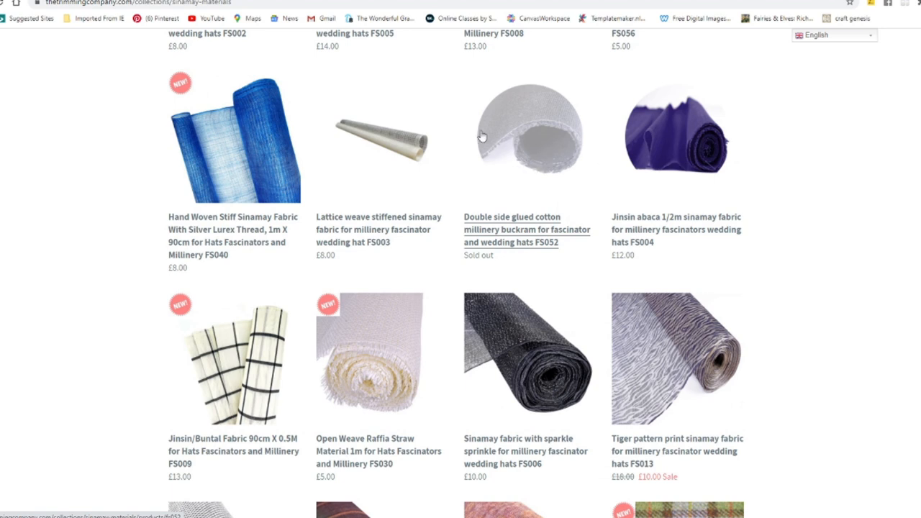
scroll("down", 3)
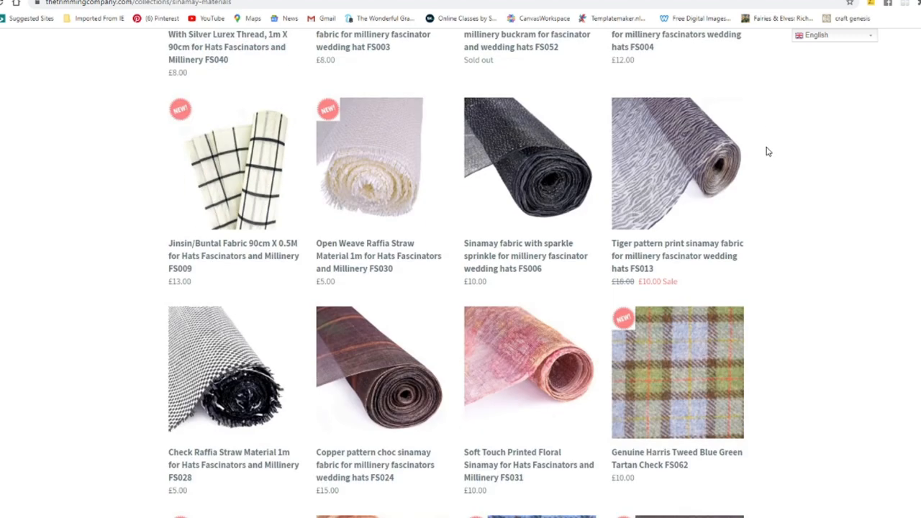
scroll("down", 3)
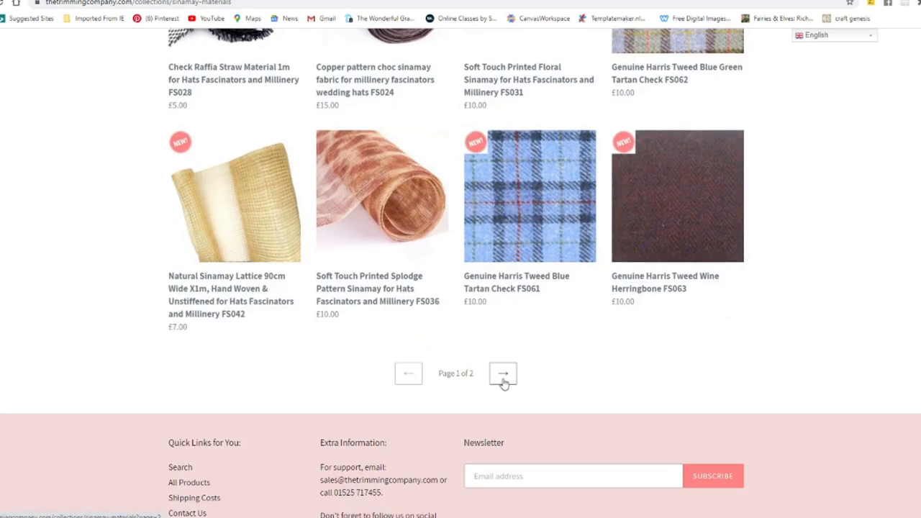
left_click(503, 373)
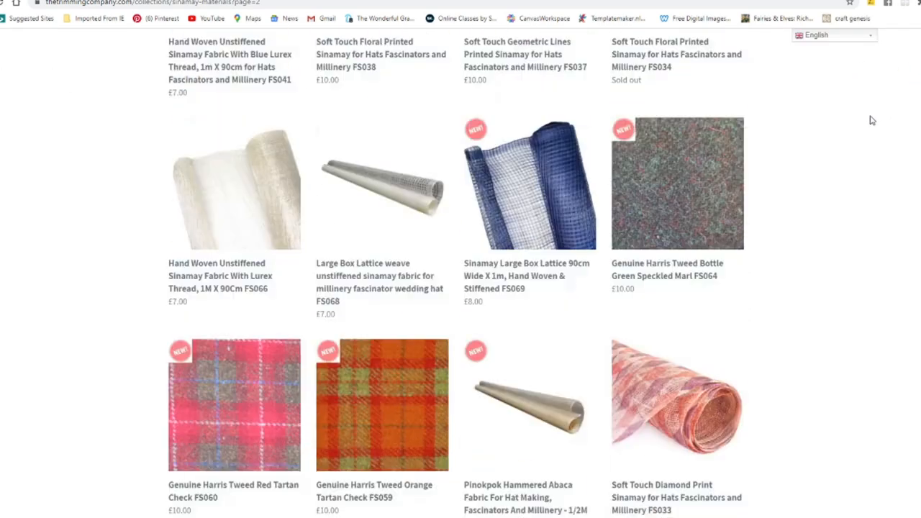
scroll("up", 3)
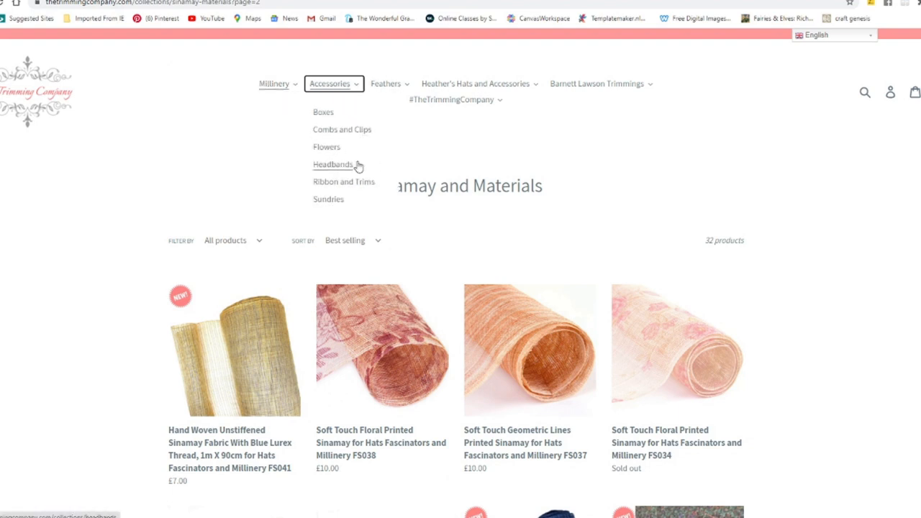
Browse the Headbands collection's satin, metal and felt halo headbands, then scroll back up
left_click(333, 164)
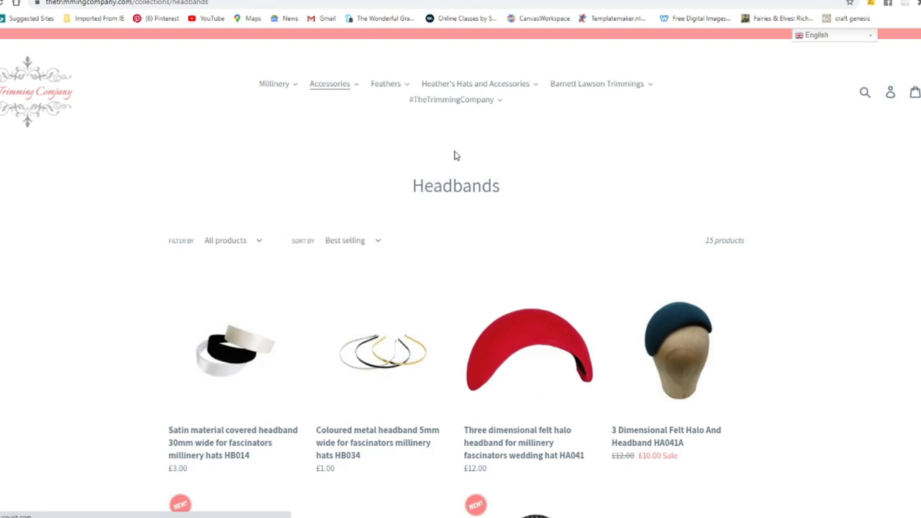
scroll("down", 3)
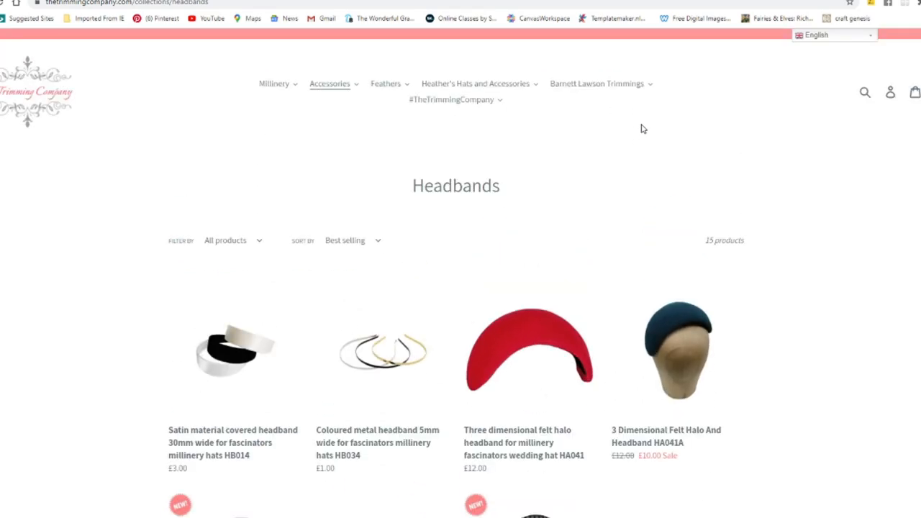
scroll("down", 3)
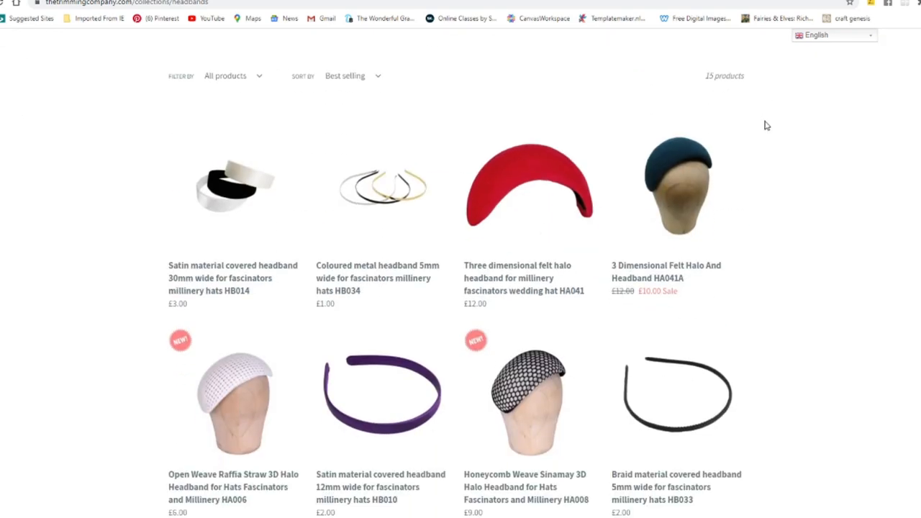
scroll("down", 3)
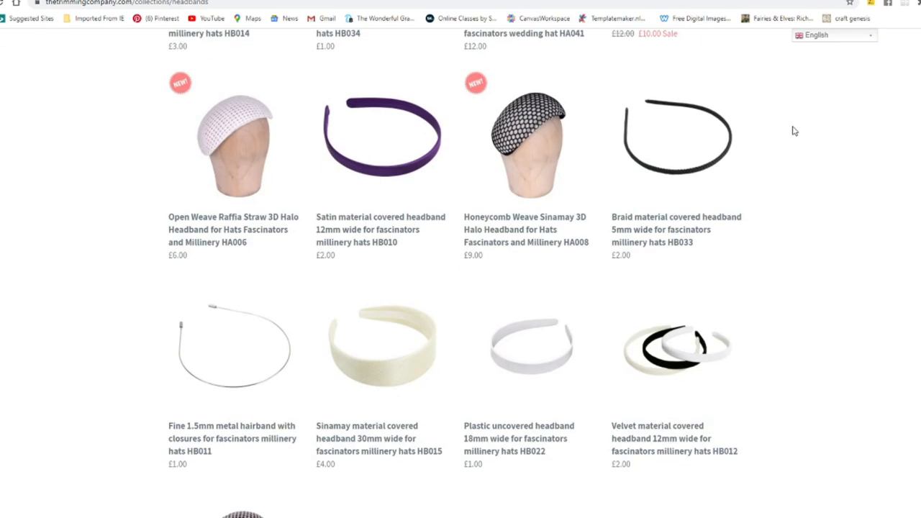
scroll("down", 3)
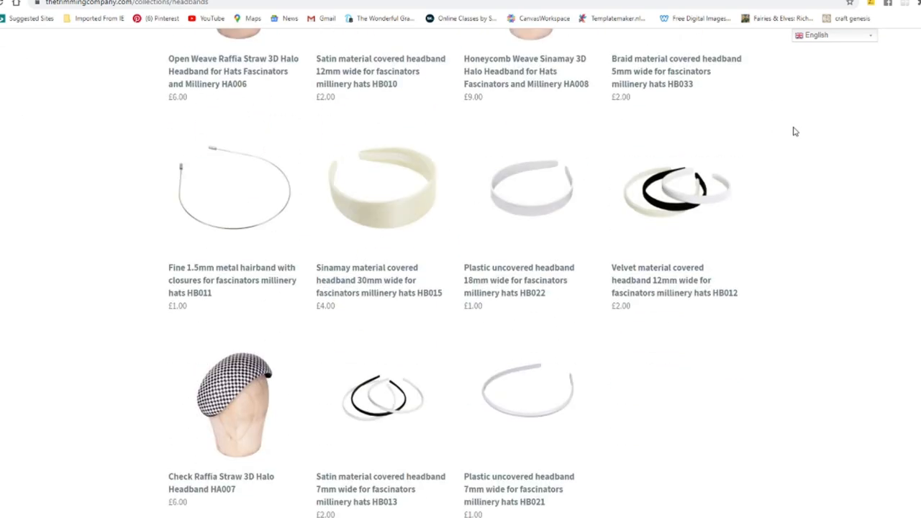
scroll("up", 3)
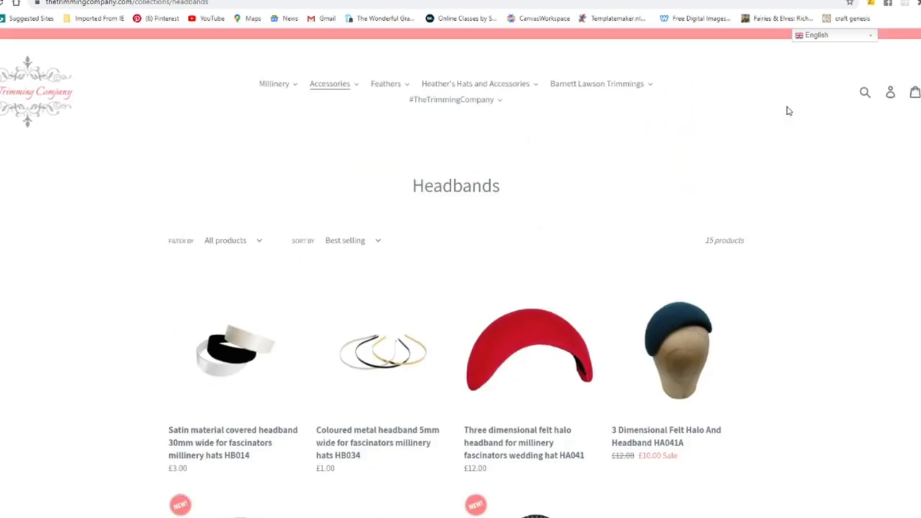
mouse_move(791, 108)
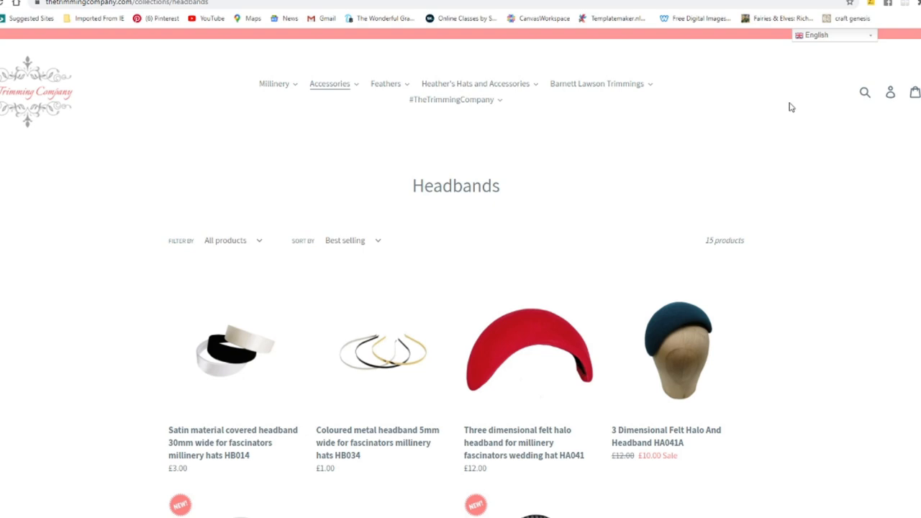
mouse_move(15, 7)
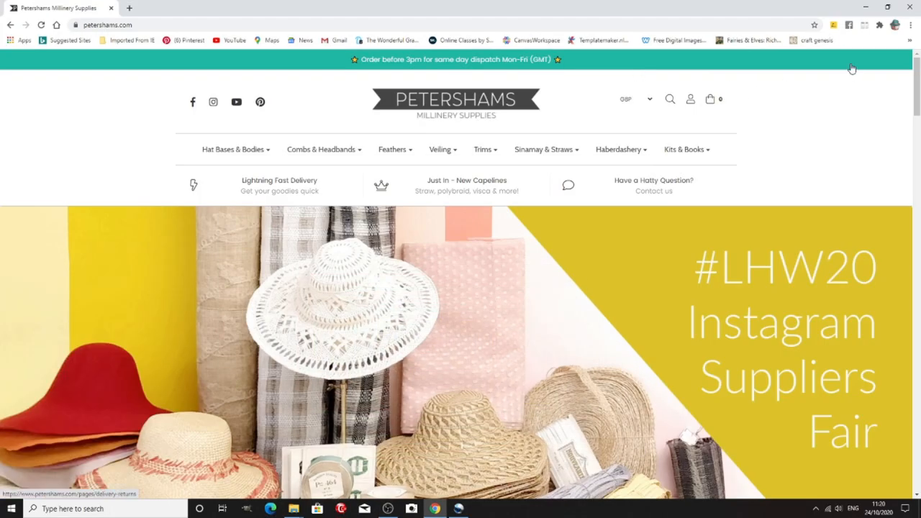
mouse_move(826, 72)
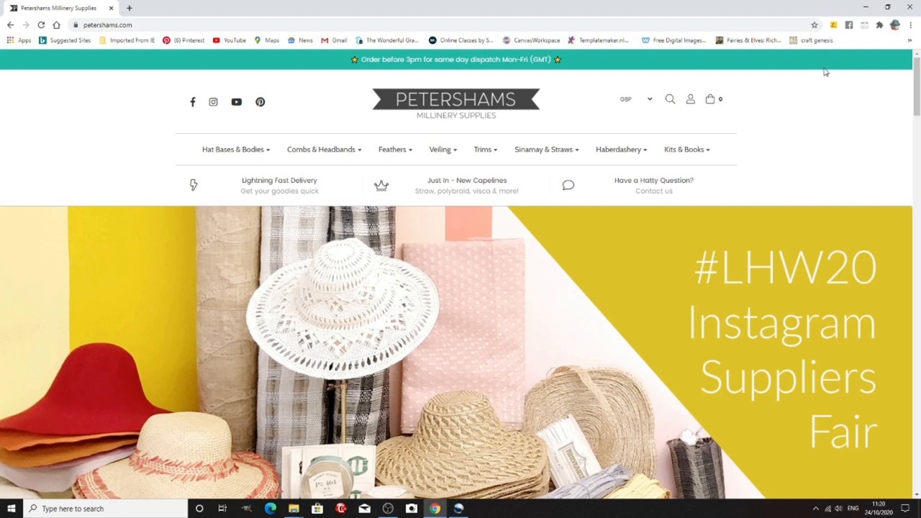
Scroll the Petershams home page down to the 'Right Now We're Loving' products
scroll("down", 3)
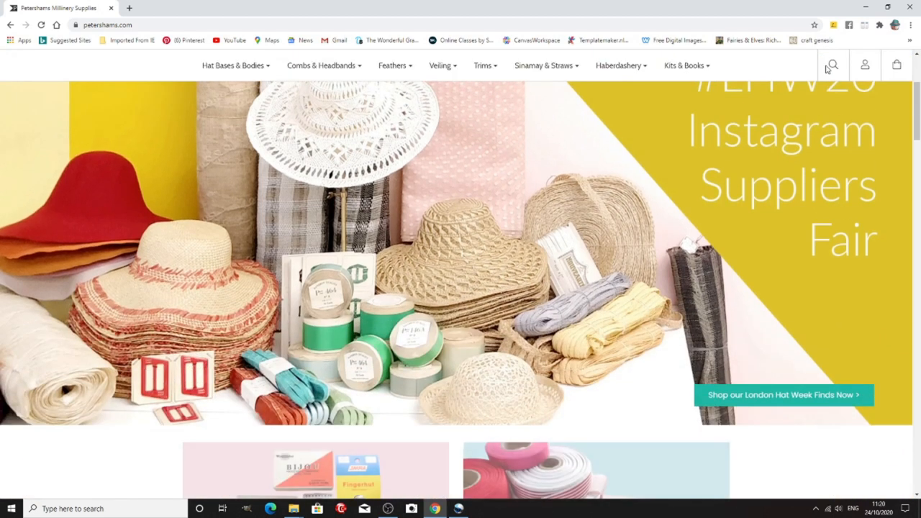
scroll("down", 3)
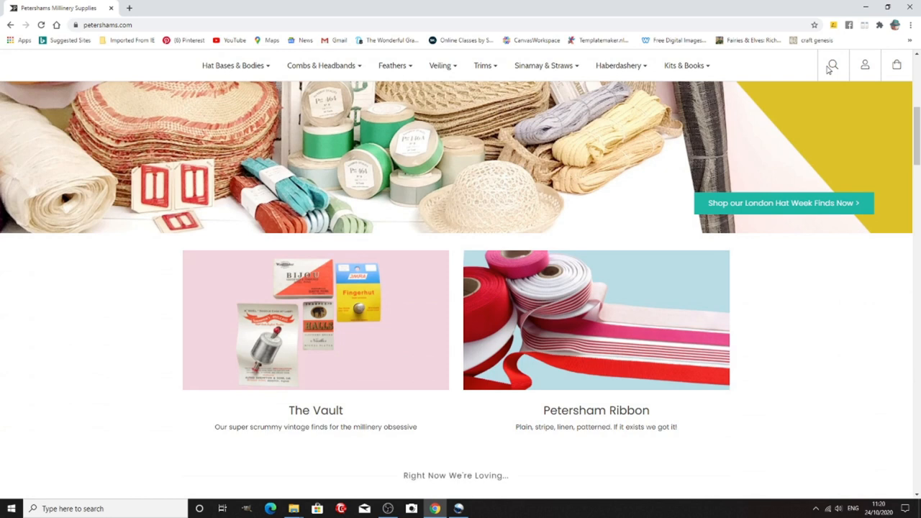
scroll("down", 3)
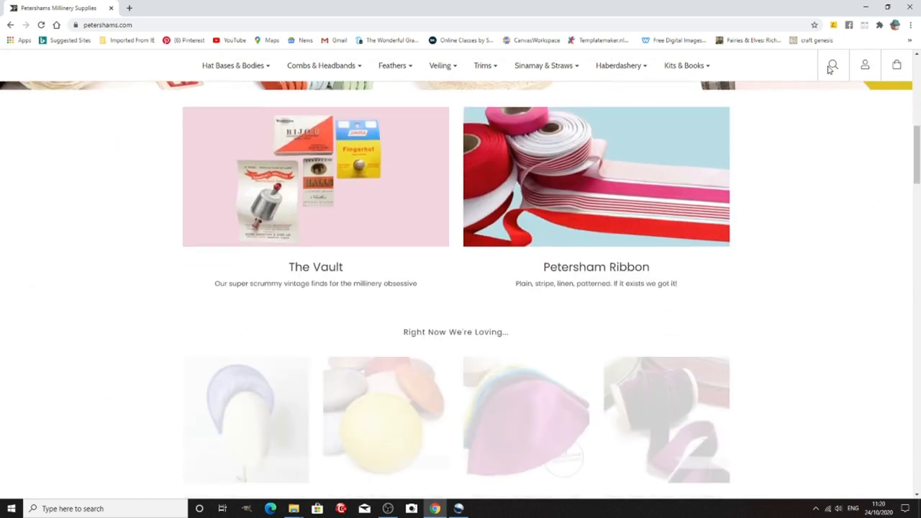
scroll("down", 3)
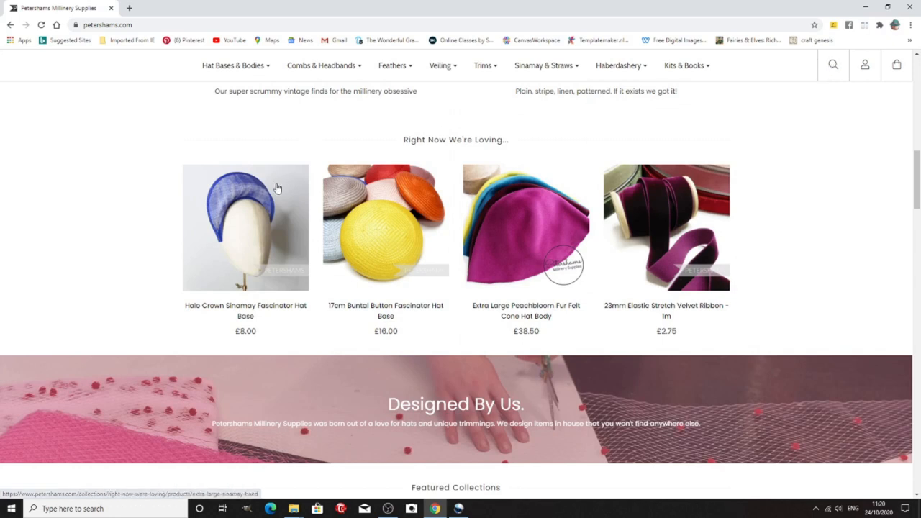
mouse_move(452, 261)
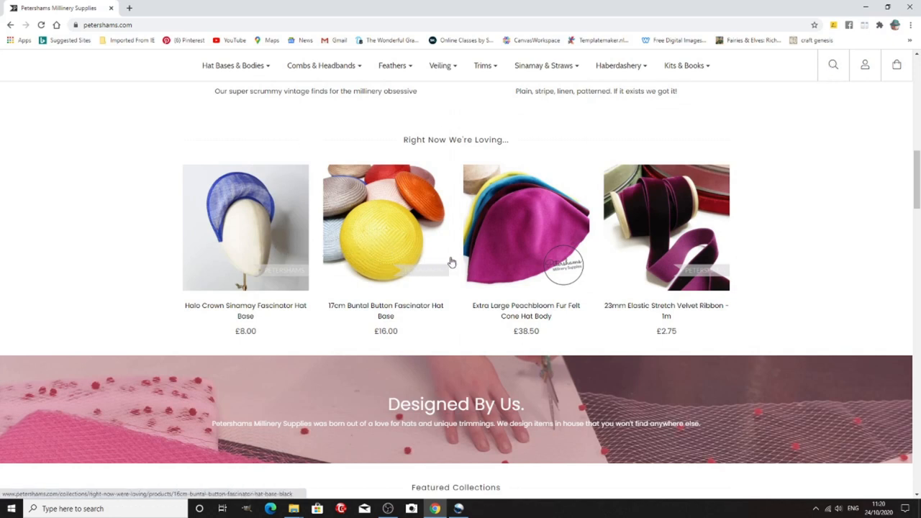
mouse_move(806, 210)
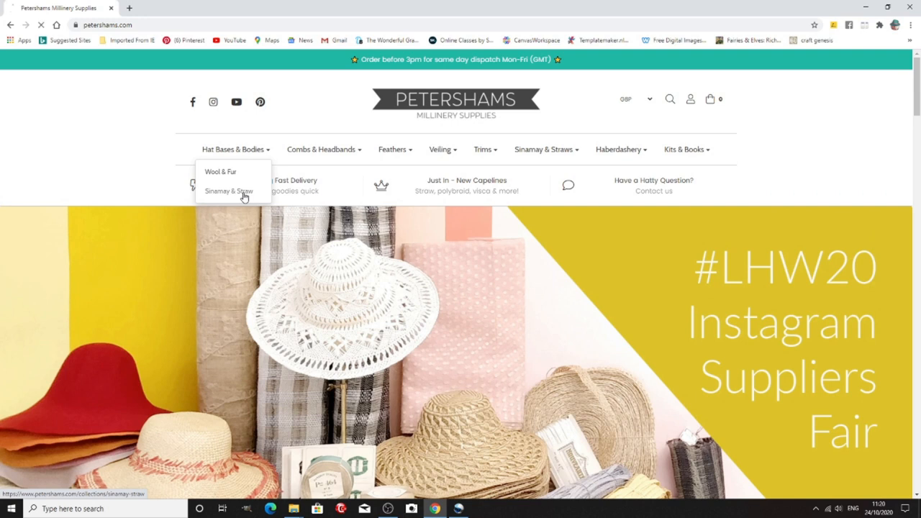
Open Petershams' Sinamay & Straw hat bases collection and browse its products
left_click(229, 190)
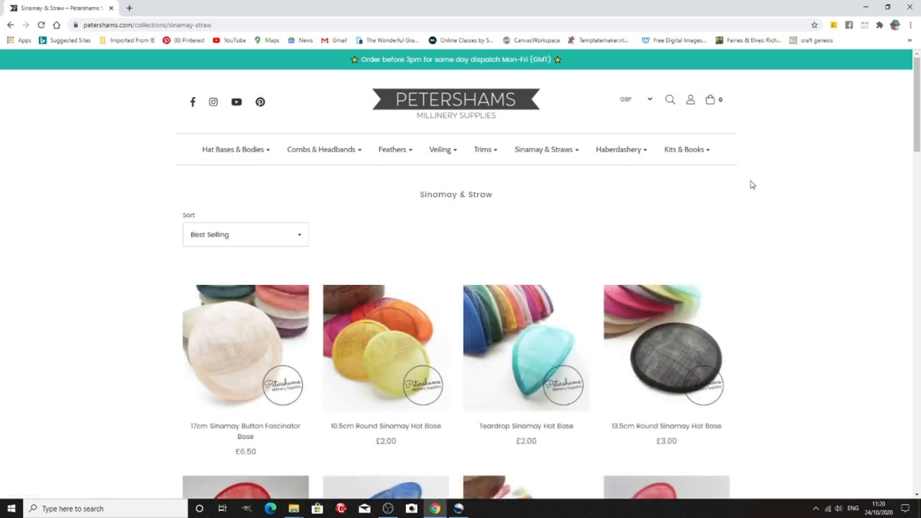
scroll("down", 3)
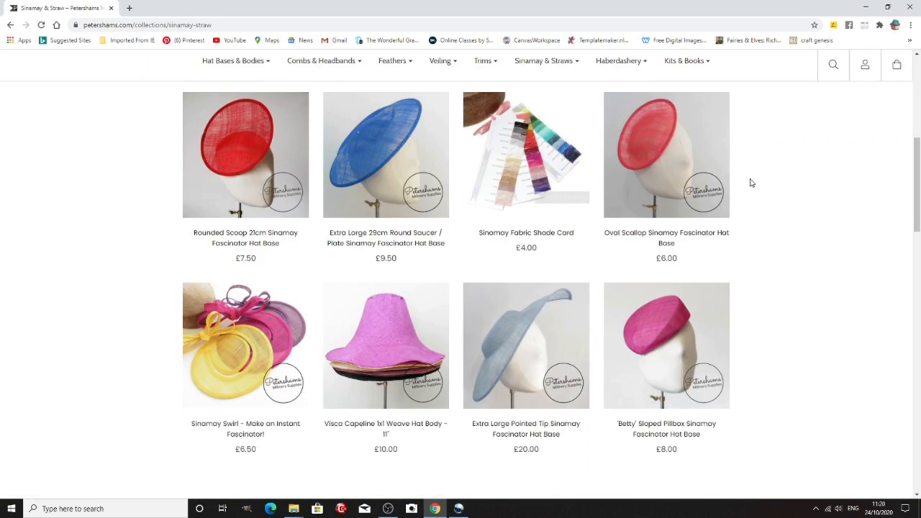
scroll("down", 3)
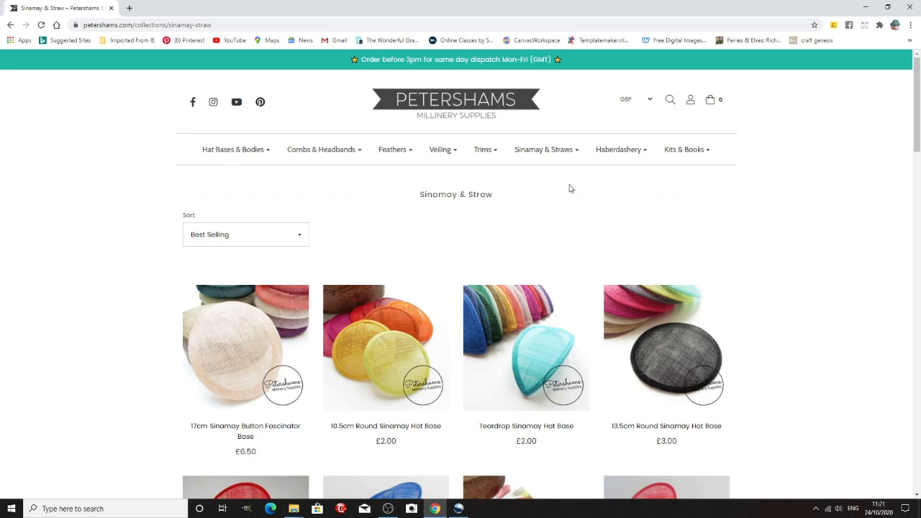
mouse_move(582, 195)
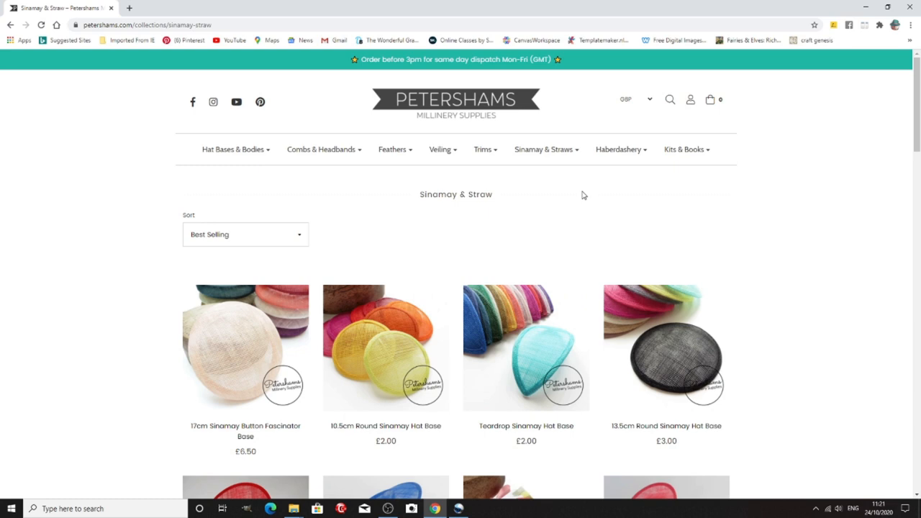
mouse_move(192, 102)
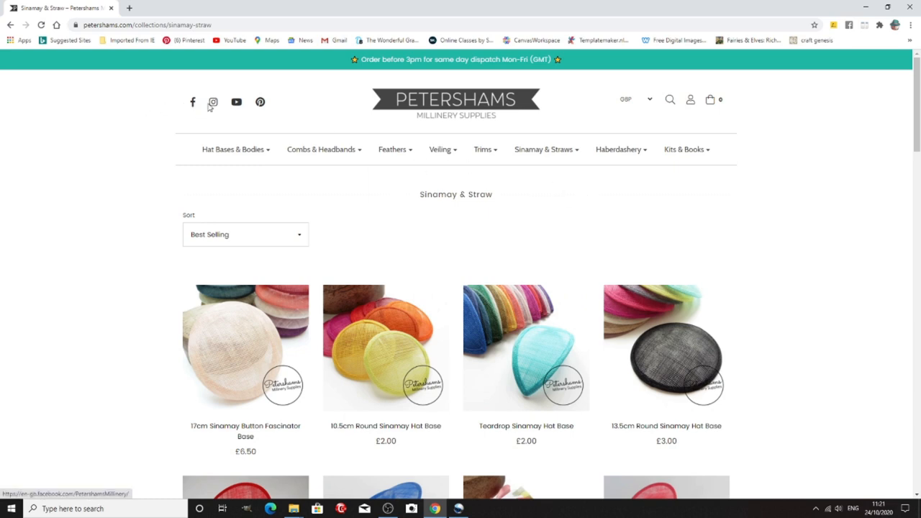
mouse_move(191, 110)
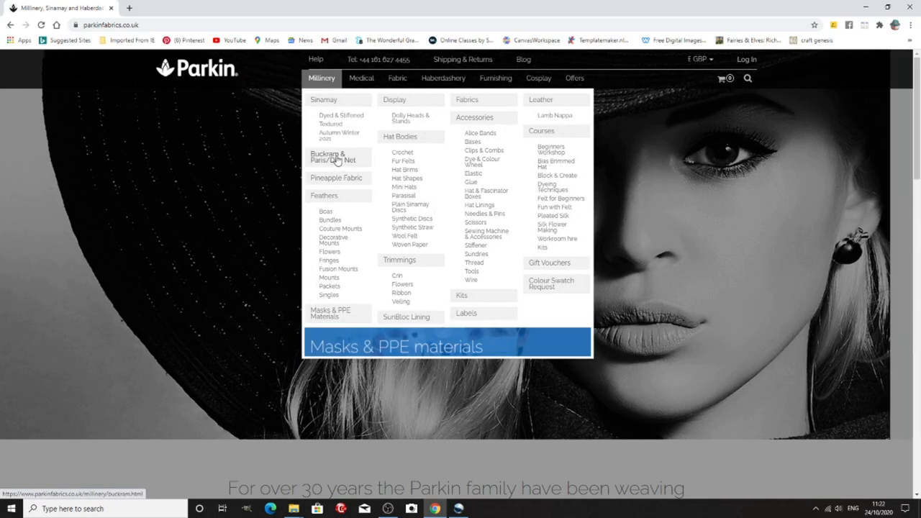
Open Parkin Fabrics' Buckram & Paris/Dior Net page and browse its seven products
left_click(332, 156)
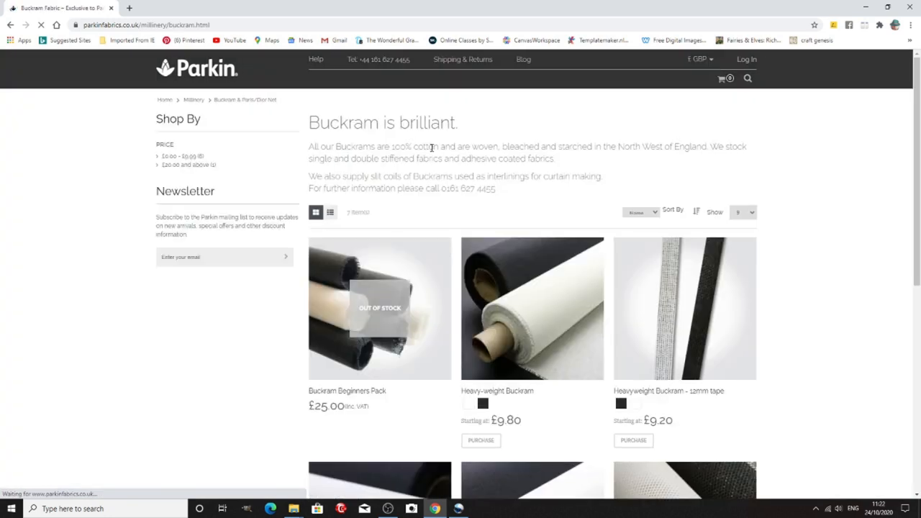
scroll("down", 3)
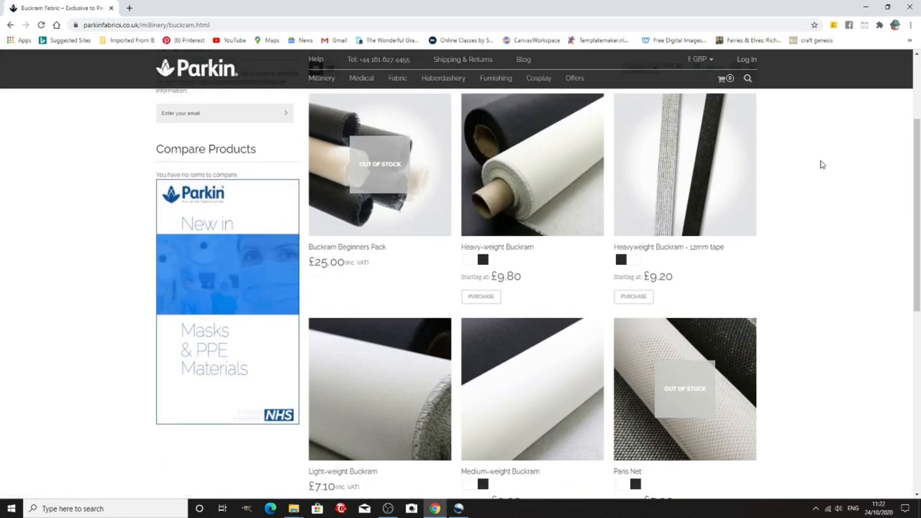
mouse_move(377, 260)
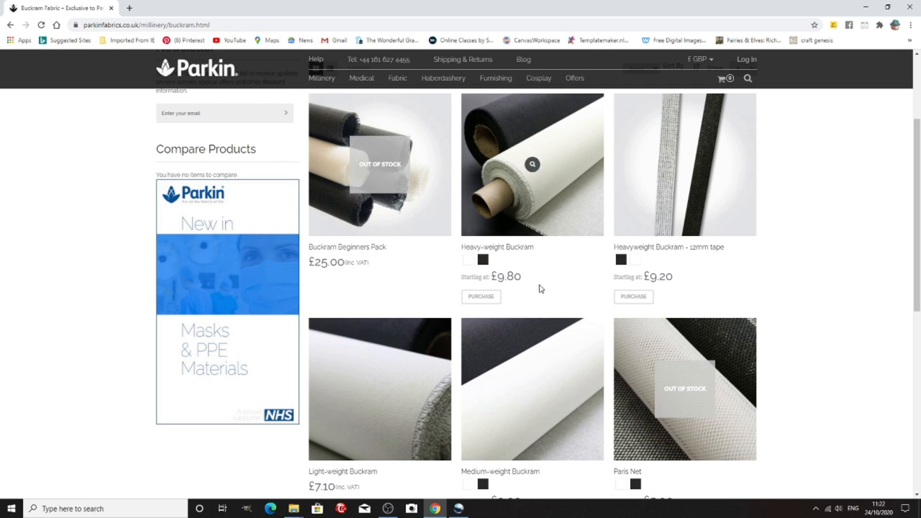
mouse_move(718, 272)
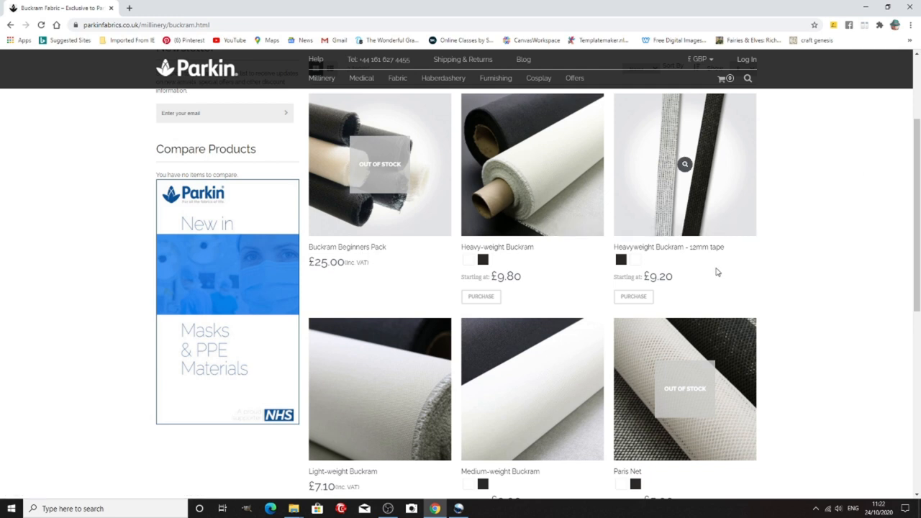
scroll("down", 3)
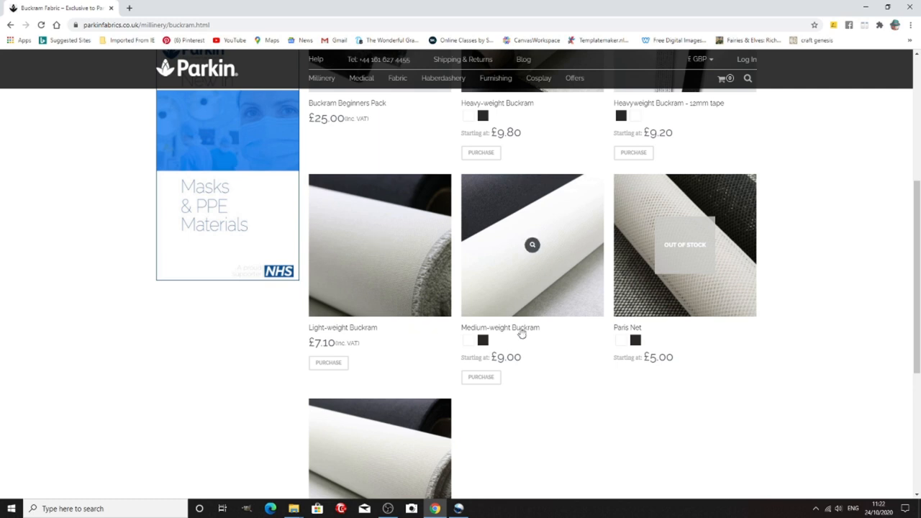
scroll("down", 3)
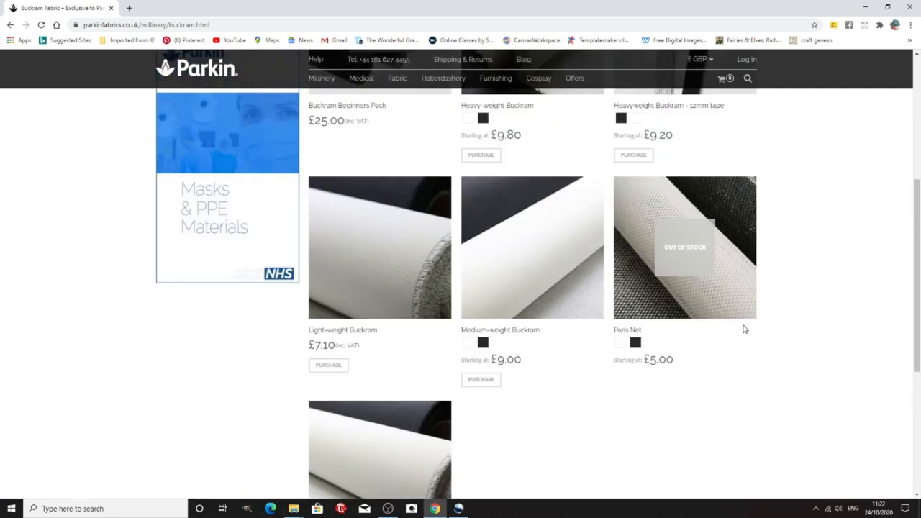
scroll("up", 3)
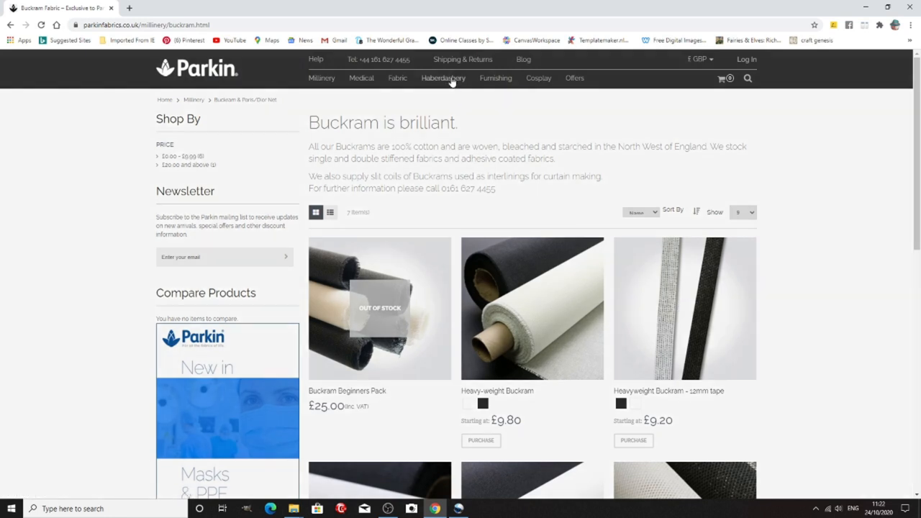
mouse_move(322, 78)
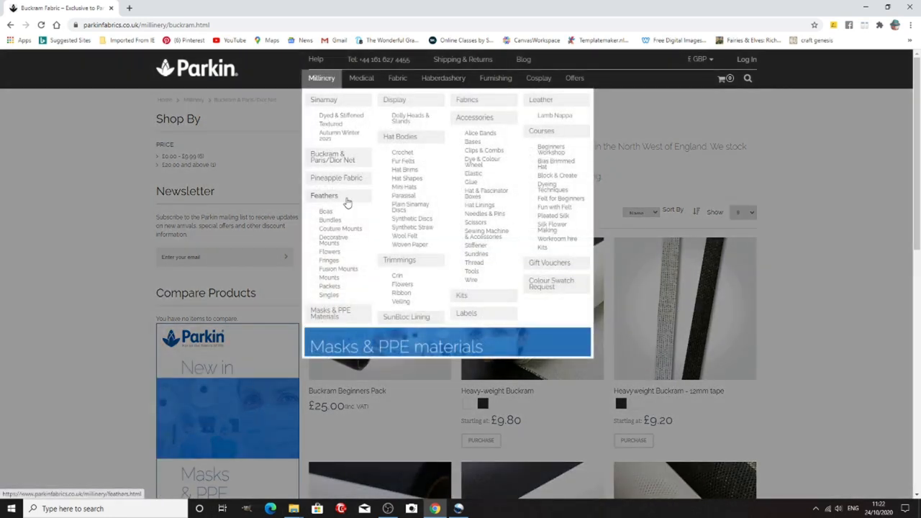
mouse_move(417, 137)
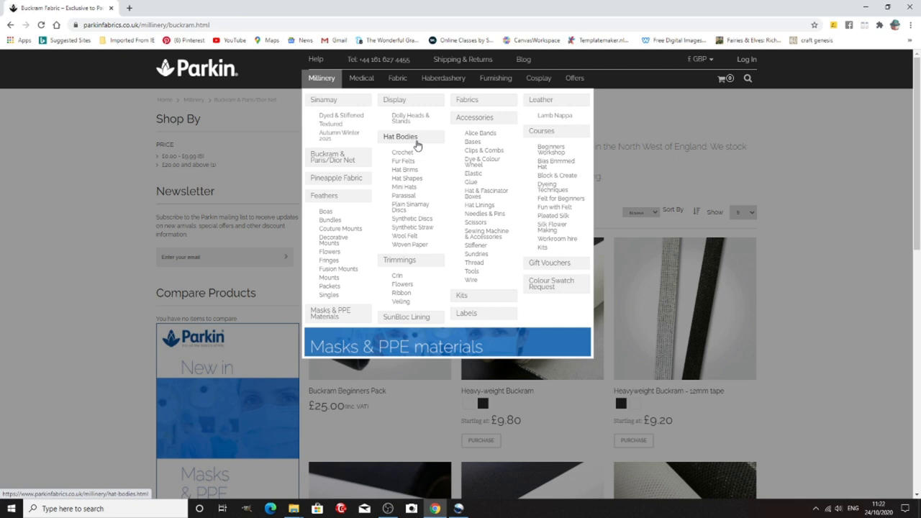
mouse_move(421, 143)
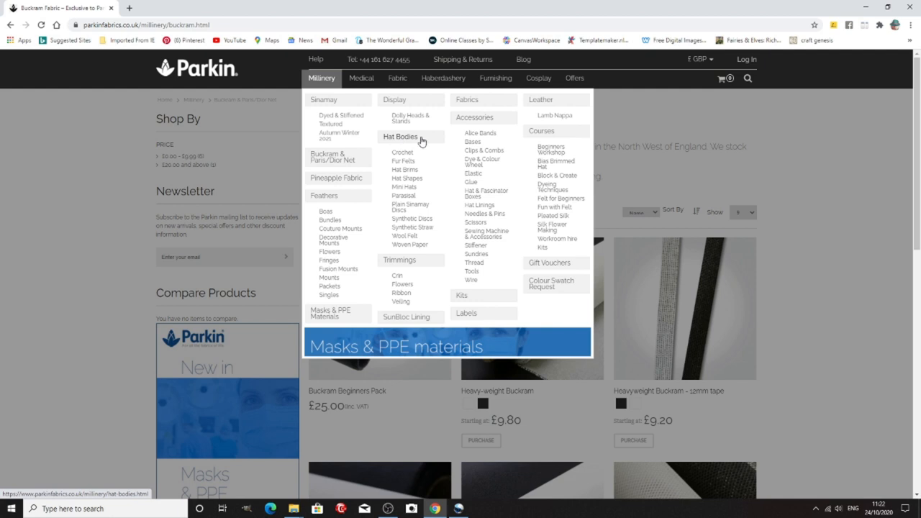
mouse_move(410, 236)
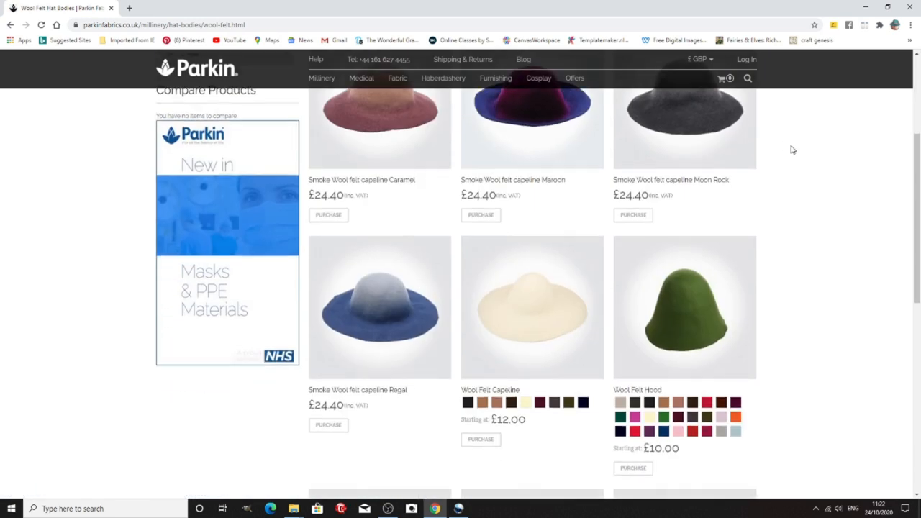
Scroll through the Wool Felt capelines and hoods with prices
scroll("down", 3)
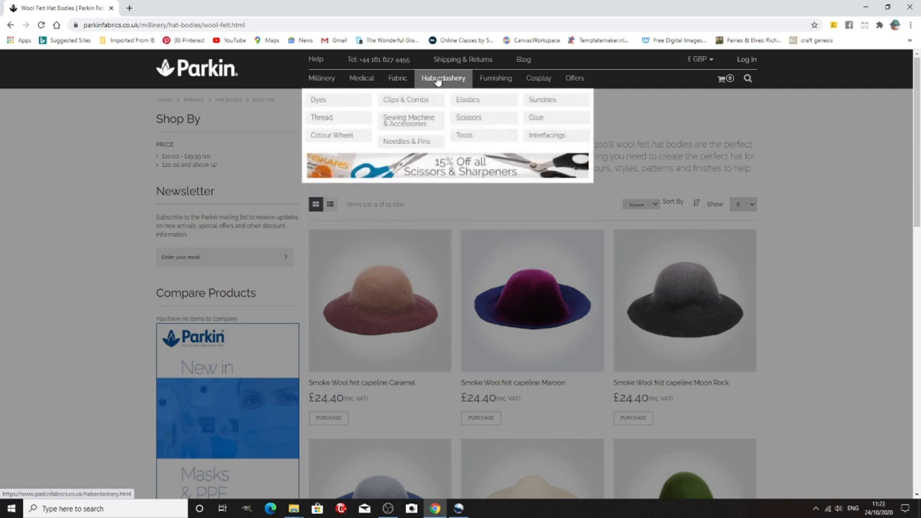
mouse_move(495, 78)
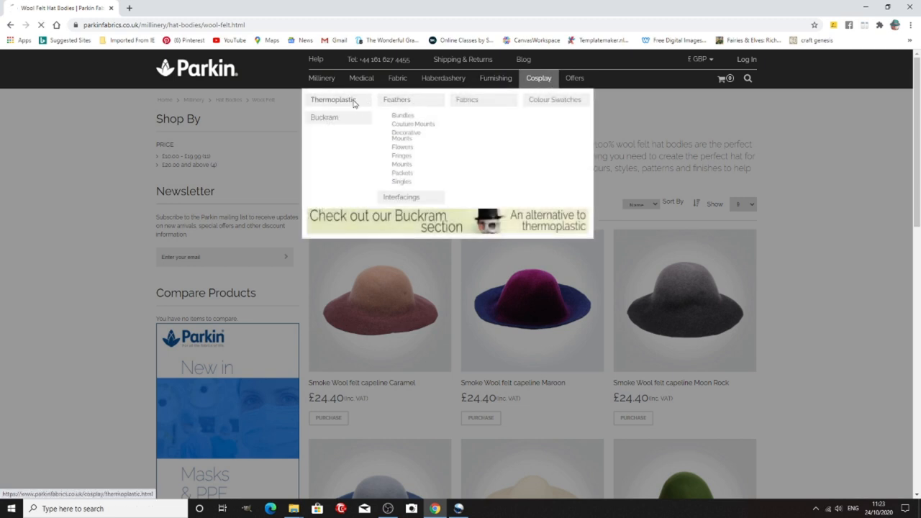
left_click(330, 100)
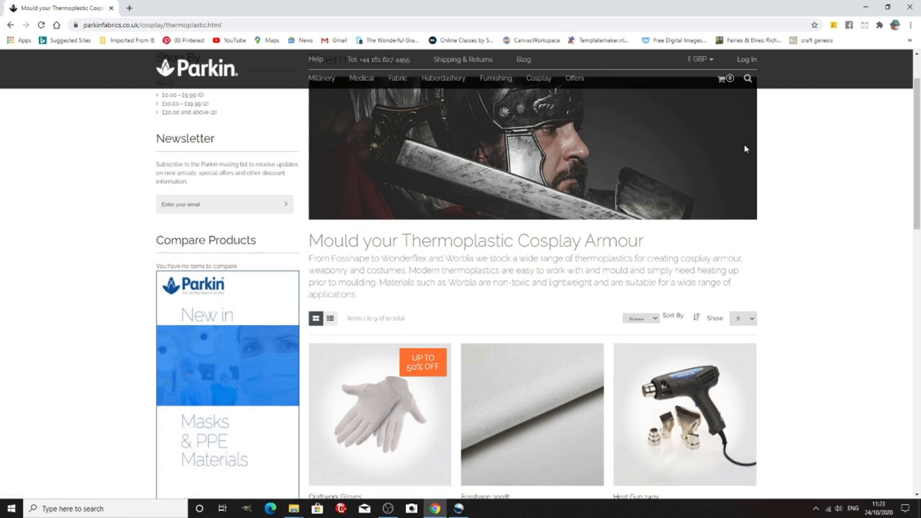
scroll("down", 3)
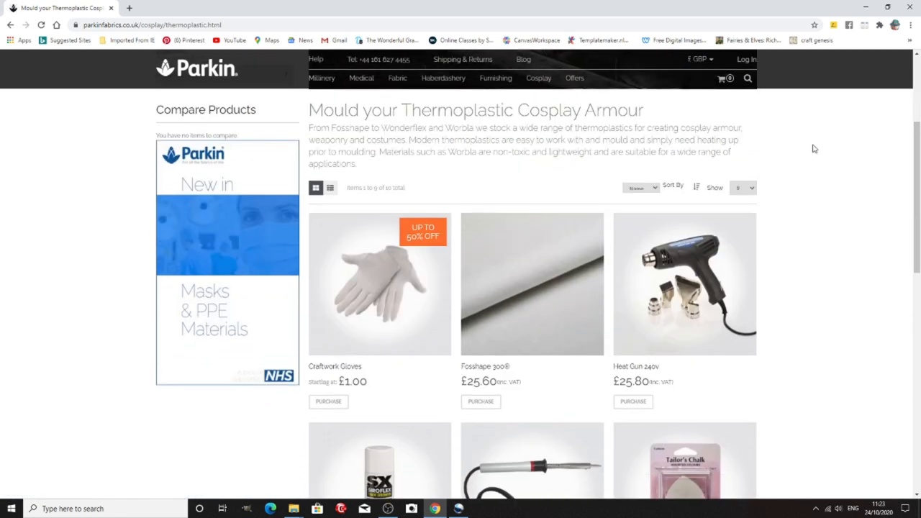
scroll("down", 3)
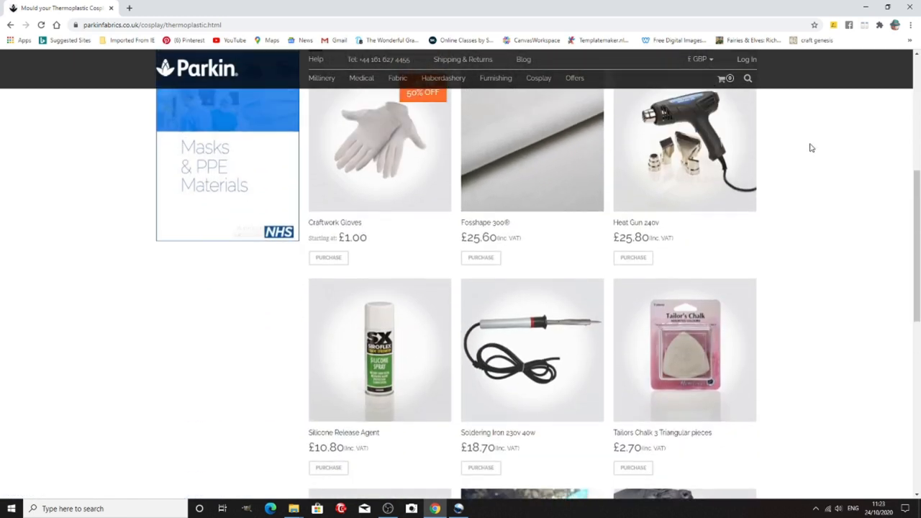
scroll("down", 3)
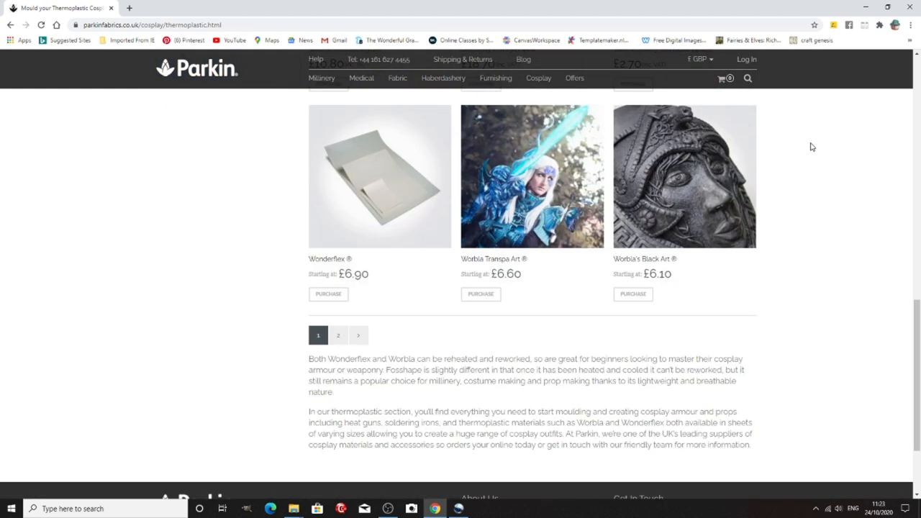
scroll("up", 3)
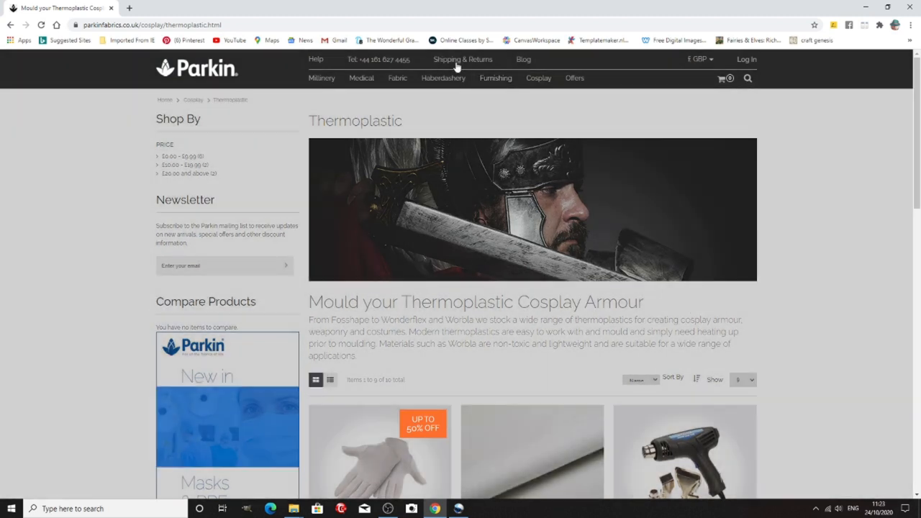
Open Parkin Fabrics' Shipping & Returns page and scroll to the delivery charges
left_click(462, 59)
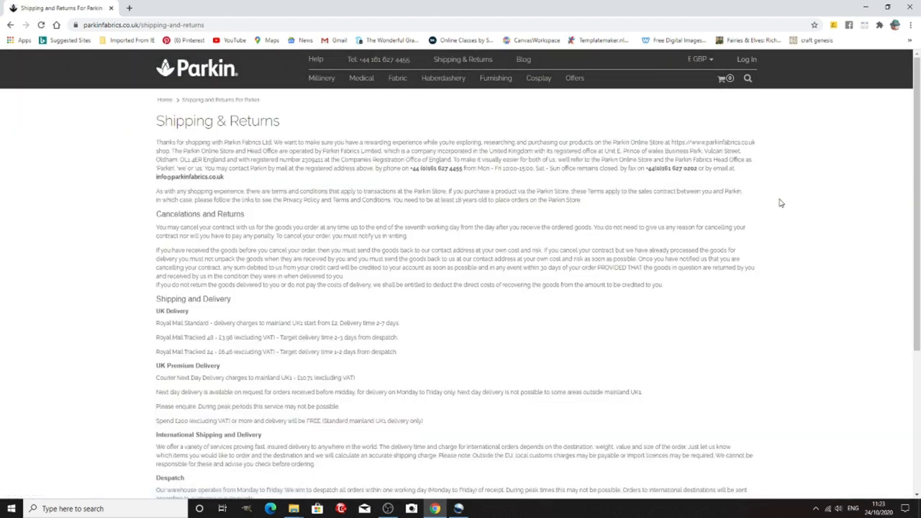
scroll("down", 3)
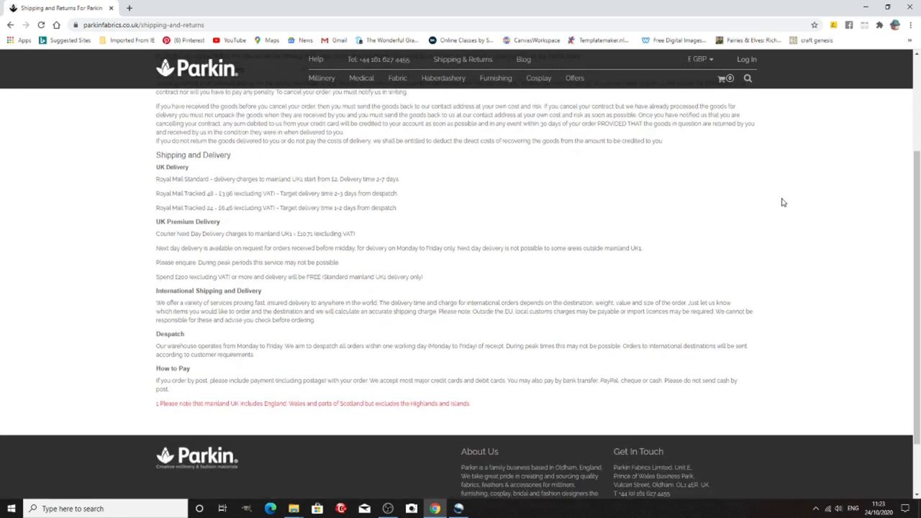
mouse_move(421, 314)
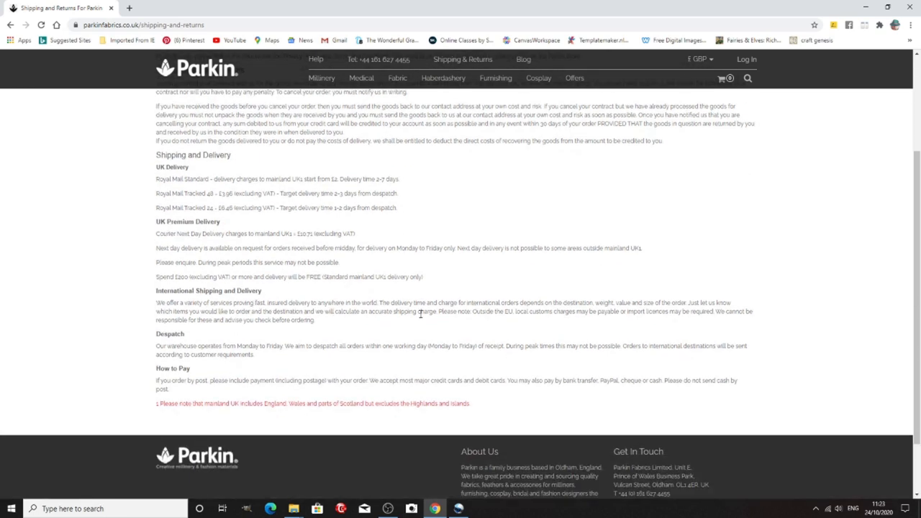
mouse_move(360, 329)
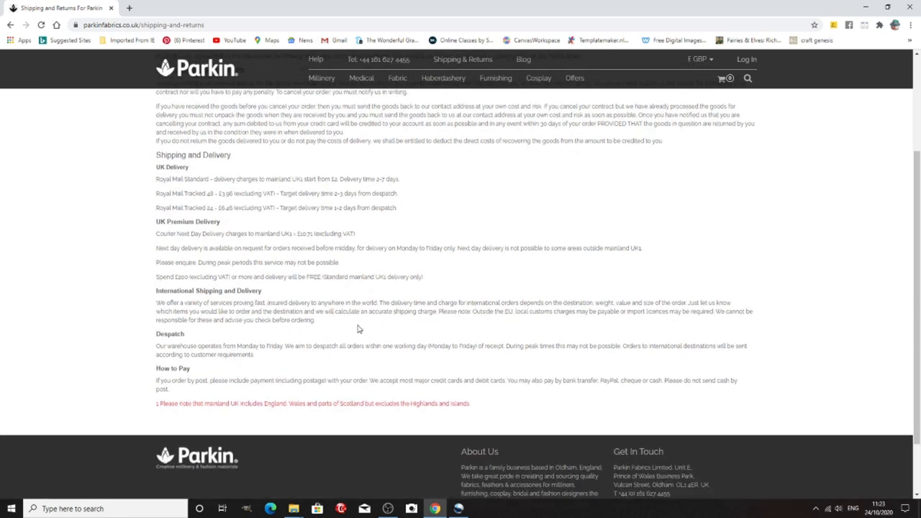
mouse_move(735, 340)
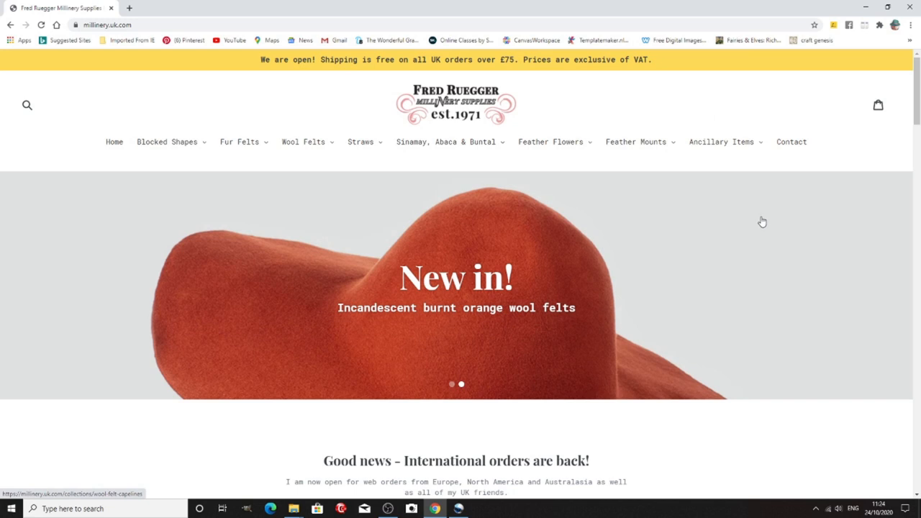
mouse_move(752, 216)
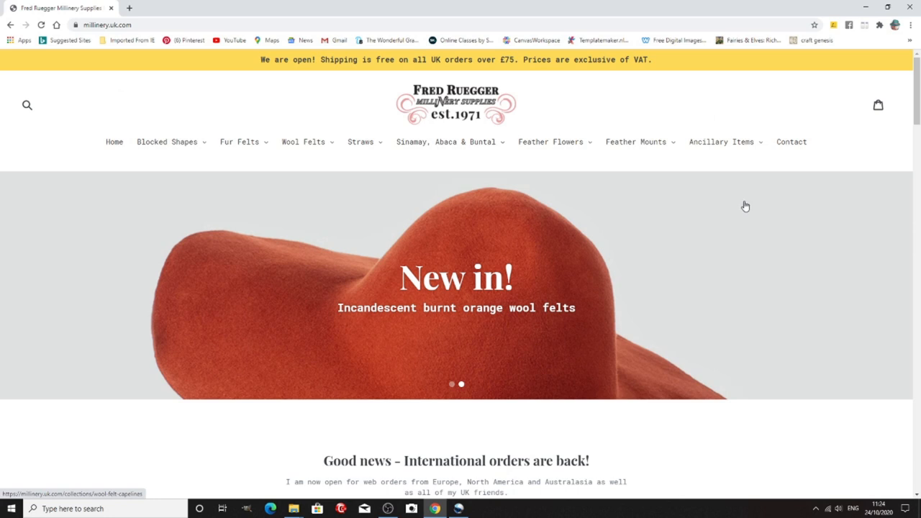
mouse_move(744, 206)
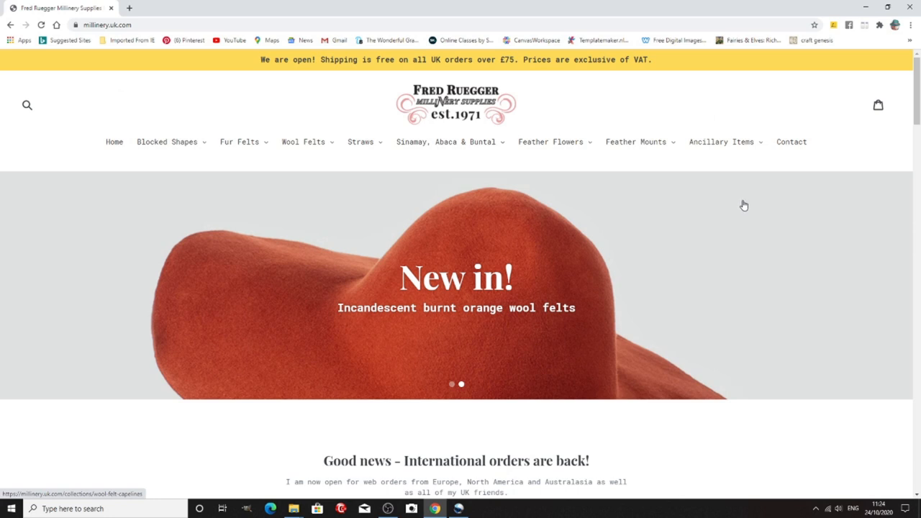
scroll("down", 3)
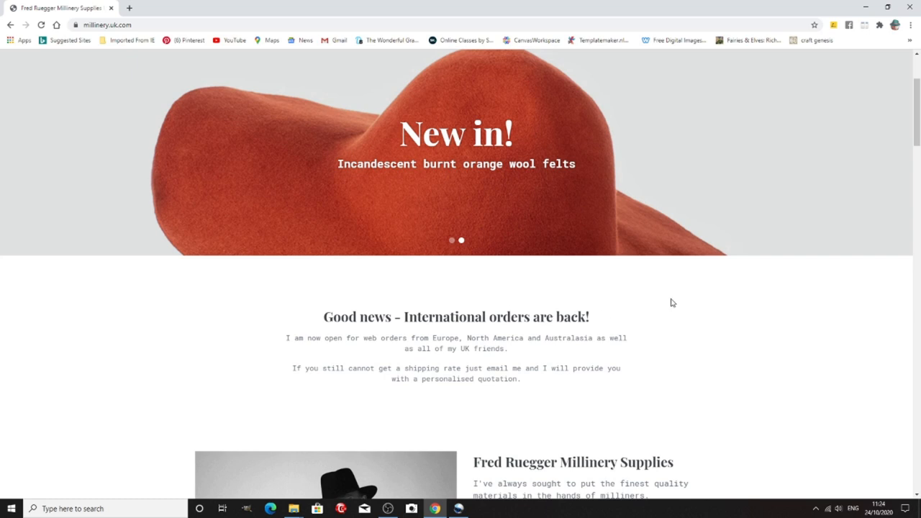
mouse_move(647, 352)
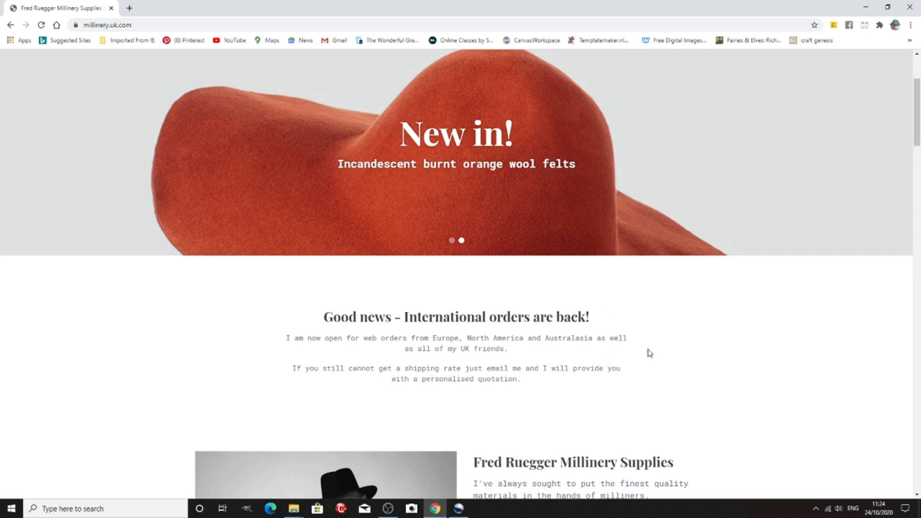
scroll("down", 3)
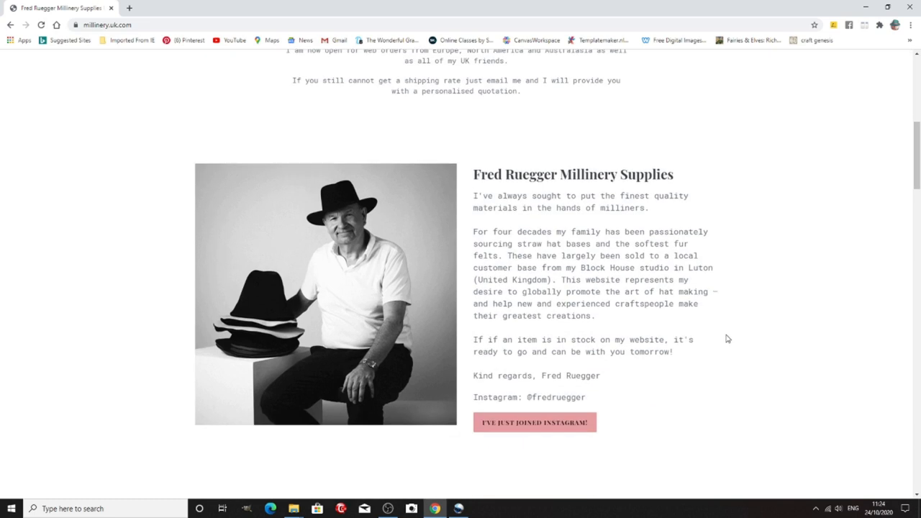
scroll("down", 3)
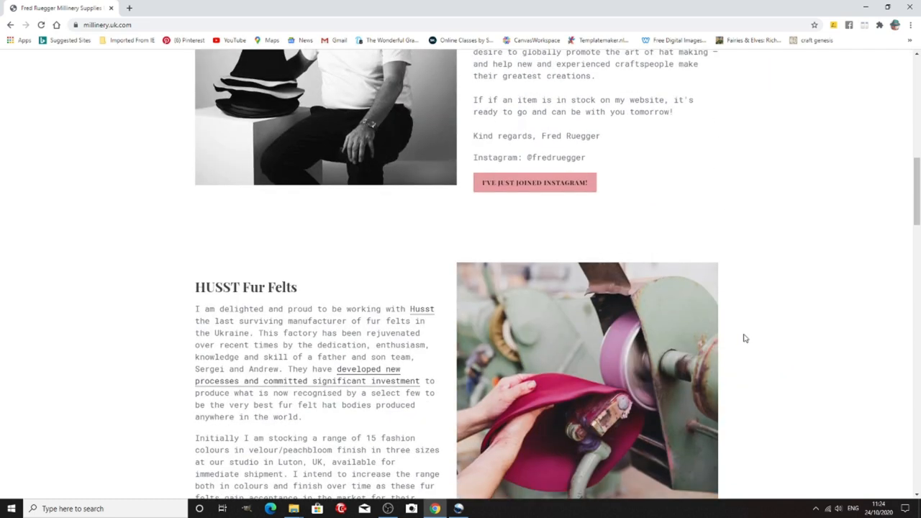
scroll("down", 3)
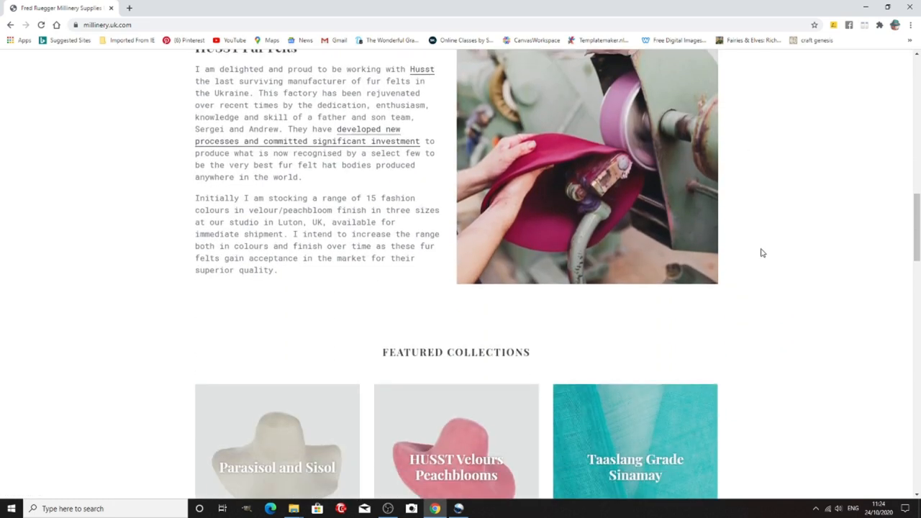
scroll("down", 3)
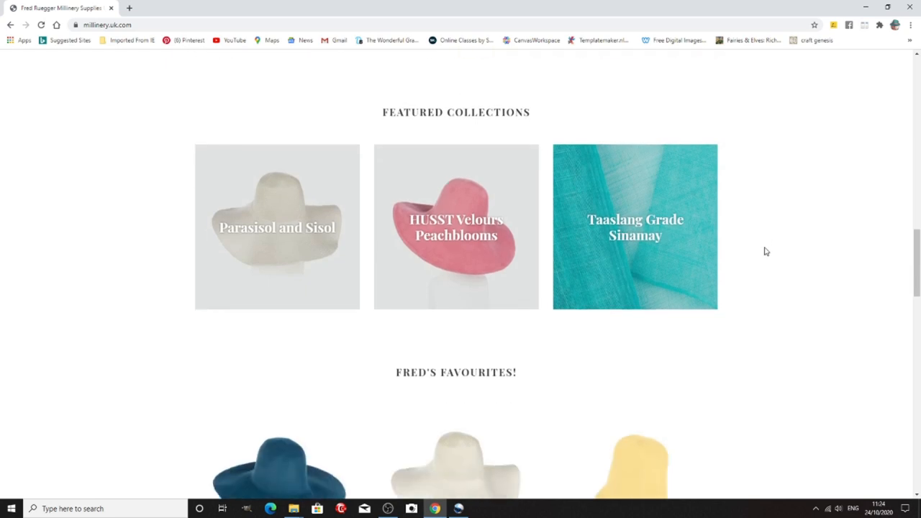
scroll("down", 3)
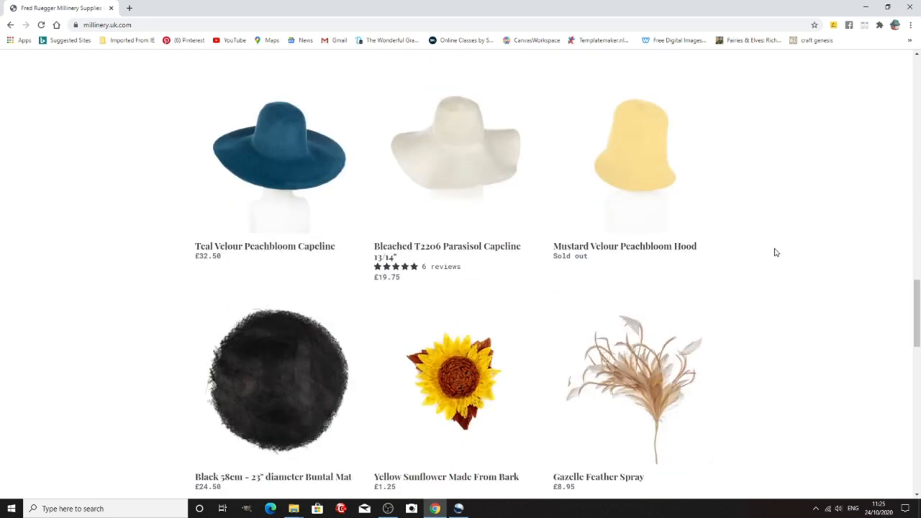
scroll("down", 3)
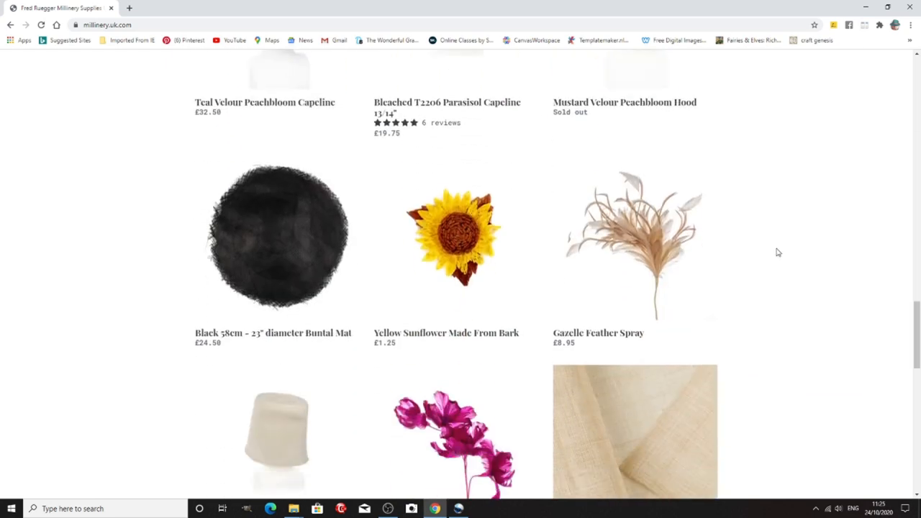
scroll("down", 3)
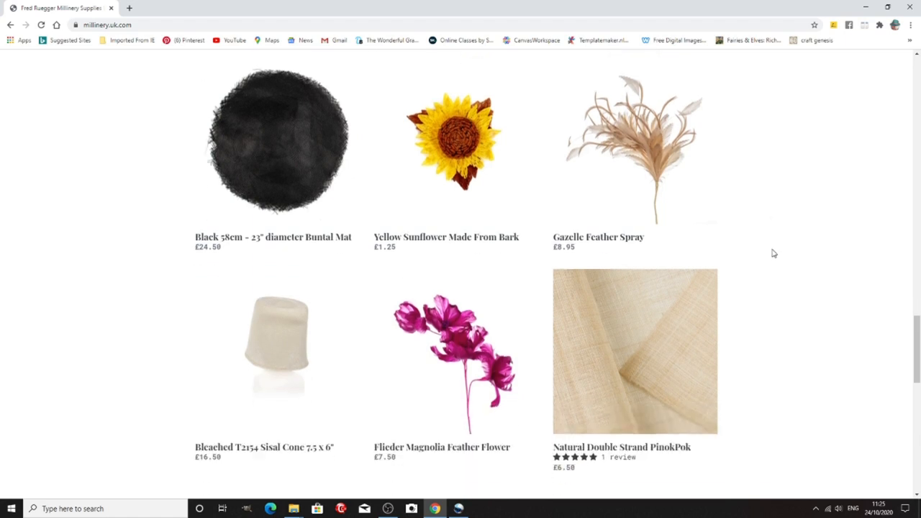
scroll("down", 3)
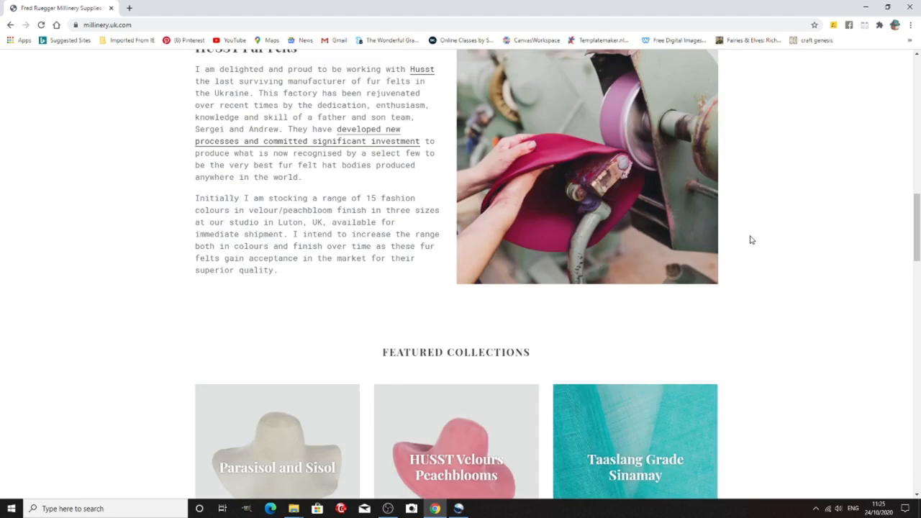
scroll("up", 3)
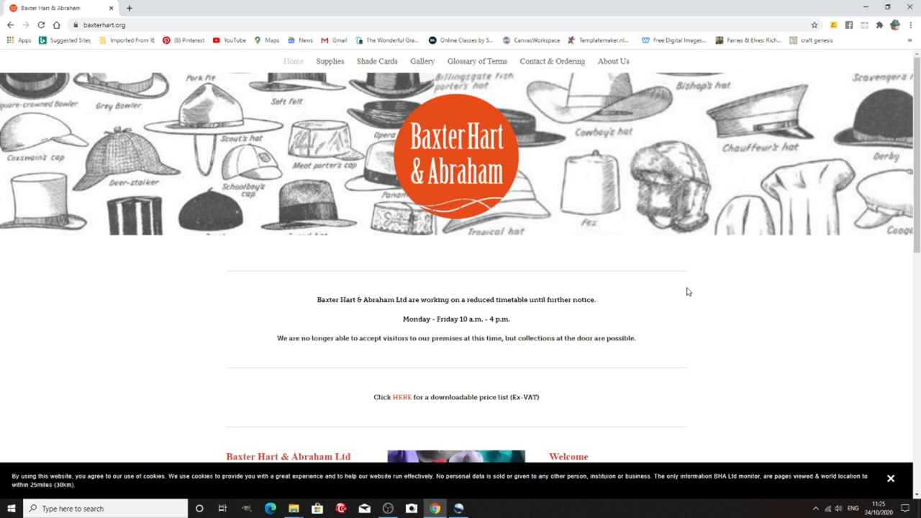
mouse_move(736, 282)
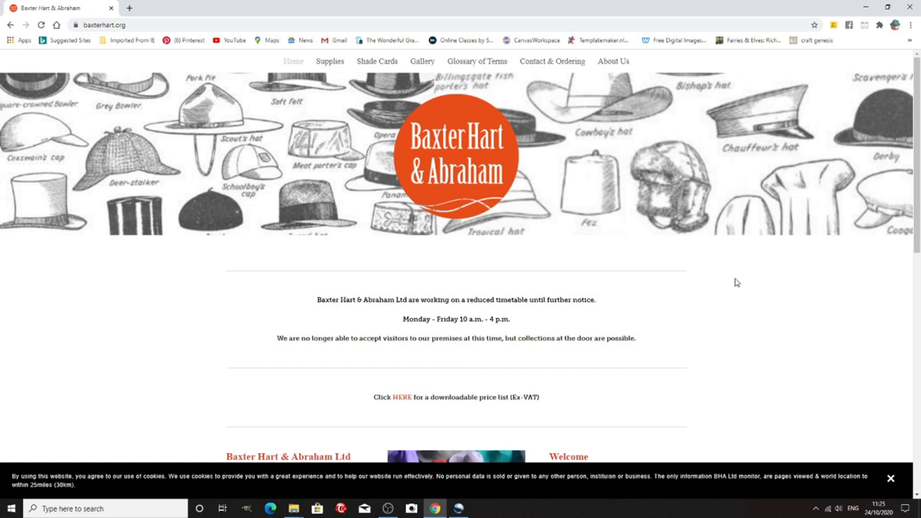
Browse the Baxter Hart & Abraham homepage notices, then list its Supplies categories
scroll("down", 3)
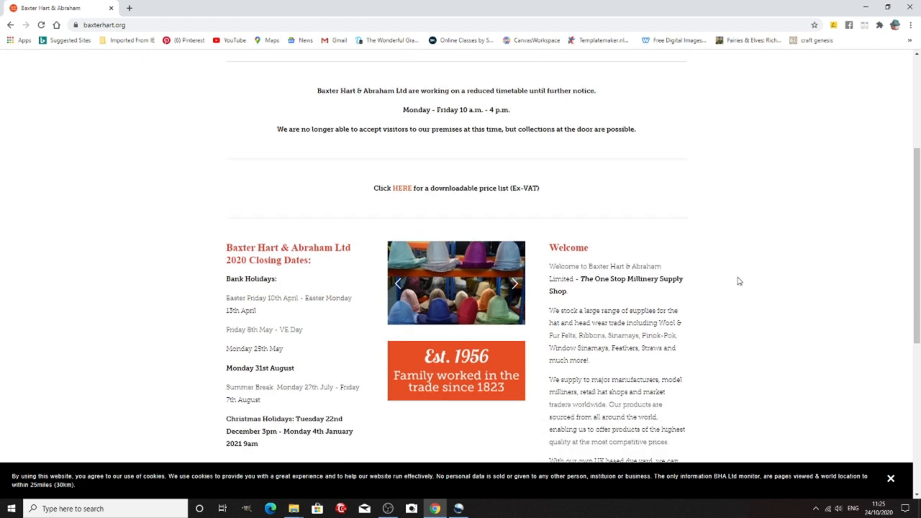
scroll("down", 3)
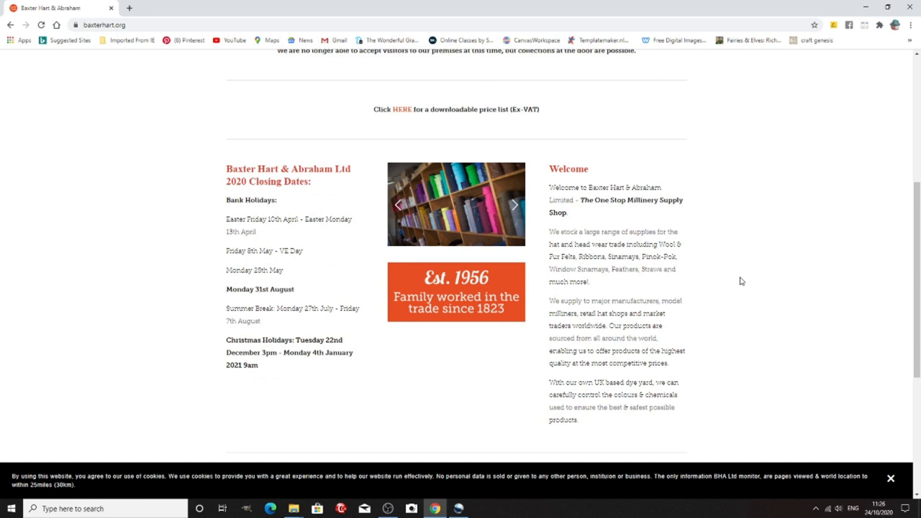
scroll("up", 3)
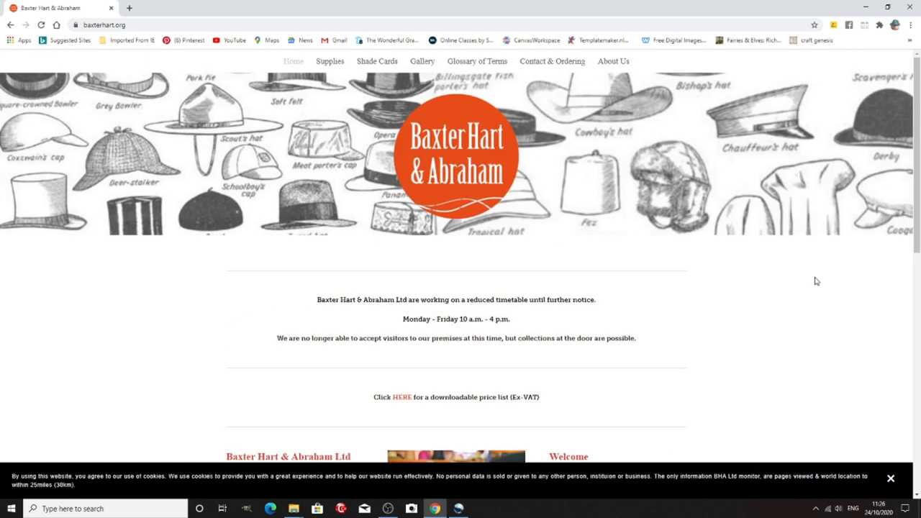
left_click(330, 61)
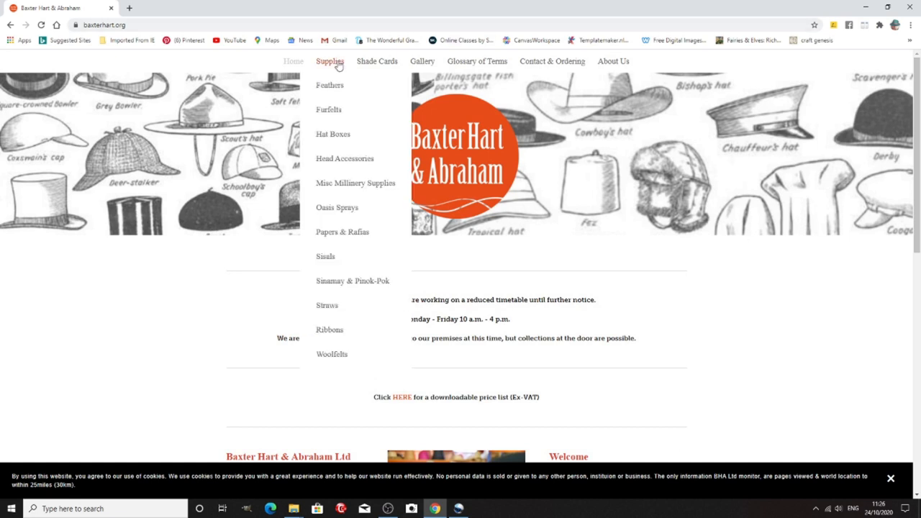
mouse_move(365, 182)
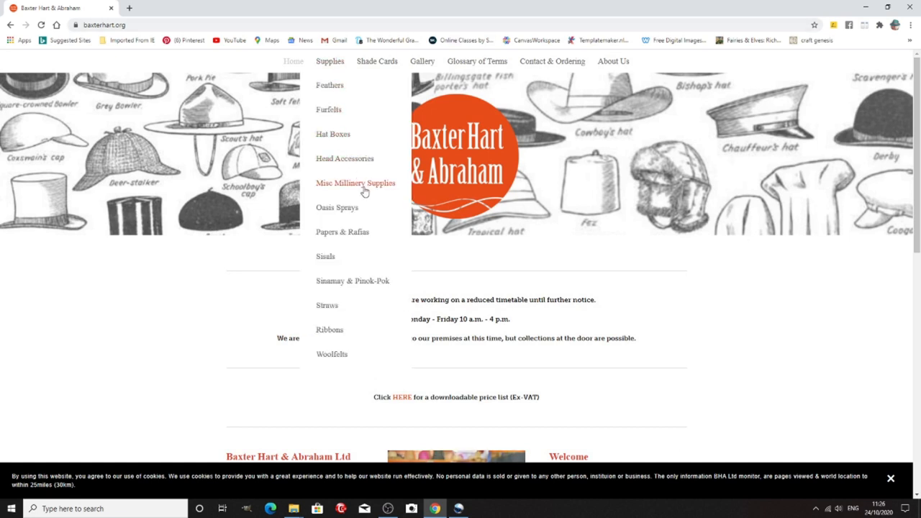
mouse_move(330, 330)
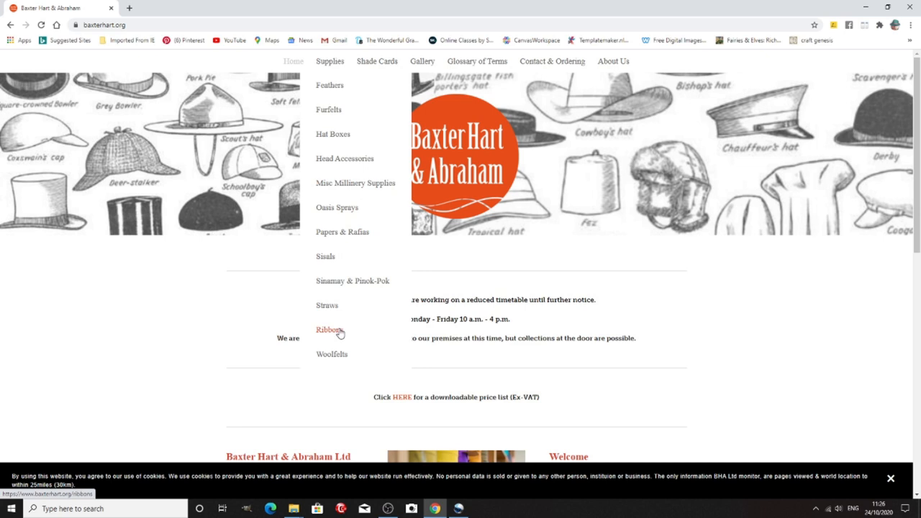
left_click(329, 329)
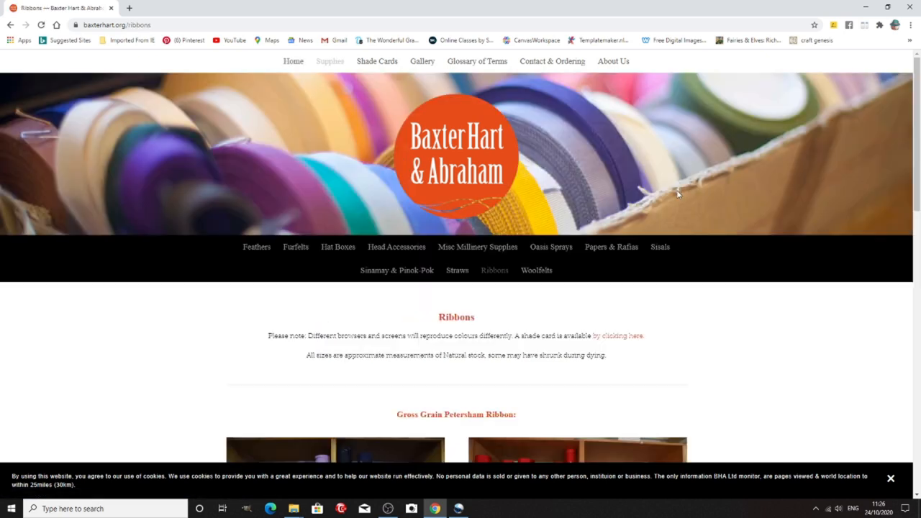
scroll("down", 3)
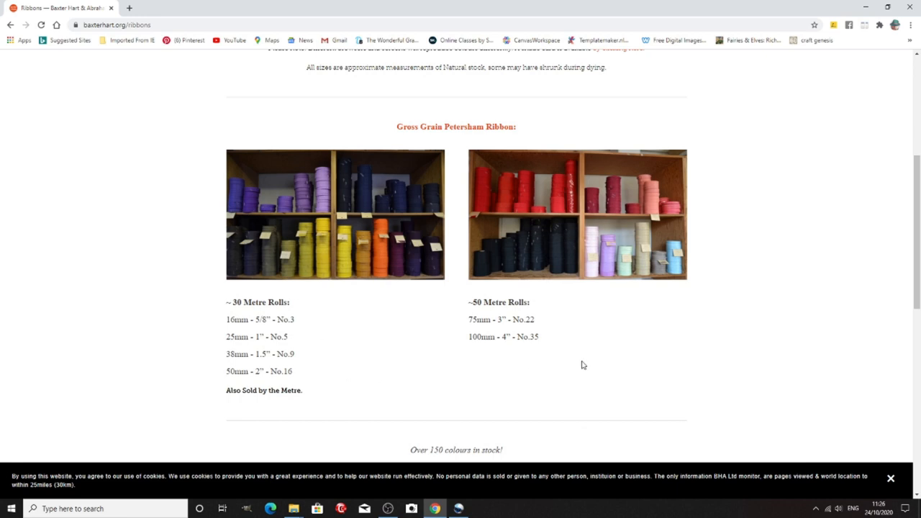
mouse_move(766, 272)
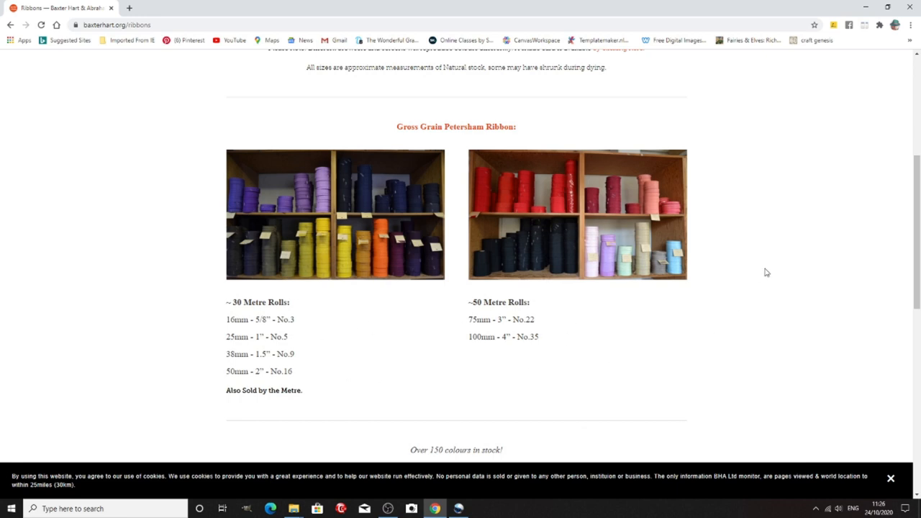
scroll("down", 3)
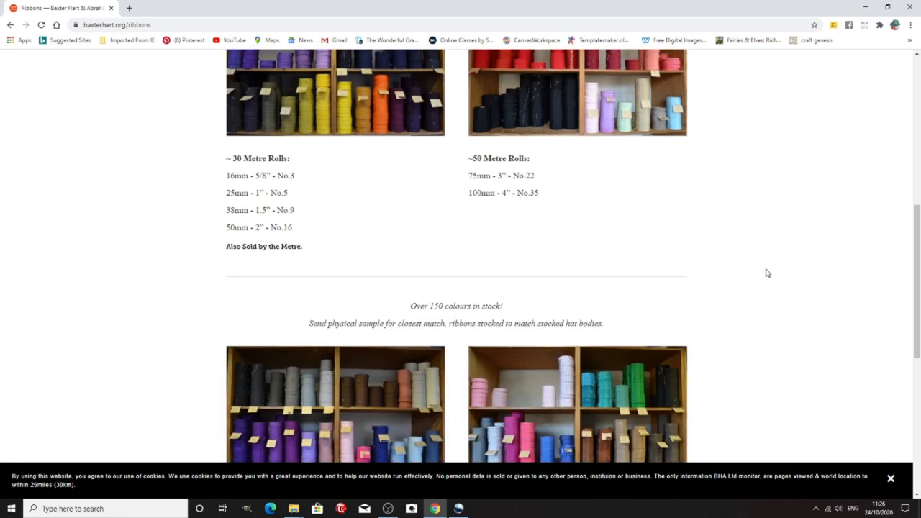
scroll("down", 3)
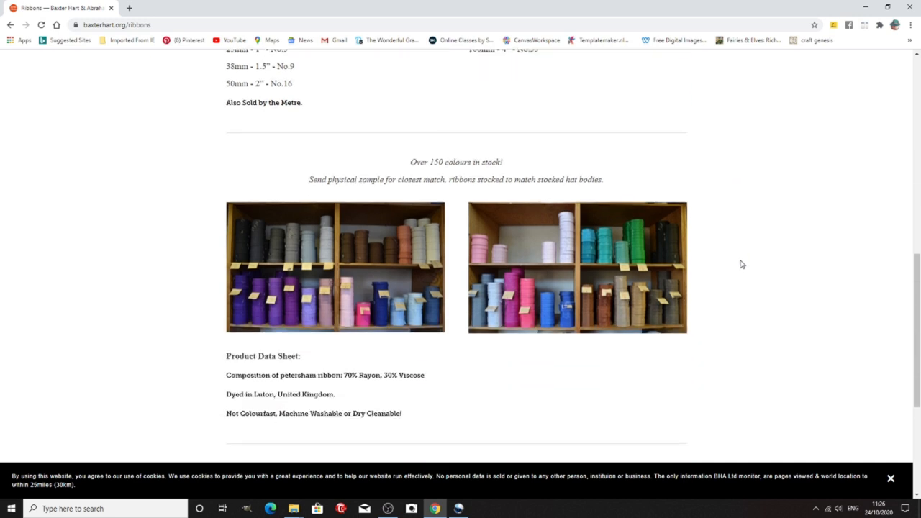
scroll("down", 3)
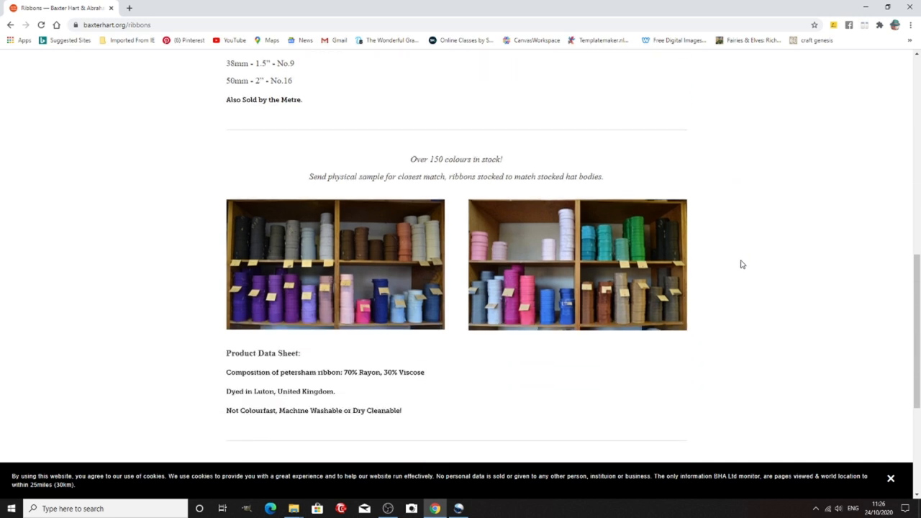
scroll("down", 3)
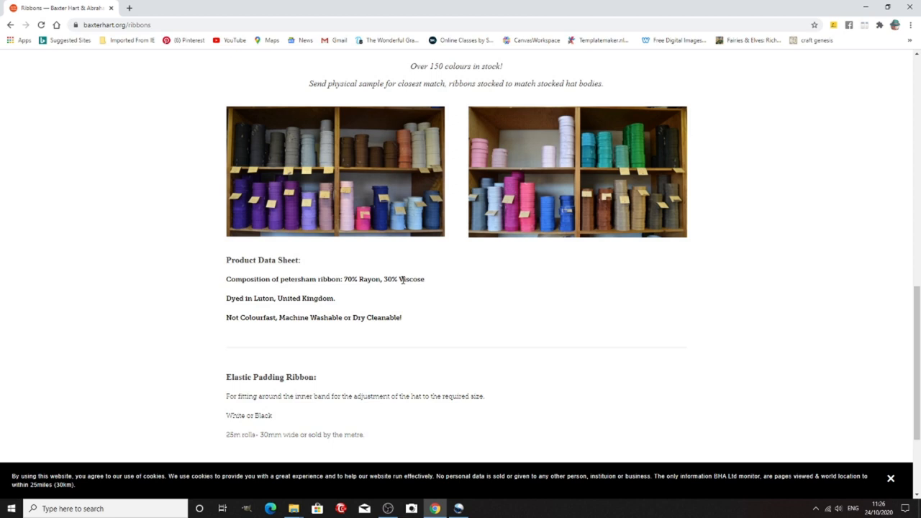
scroll("down", 3)
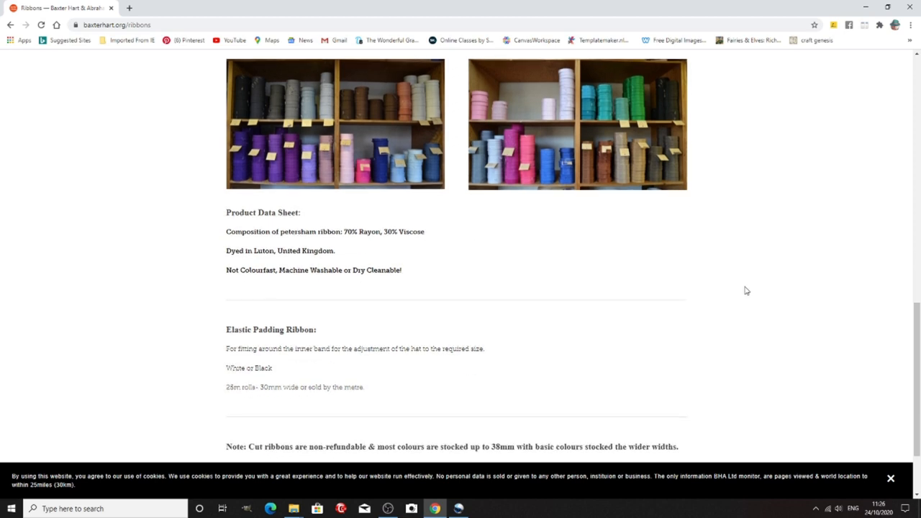
scroll("down", 3)
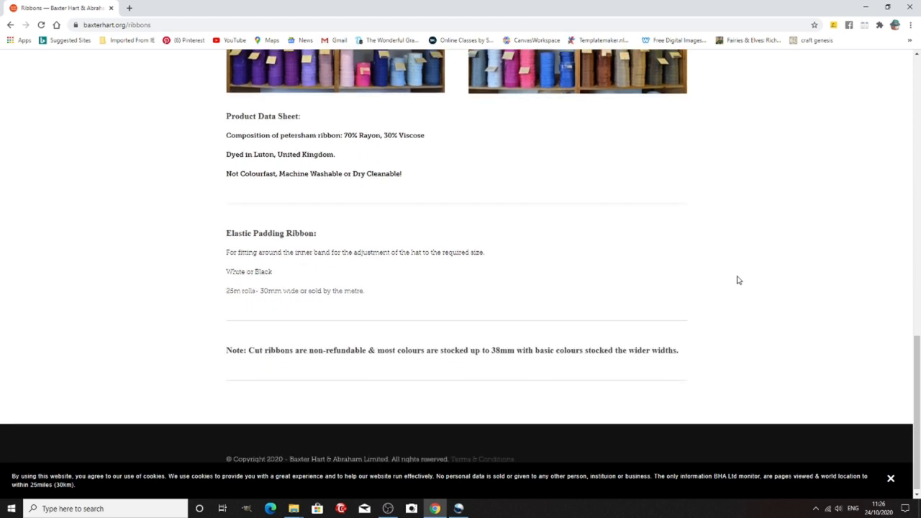
scroll("up", 3)
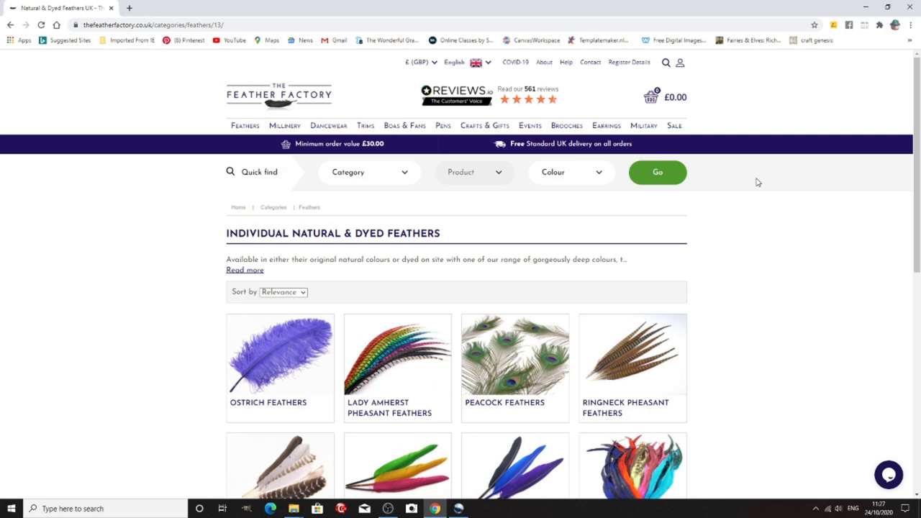
Browse The Feather Factory's Lady Amherst Pheasant feathers
scroll("down", 3)
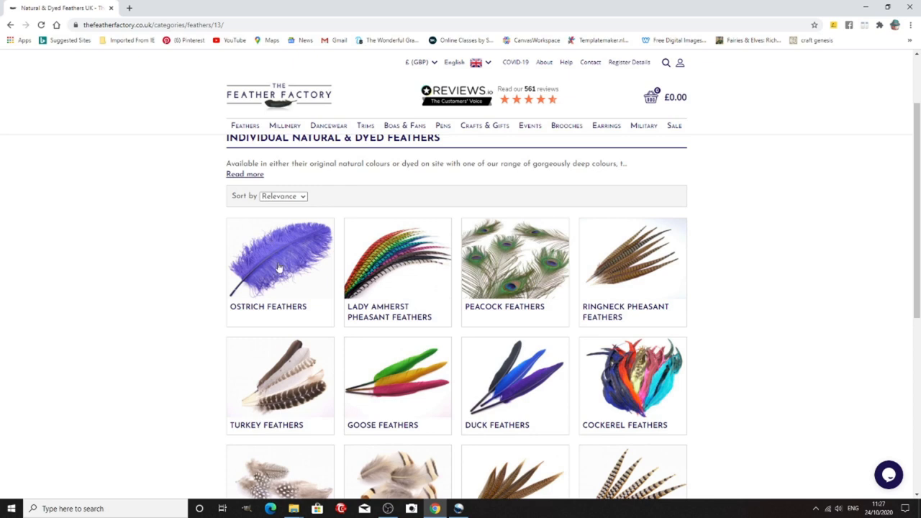
left_click(397, 259)
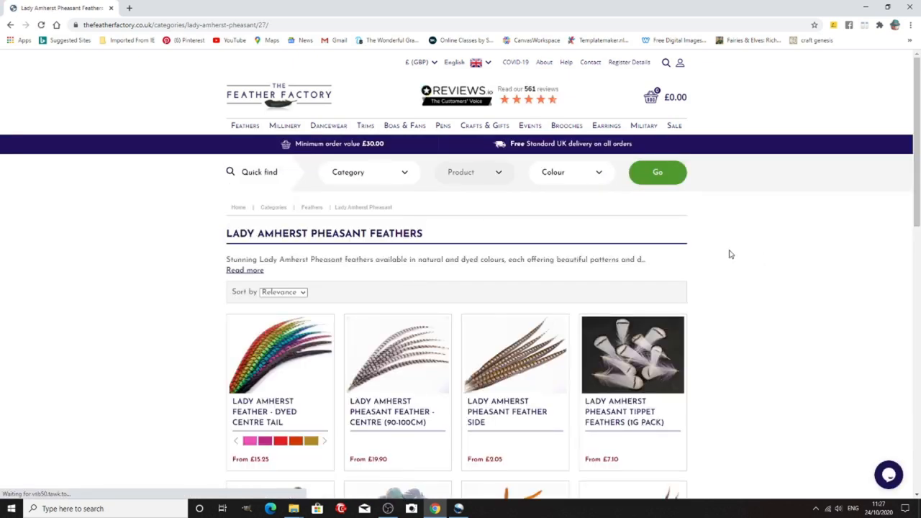
scroll("down", 3)
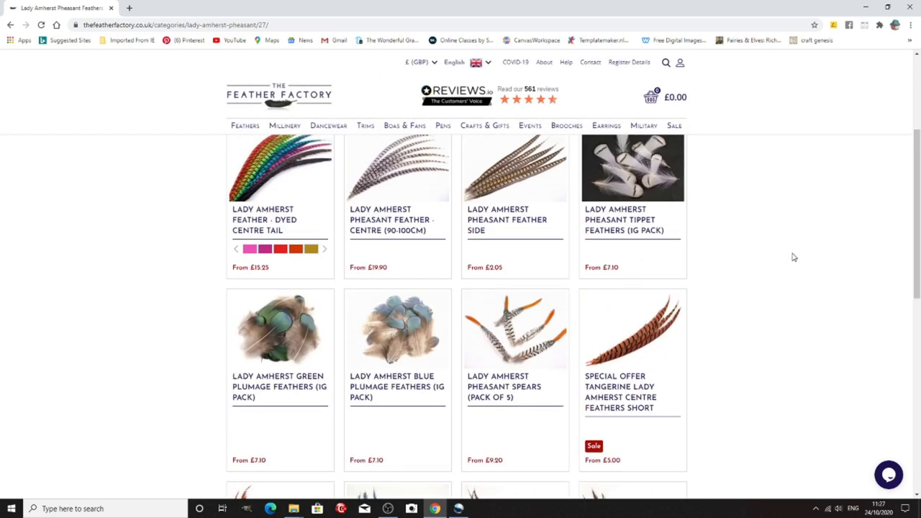
Open Millinery accessories and browse the wire, clips, tape and sinamay discs
left_click(284, 125)
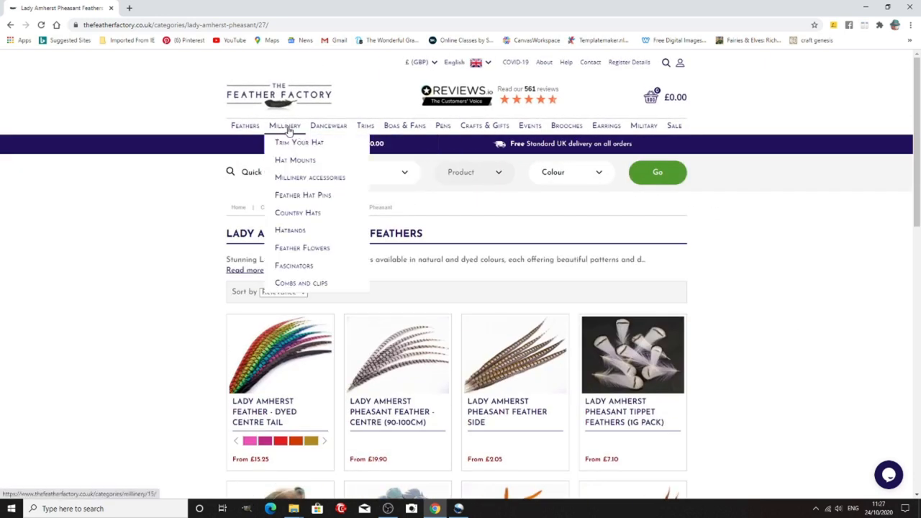
mouse_move(310, 178)
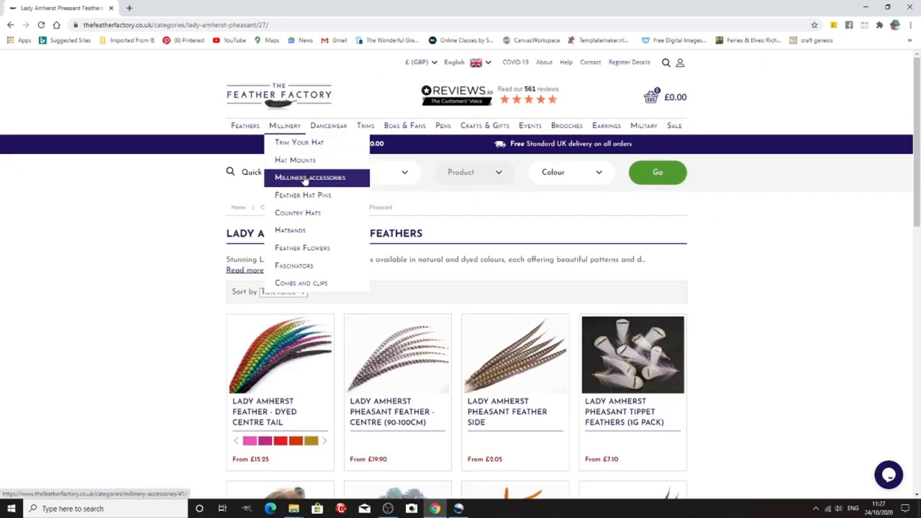
left_click(310, 177)
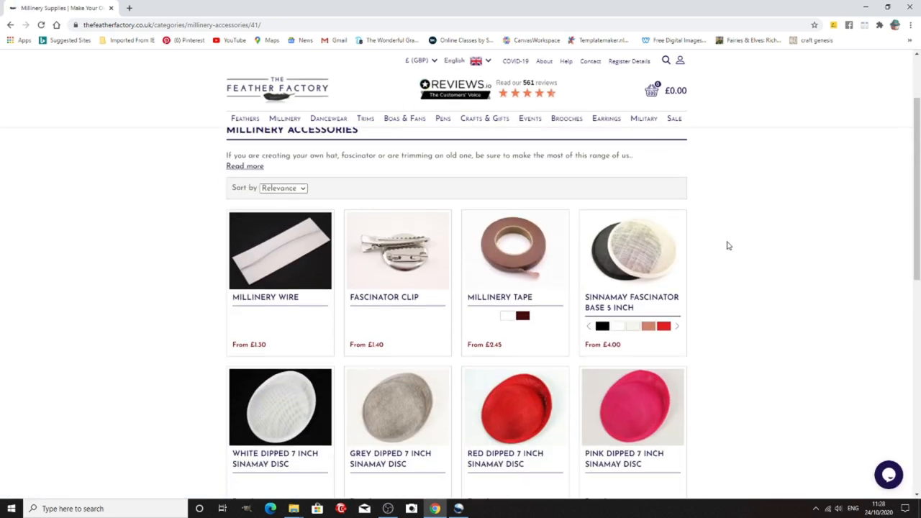
scroll("down", 3)
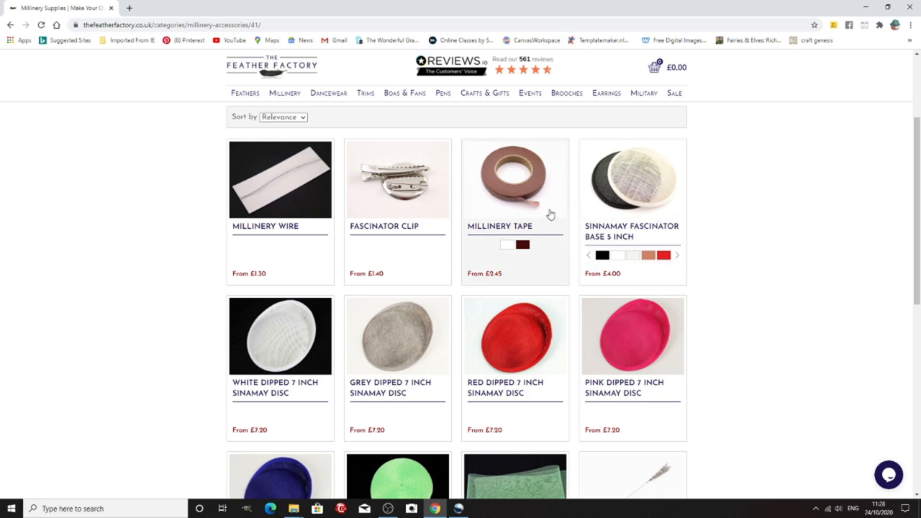
scroll("down", 3)
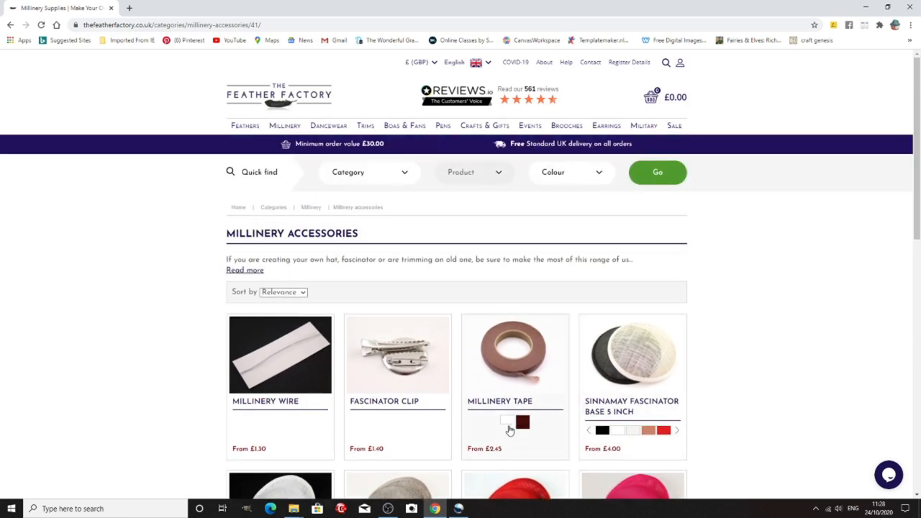
mouse_move(388, 509)
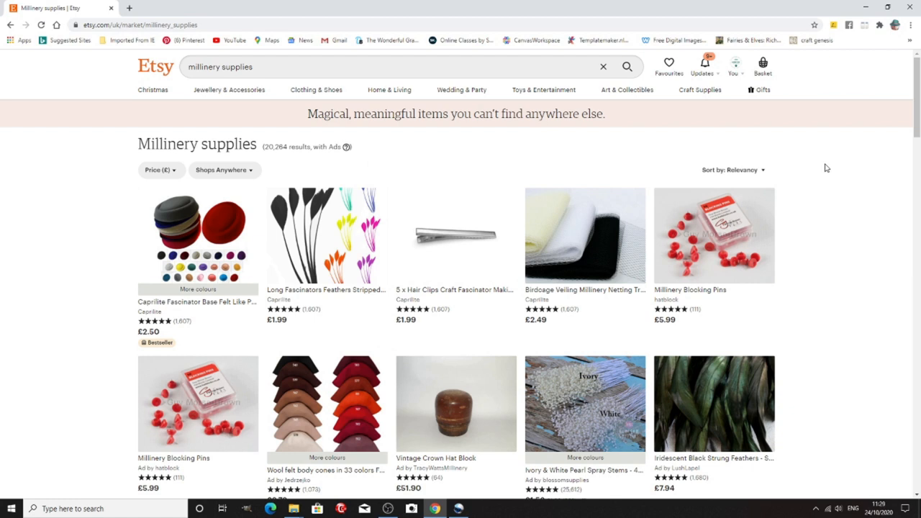
Scroll through Etsy's 20,264 millinery supplies listings of bases, feathers, blocks and ribbons
scroll("down", 3)
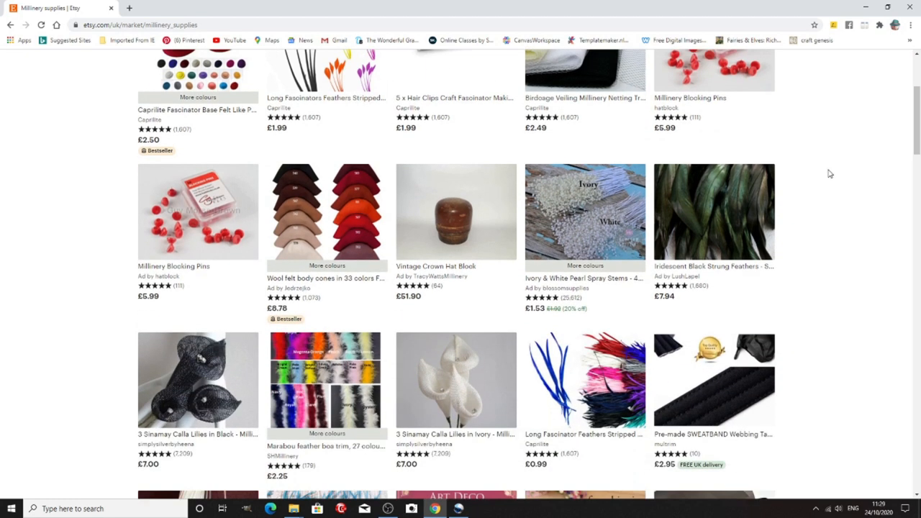
scroll("down", 3)
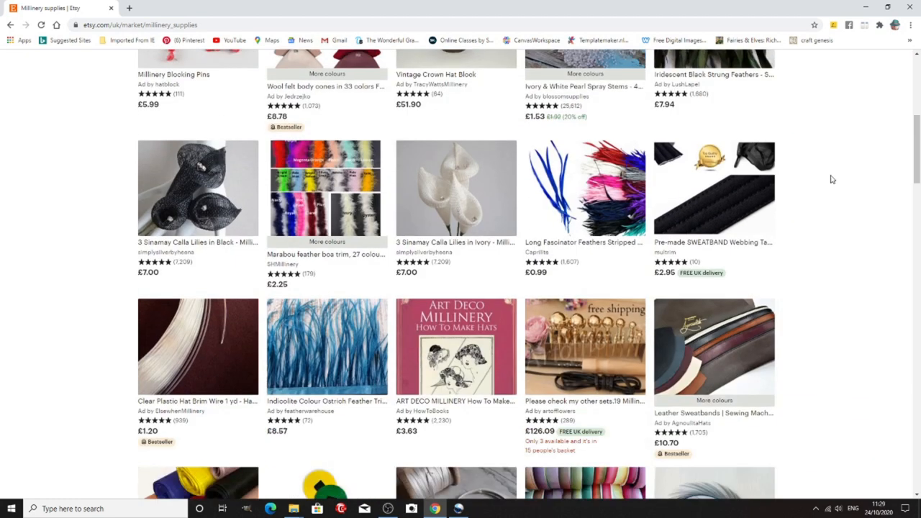
scroll("down", 3)
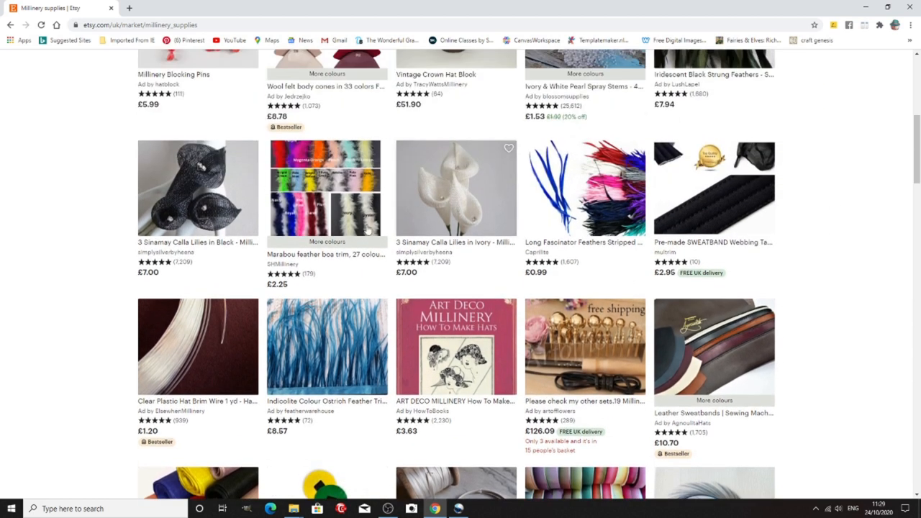
mouse_move(353, 207)
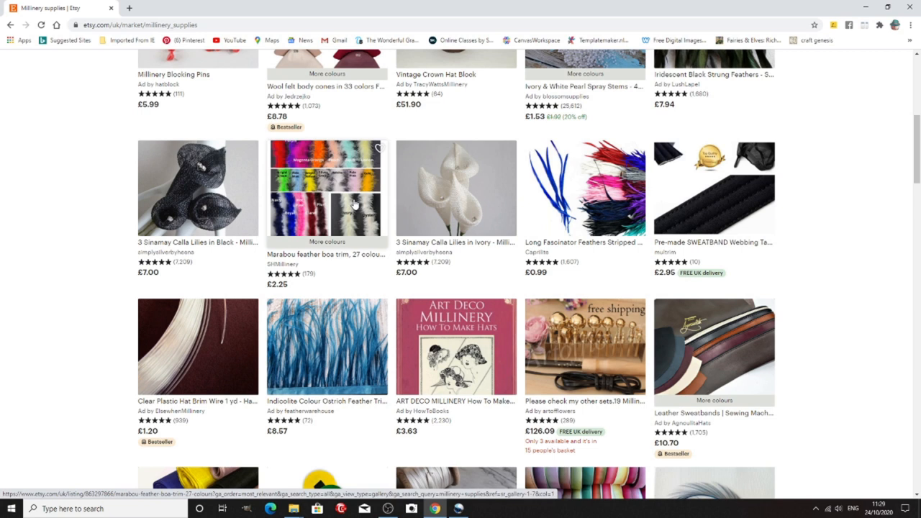
mouse_move(794, 245)
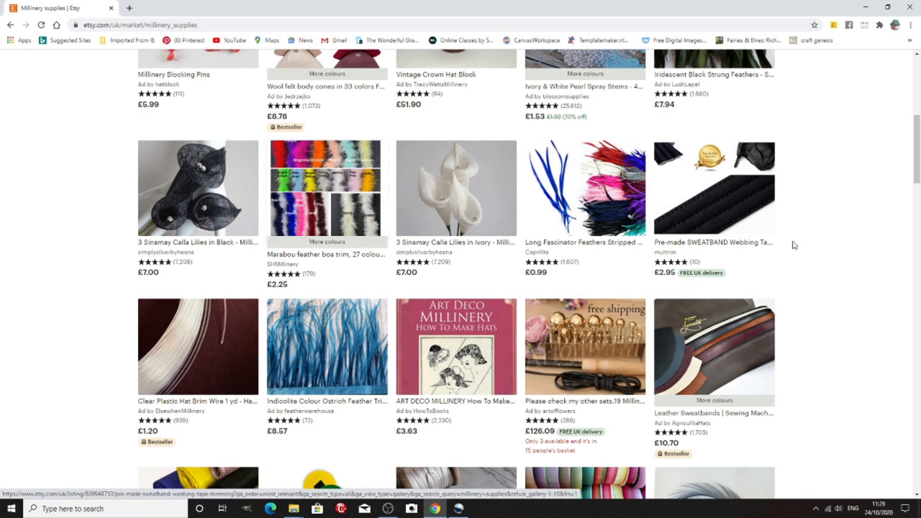
scroll("down", 3)
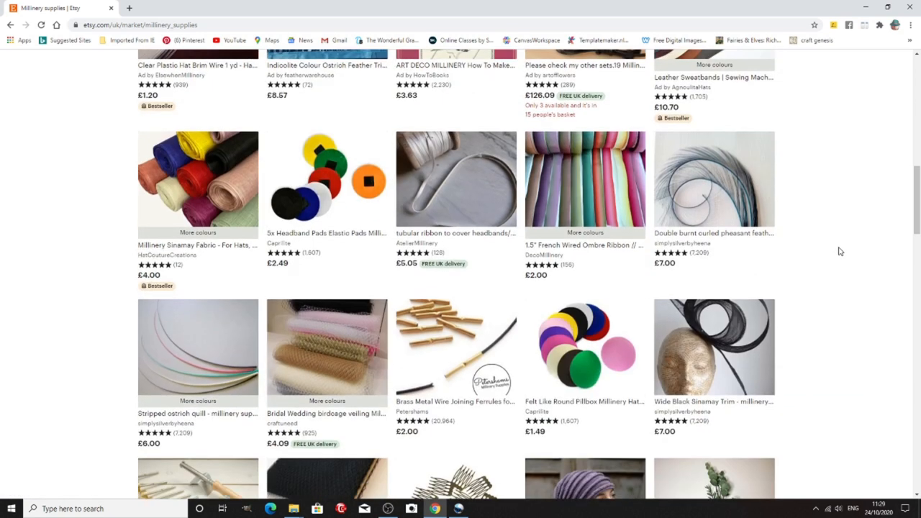
scroll("down", 3)
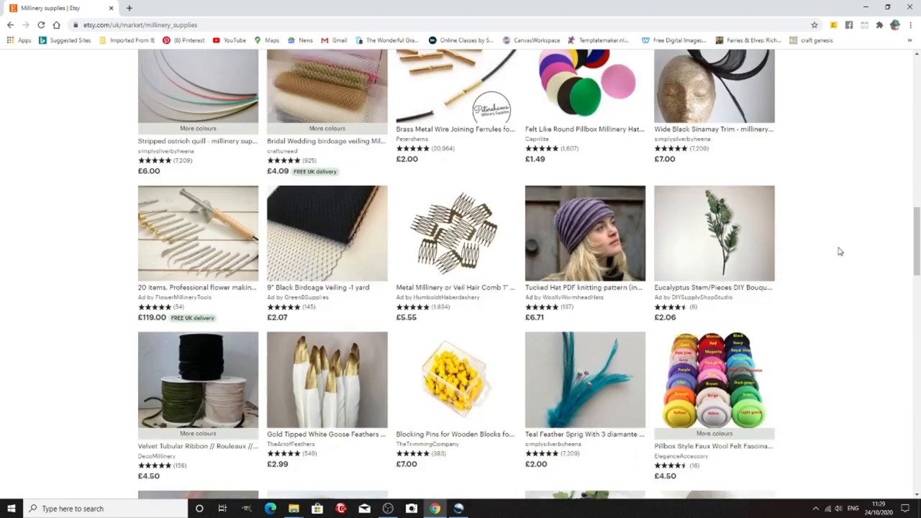
scroll("down", 3)
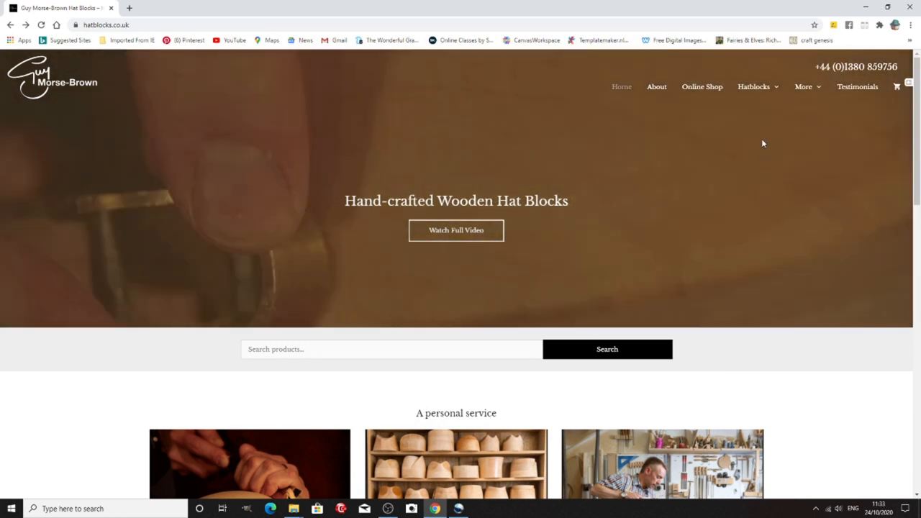
Scroll the Guy Morse-Brown homepage and open Standard Crowns under the Crown Blocks category
scroll("down", 3)
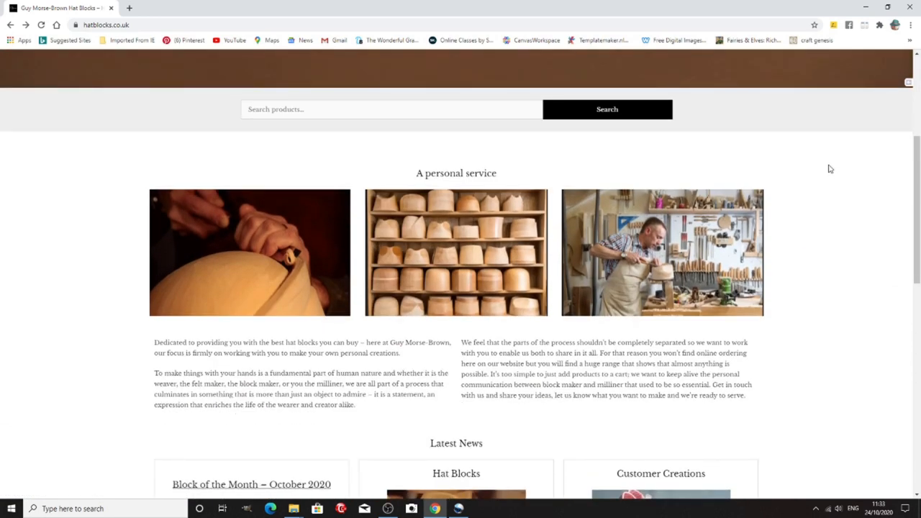
scroll("down", 3)
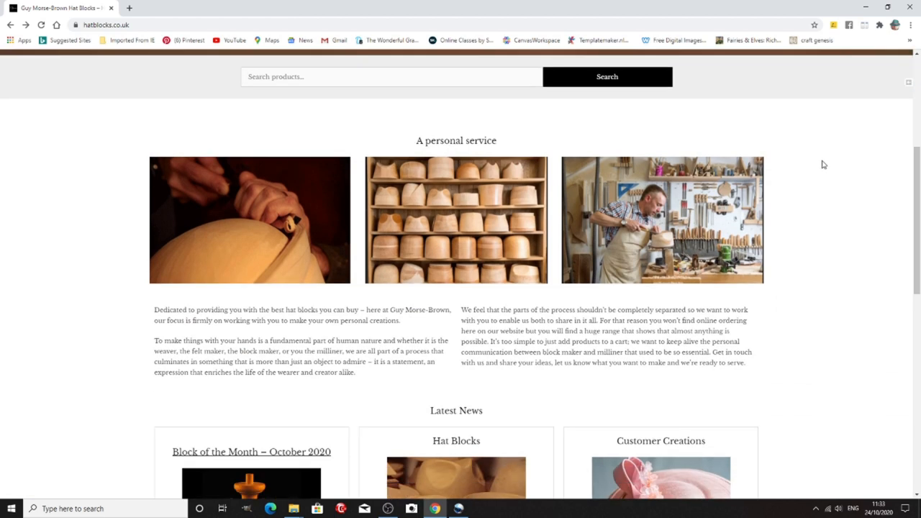
scroll("down", 3)
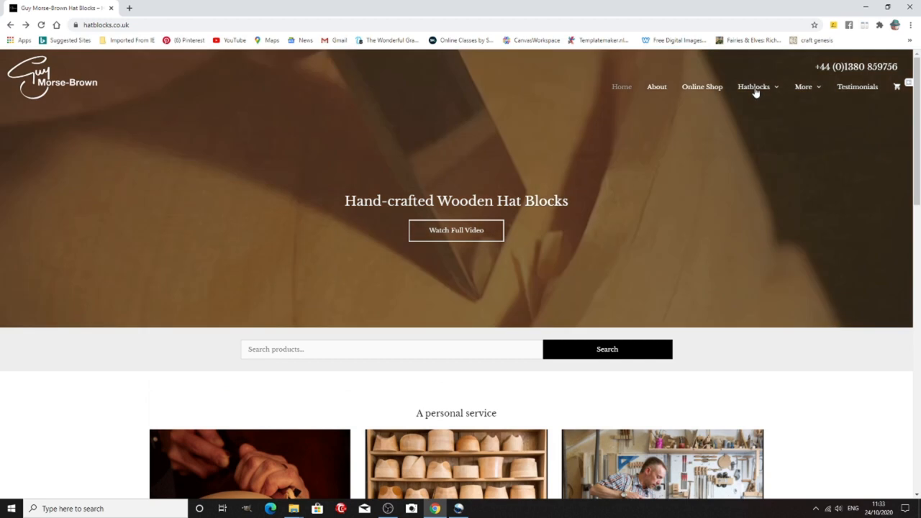
left_click(754, 87)
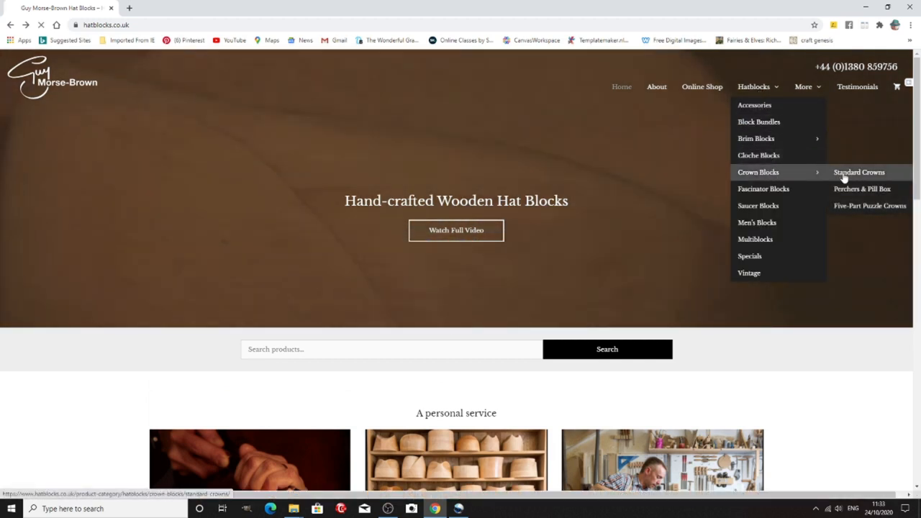
left_click(859, 172)
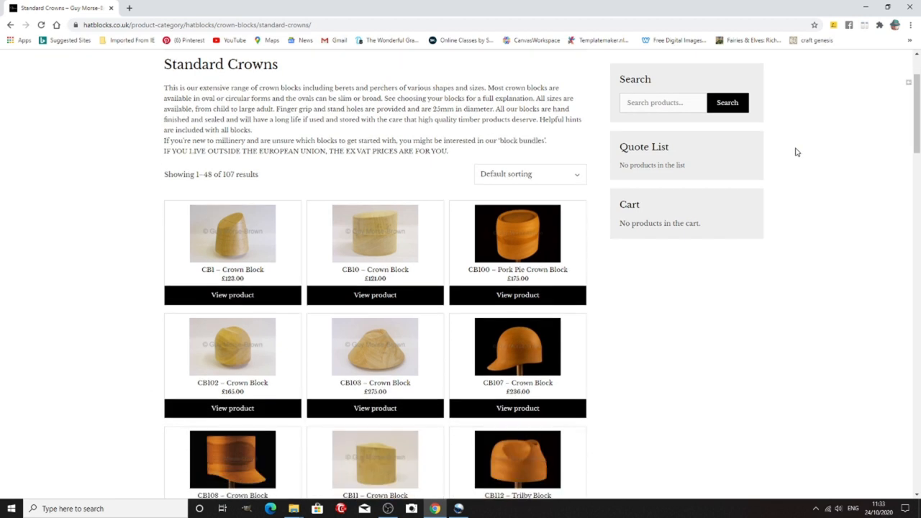
Scroll through the grid of 107 standard crown blocks and their prices
scroll("down", 3)
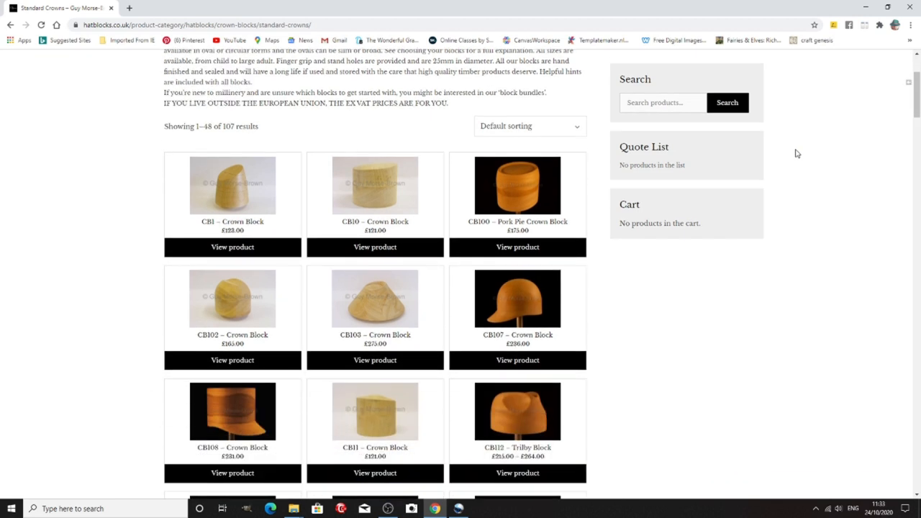
scroll("down", 3)
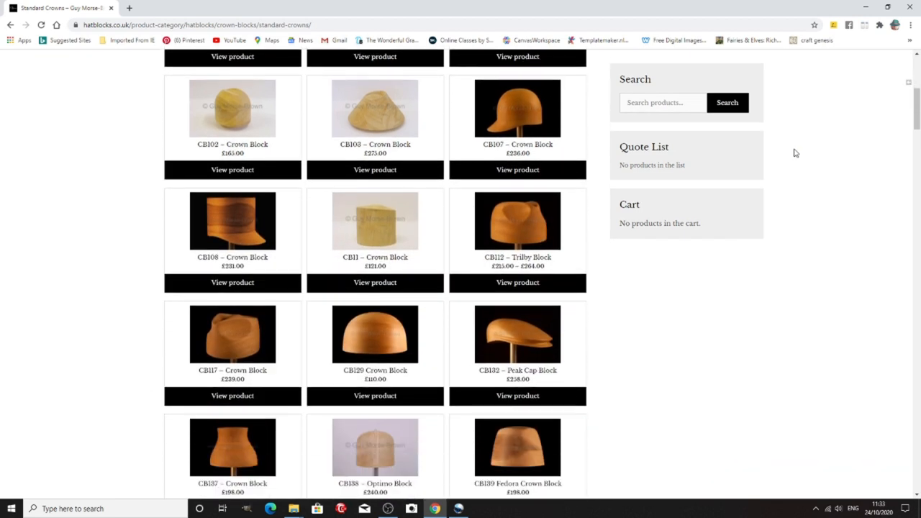
scroll("down", 3)
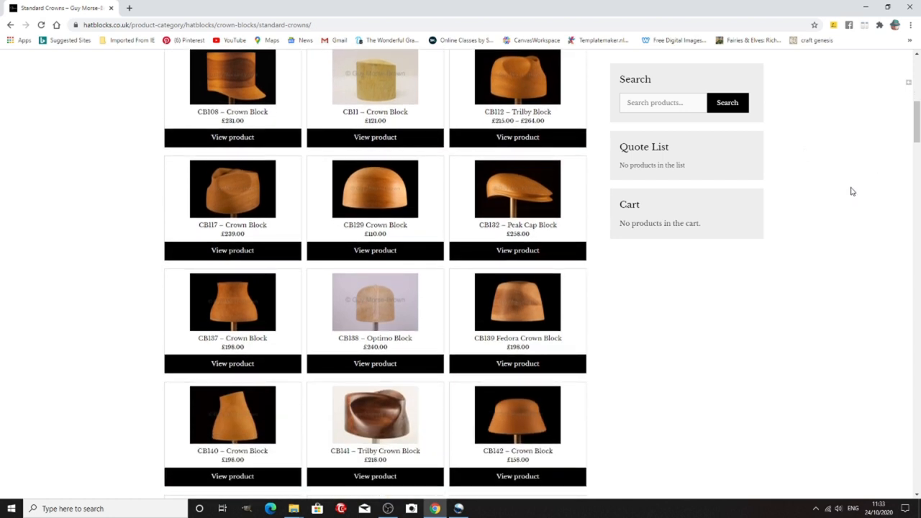
mouse_move(839, 188)
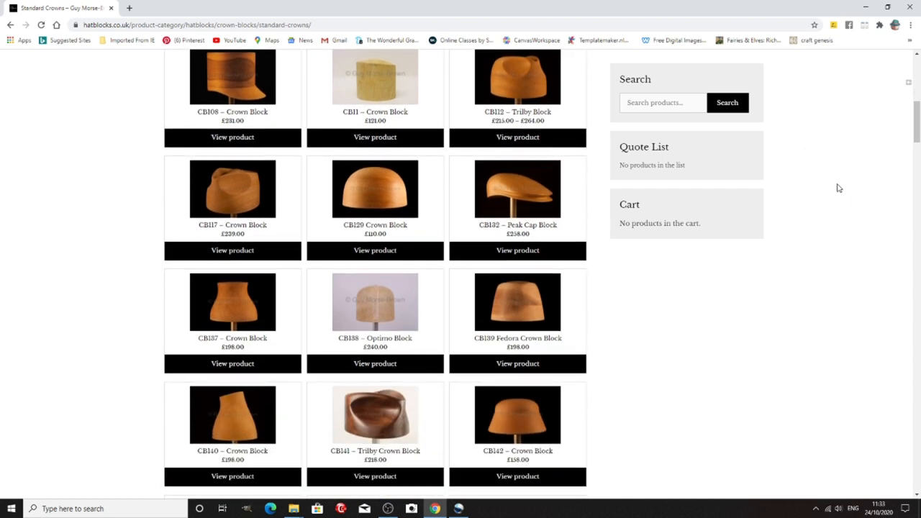
scroll("down", 3)
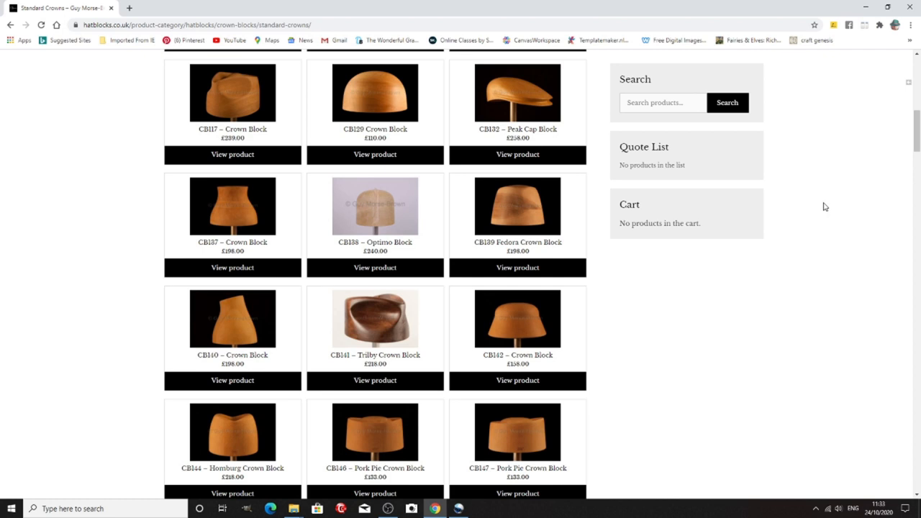
scroll("down", 3)
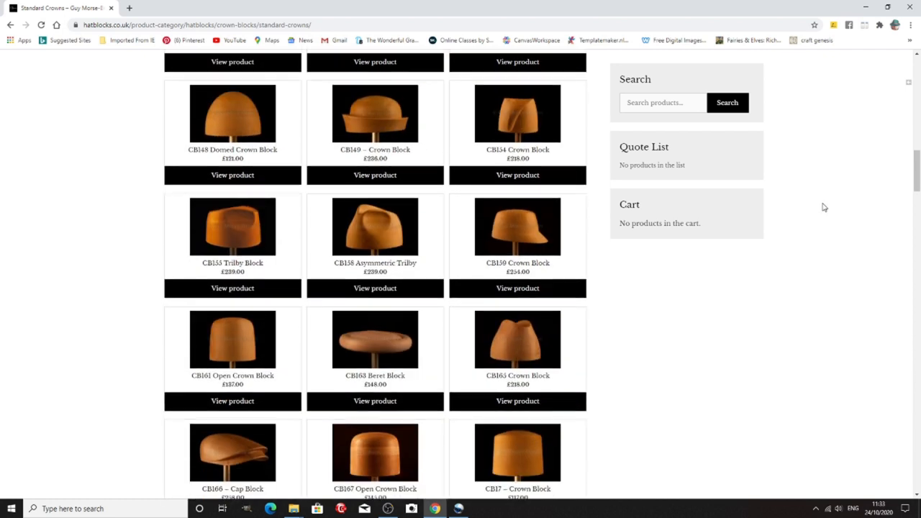
scroll("down", 3)
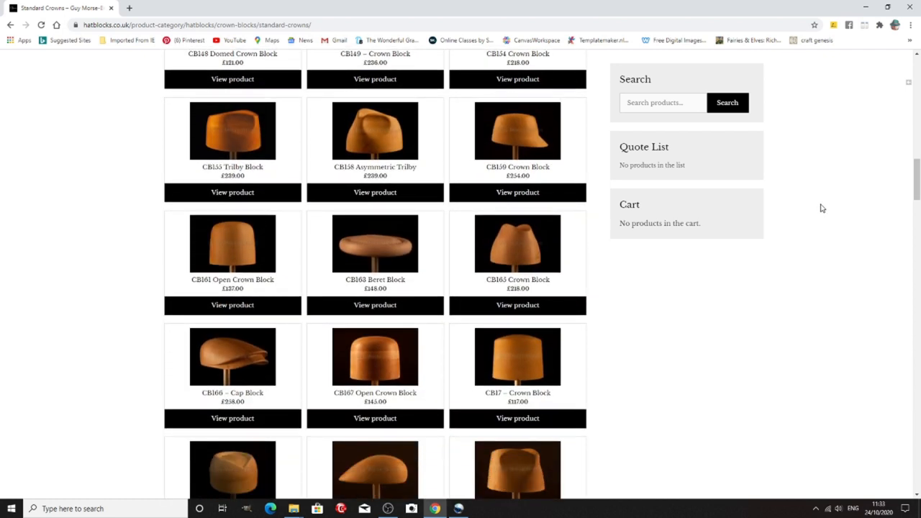
scroll("down", 3)
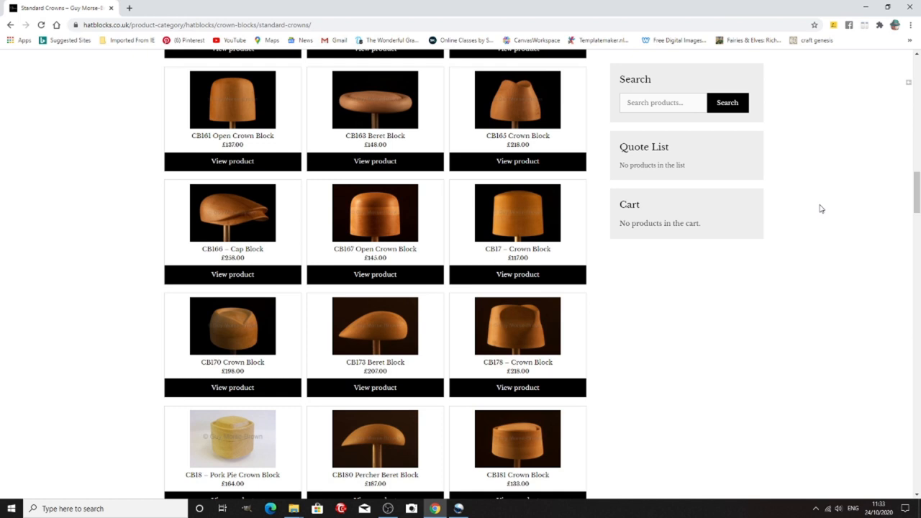
scroll("down", 3)
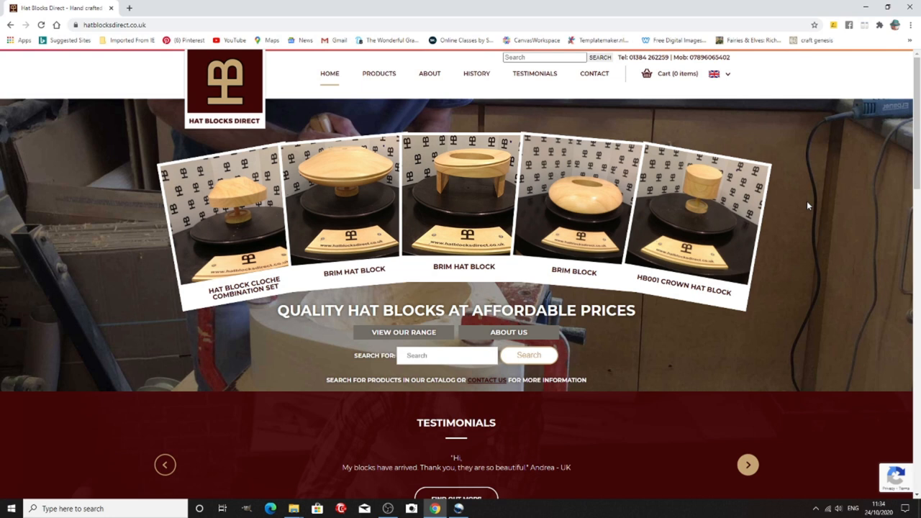
Browse Hat Blocks Direct's 42 Crown Blocks, priced from £70.00, via the Products menu
scroll("down", 3)
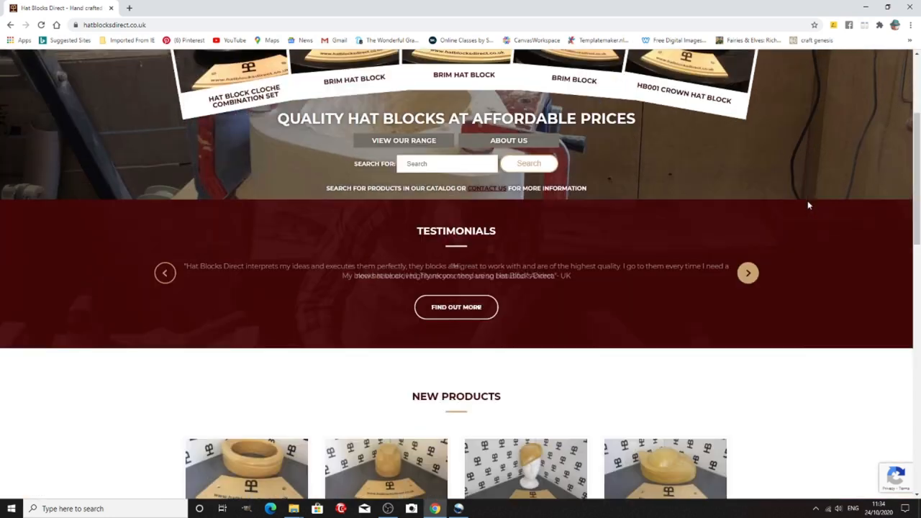
scroll("down", 3)
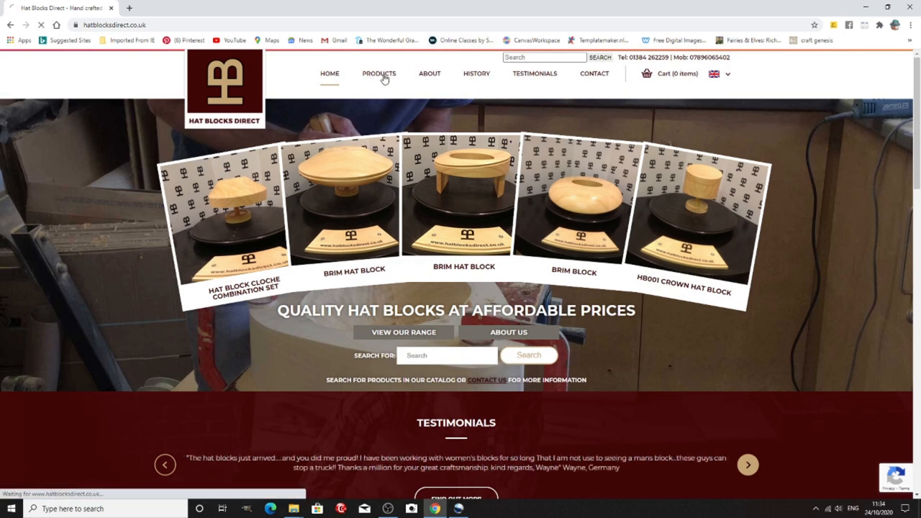
left_click(379, 74)
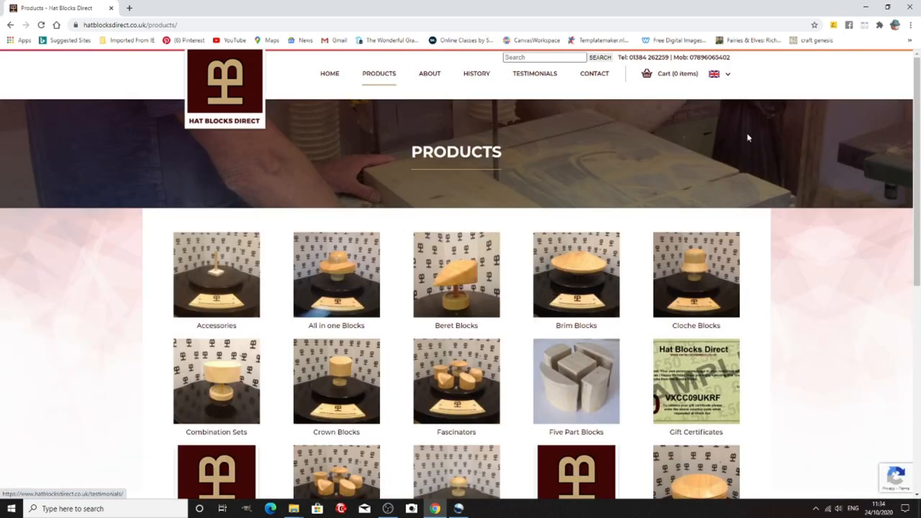
scroll("down", 3)
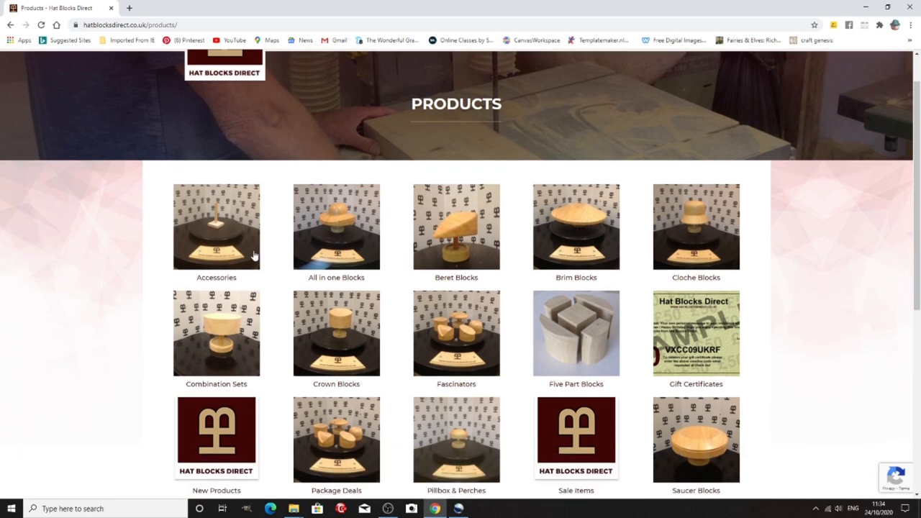
mouse_move(474, 258)
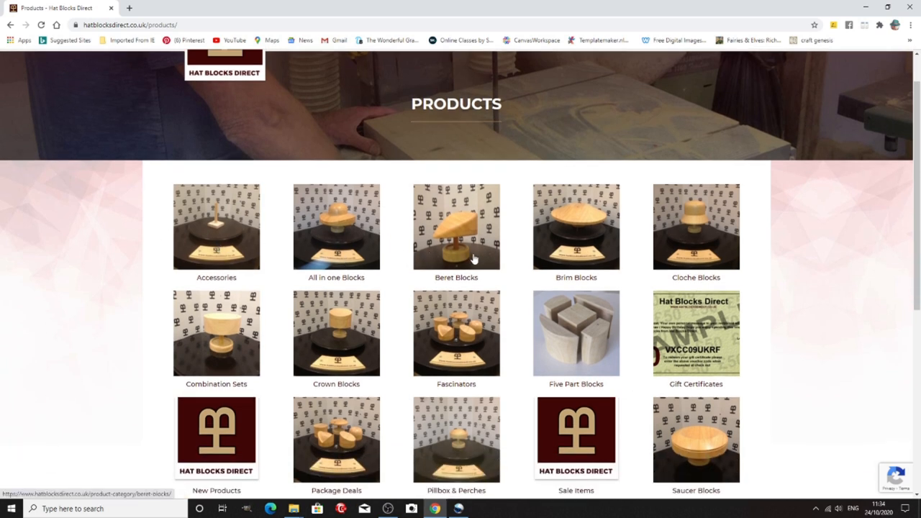
scroll("down", 3)
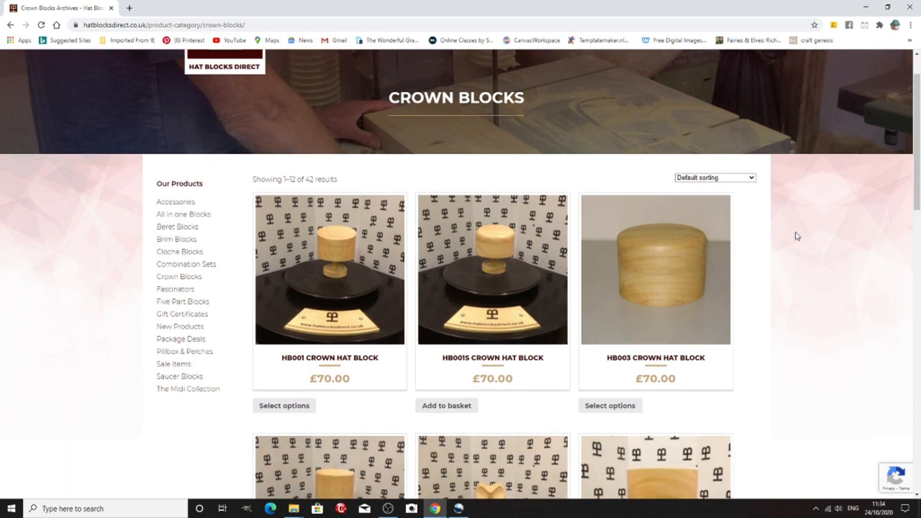
scroll("down", 3)
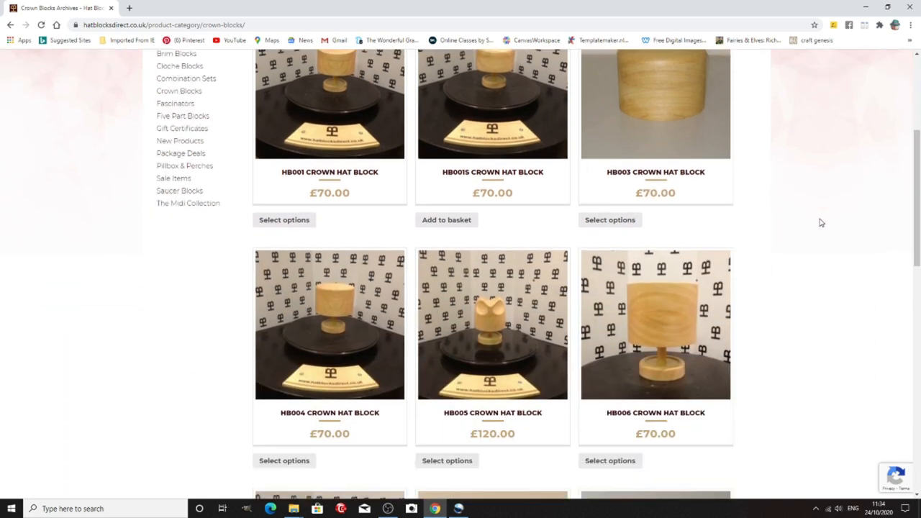
scroll("down", 3)
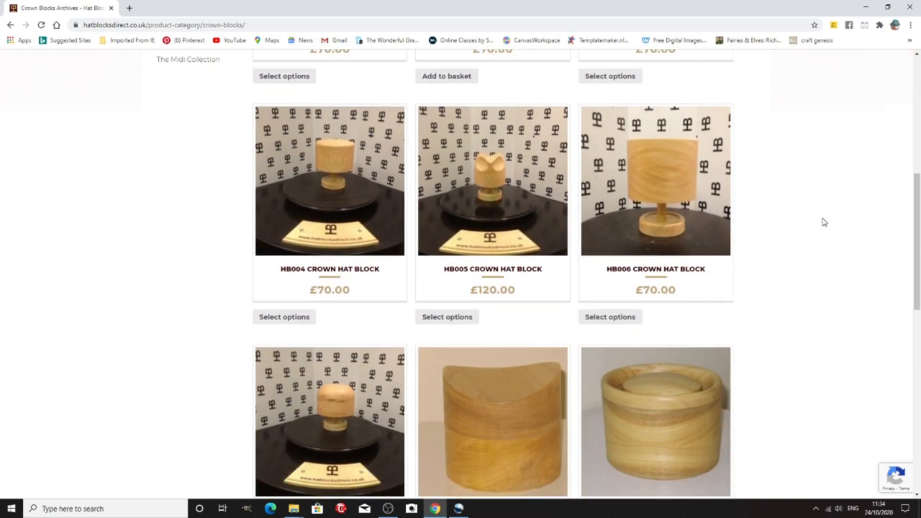
scroll("down", 3)
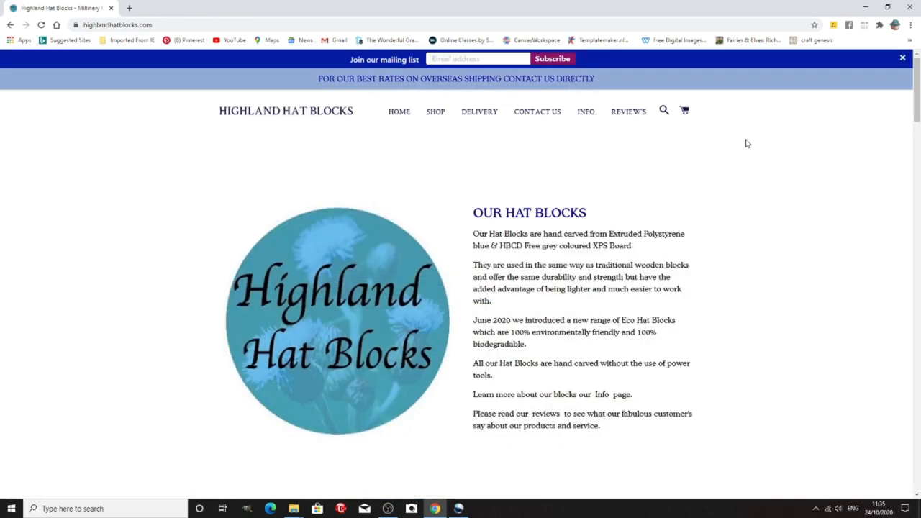
mouse_move(768, 145)
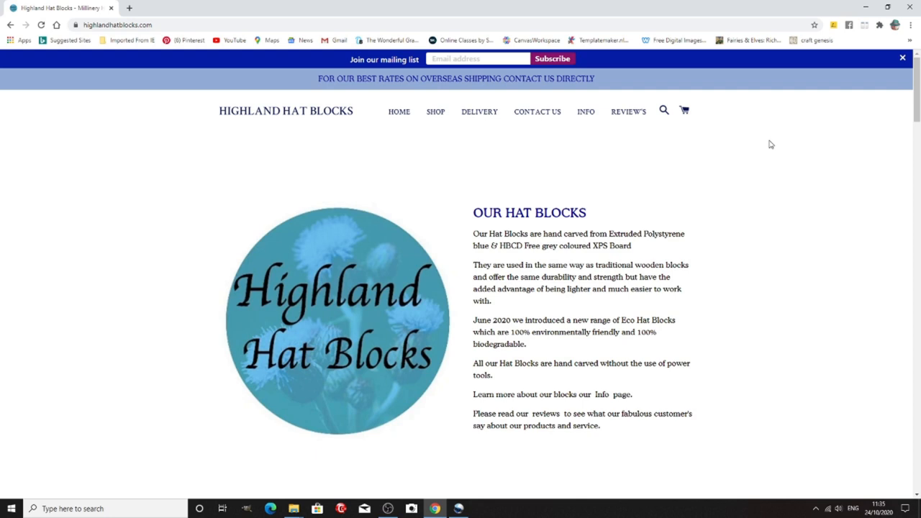
Scroll Highland Hat Blocks' homepage through the Eco Blocks, Learn Millinery and Bespoke Blocks sections
scroll("down", 3)
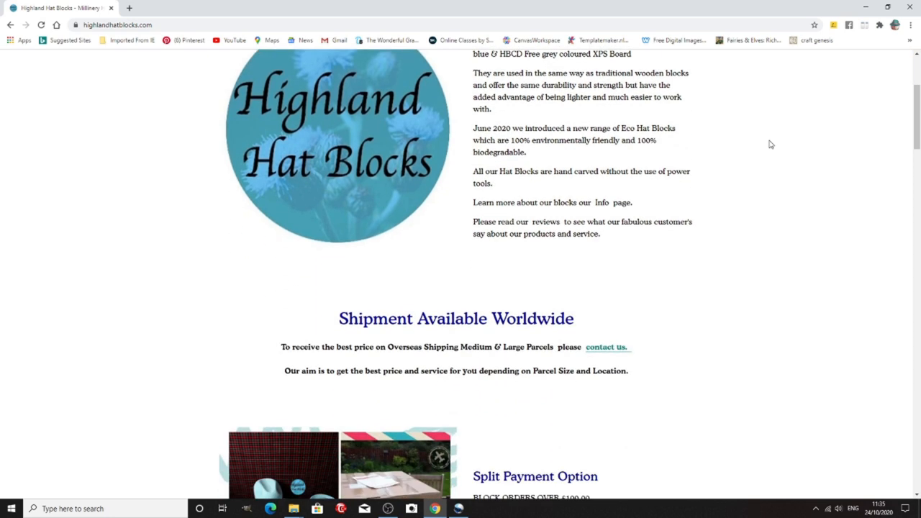
scroll("down", 3)
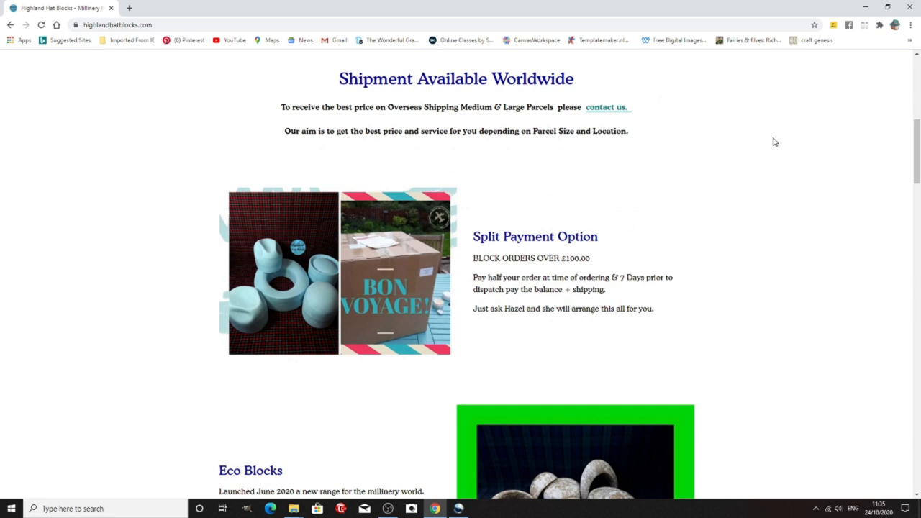
scroll("down", 3)
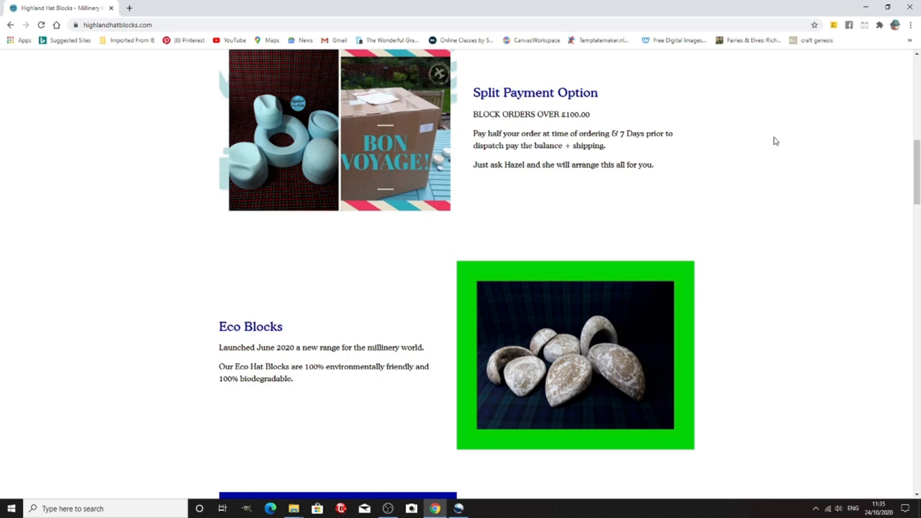
scroll("down", 3)
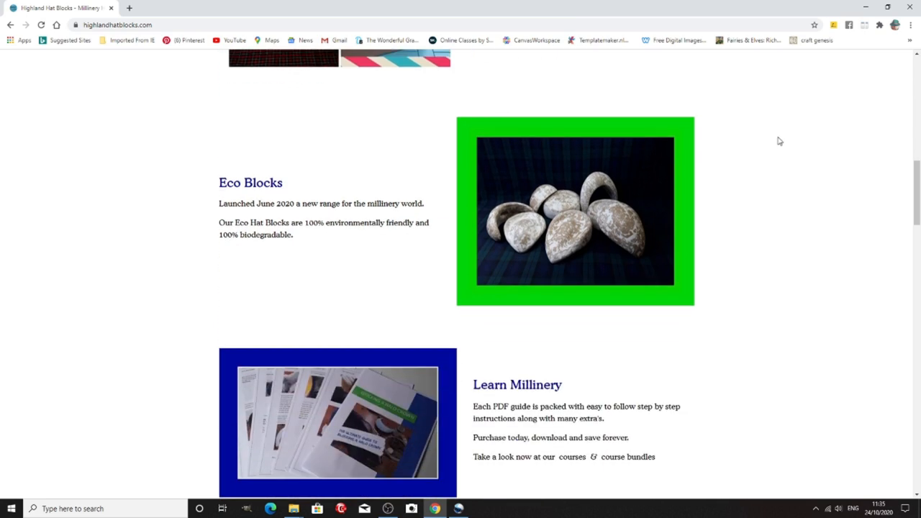
mouse_move(271, 189)
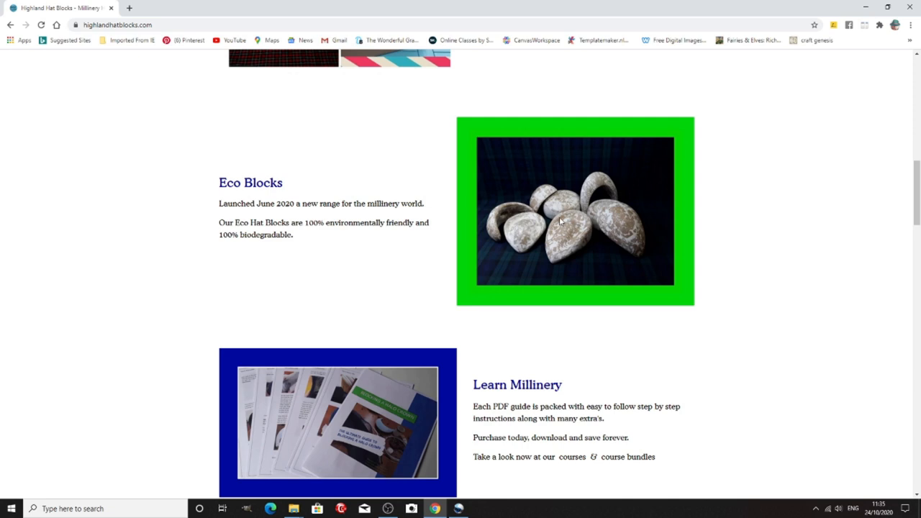
scroll("down", 3)
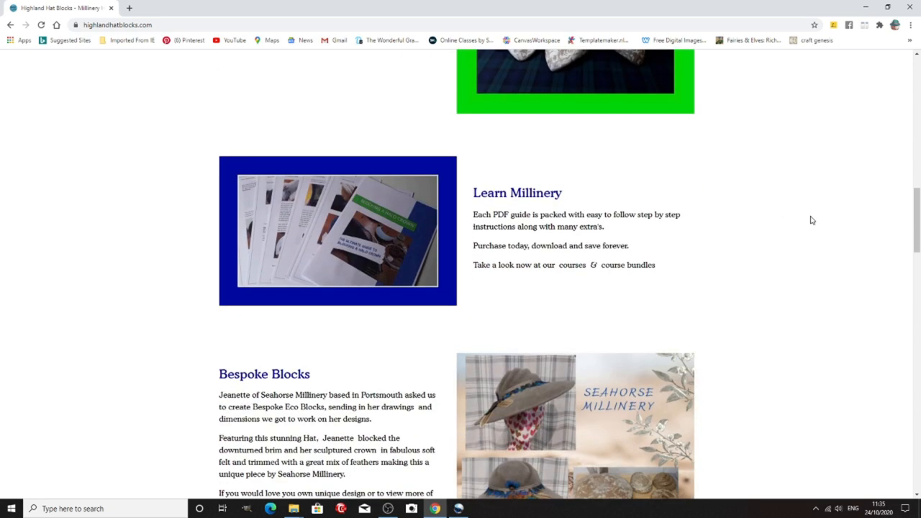
scroll("down", 3)
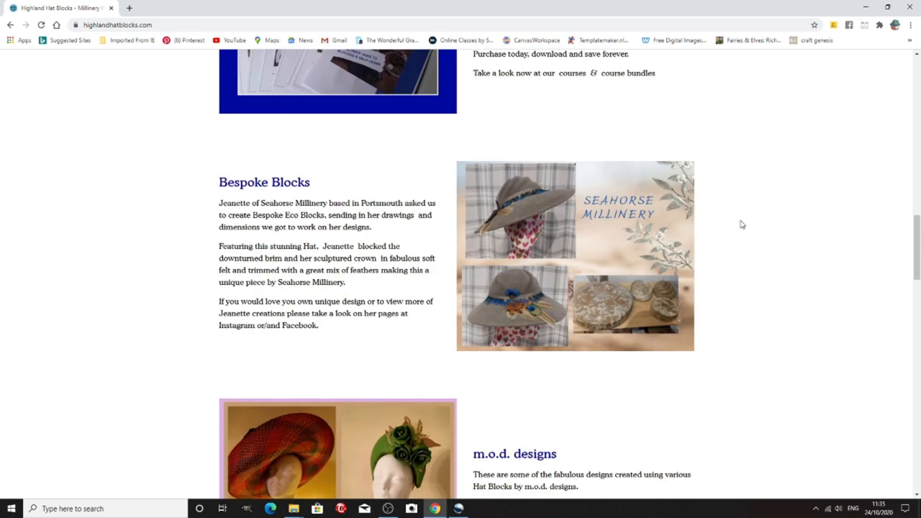
scroll("down", 3)
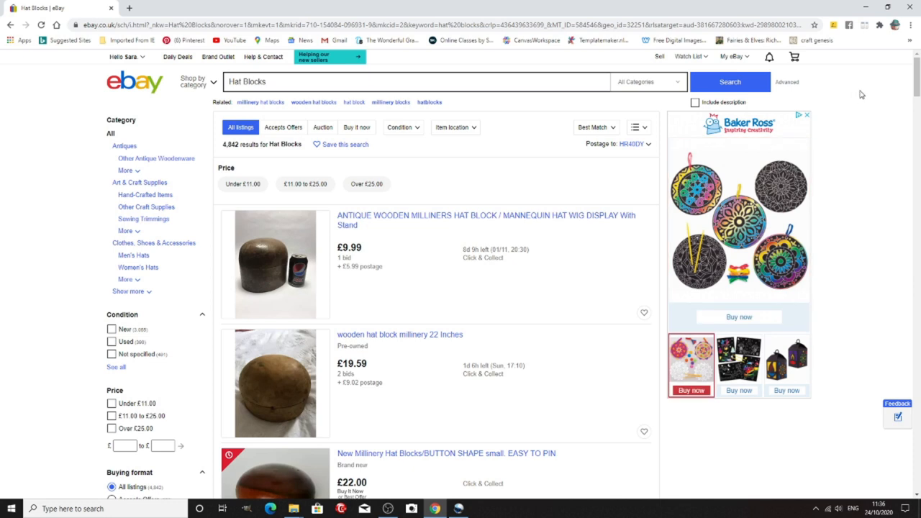
Search eBay for 'wooden hat block' and scroll the listings down to the sponsored items
scroll("down", 3)
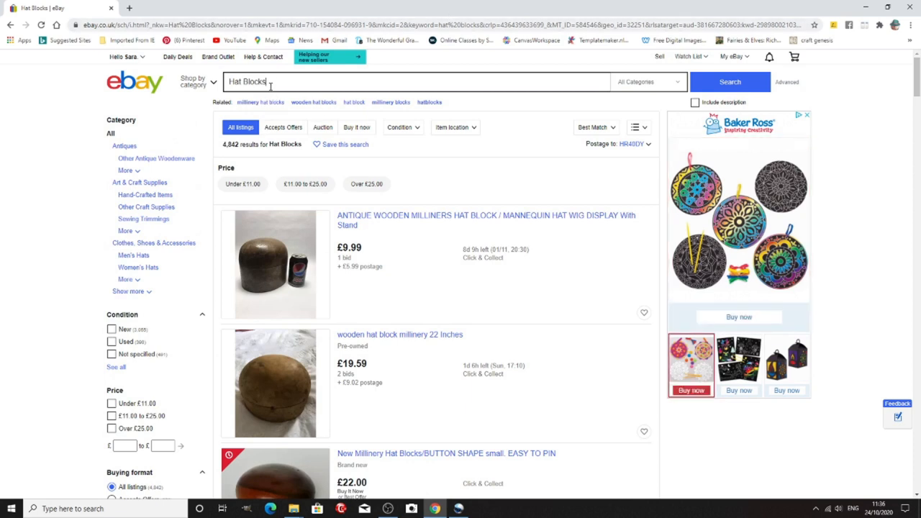
type("wooden h")
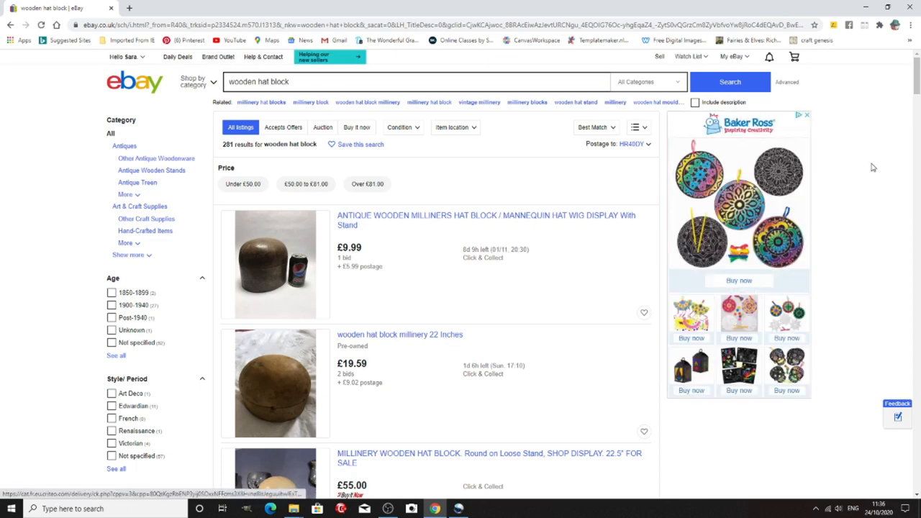
scroll("down", 3)
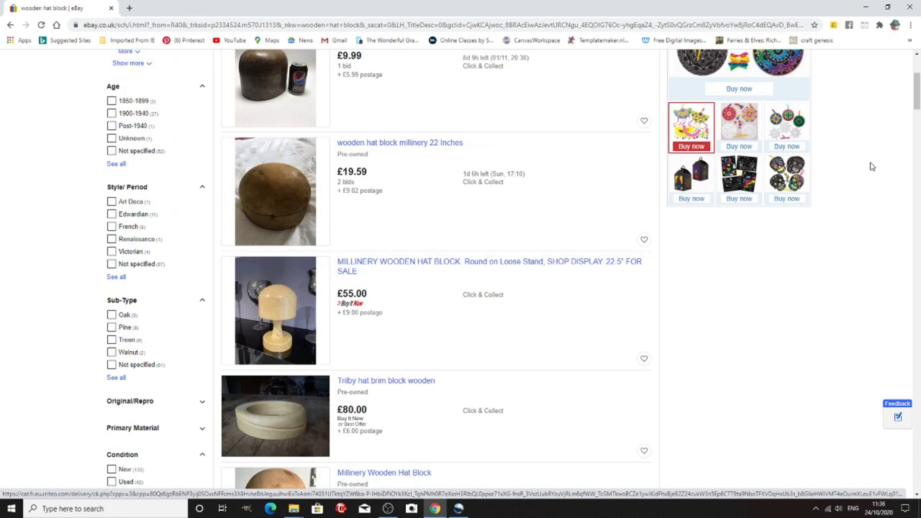
scroll("down", 3)
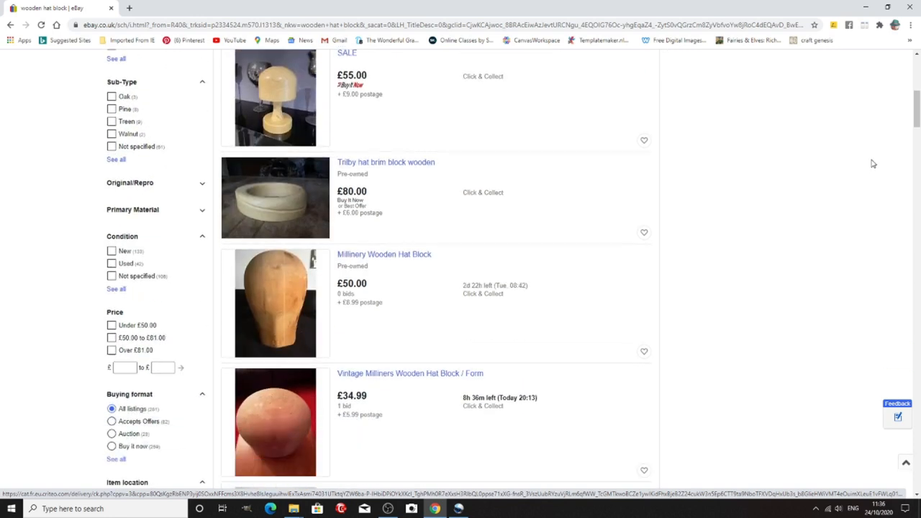
scroll("down", 3)
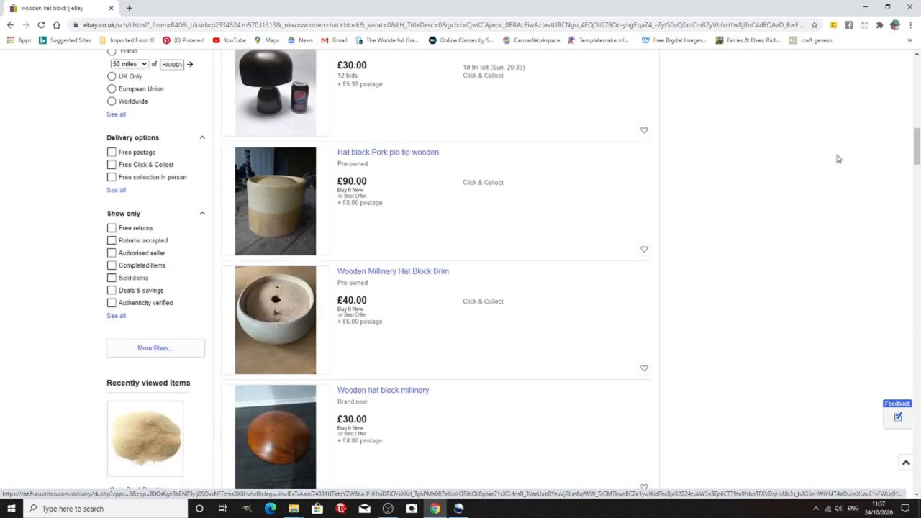
scroll("down", 3)
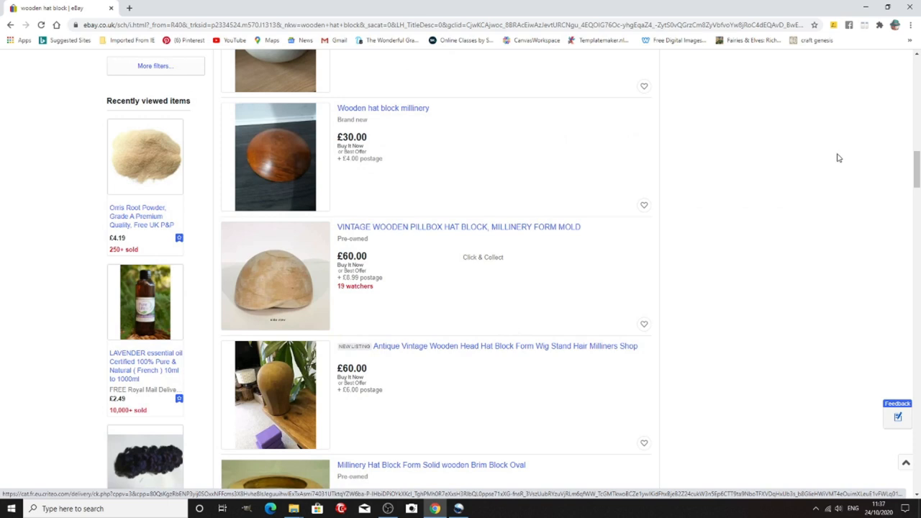
scroll("down", 3)
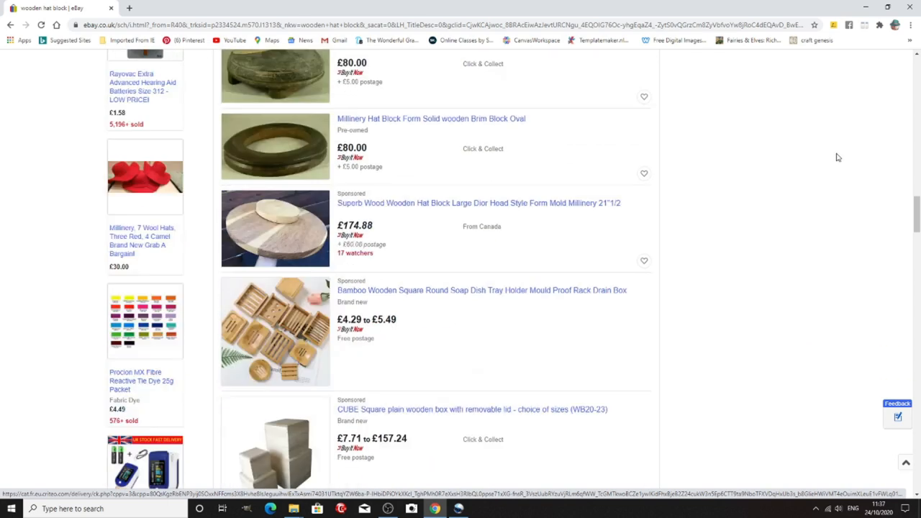
scroll("down", 3)
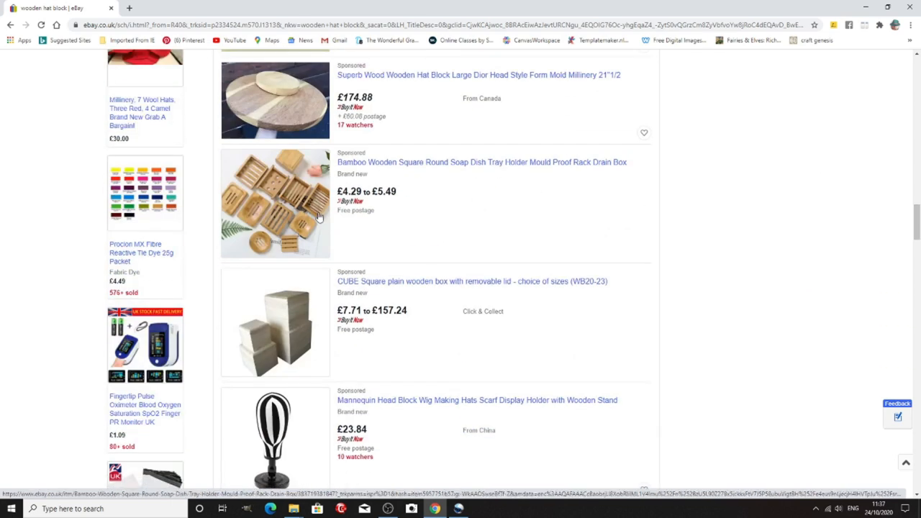
scroll("down", 3)
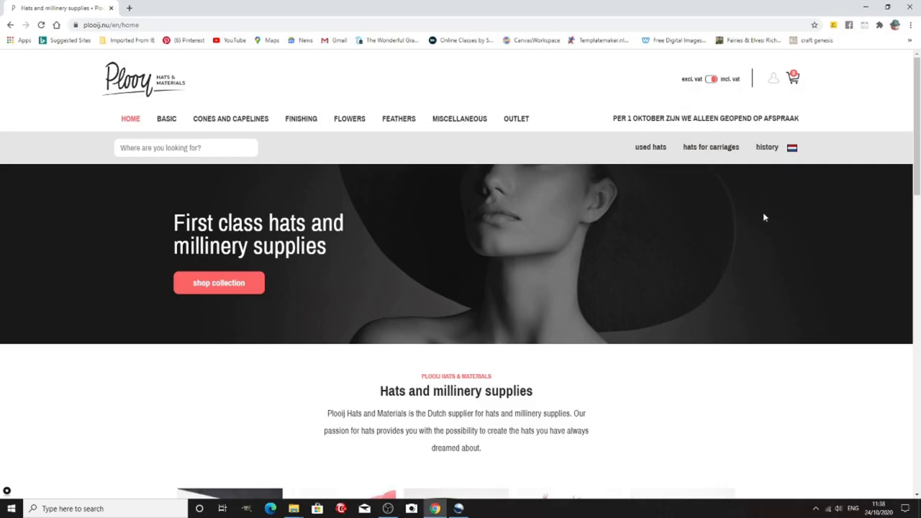
mouse_move(745, 210)
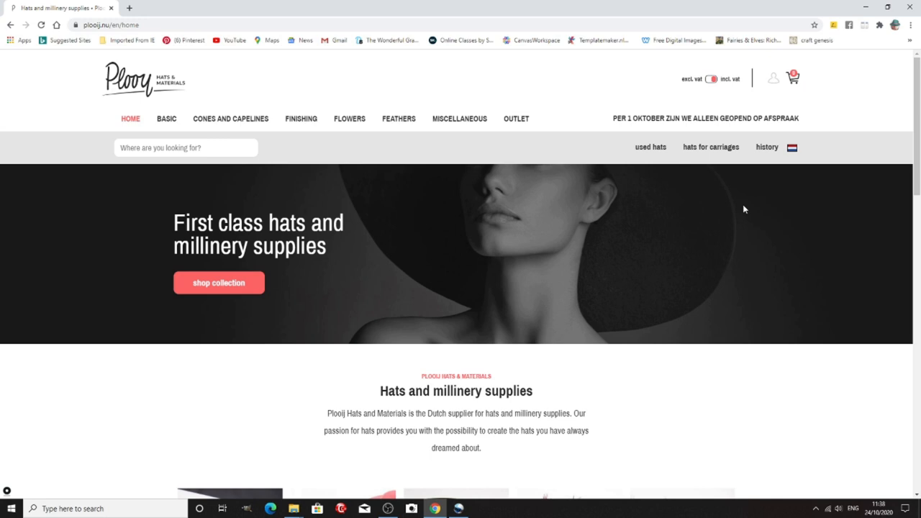
Scroll Plooij's homepage to the Basic, Cones and capelines, Finishing, Flowers and Feathers tiles
scroll("down", 3)
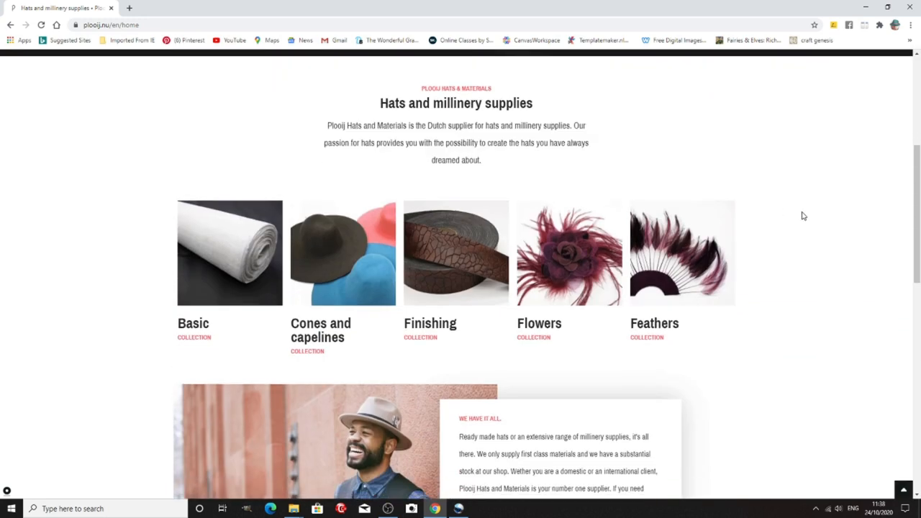
mouse_move(807, 208)
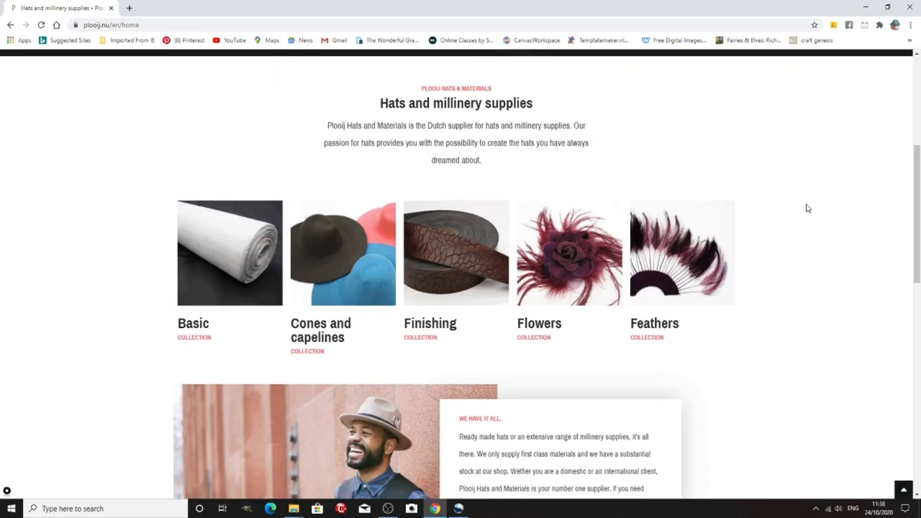
mouse_move(819, 210)
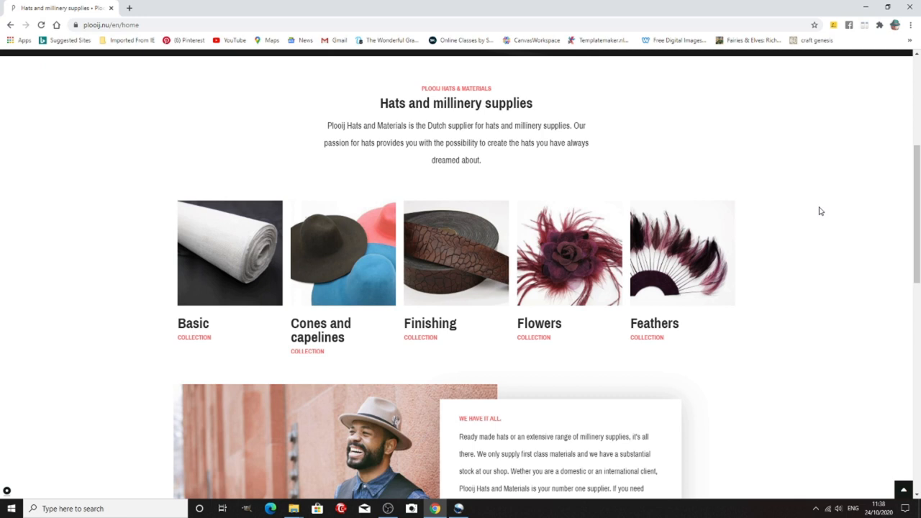
scroll("down", 3)
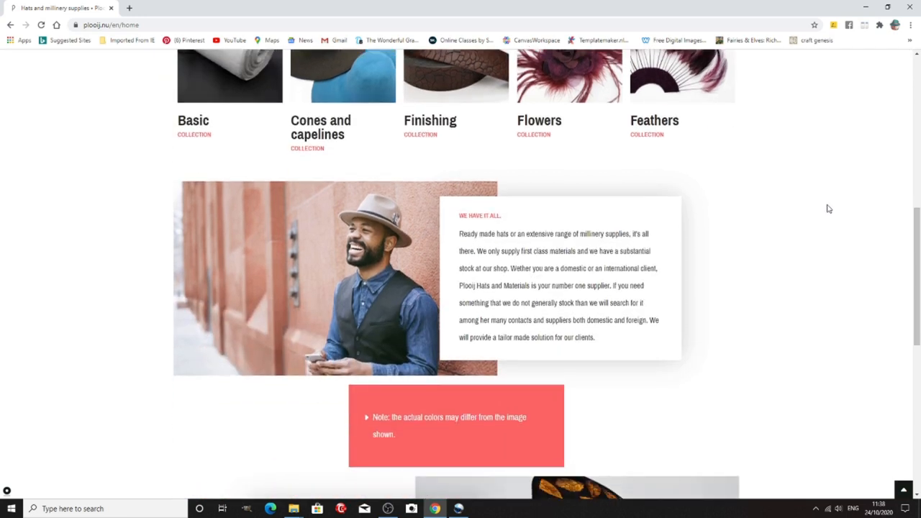
scroll("down", 3)
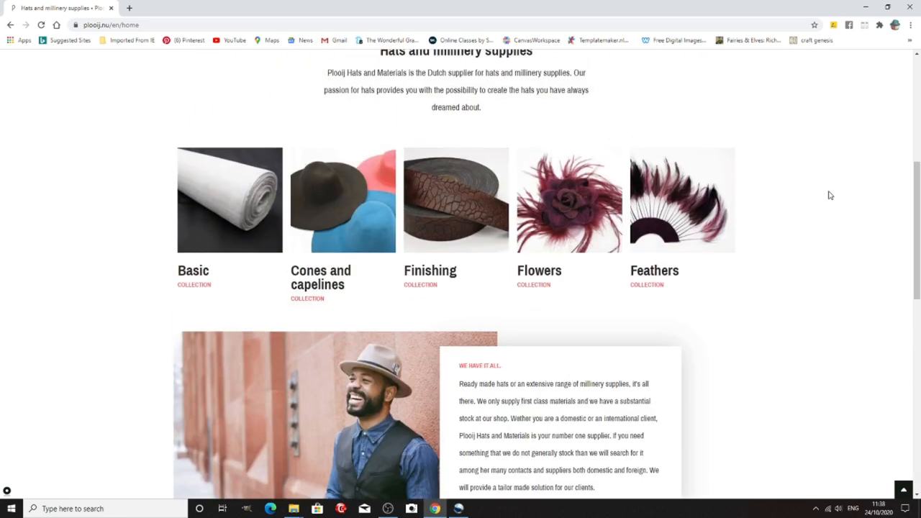
scroll("up", 3)
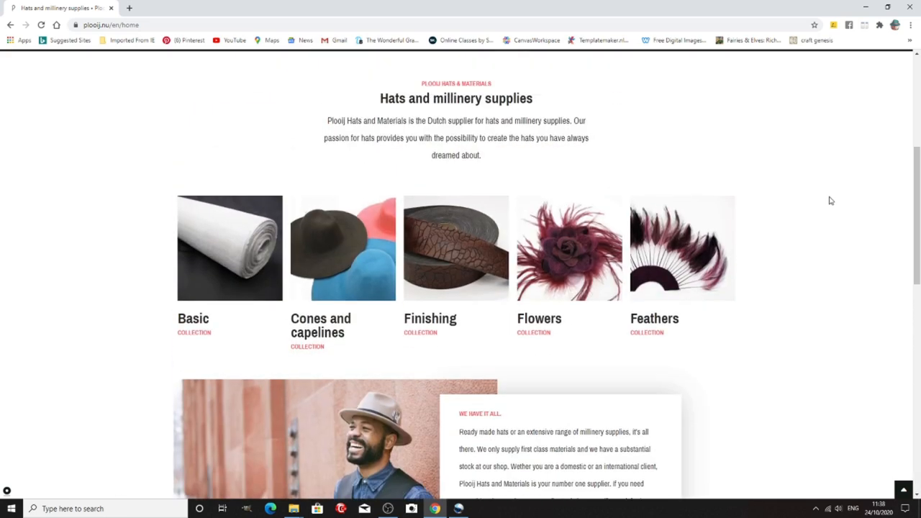
scroll("up", 3)
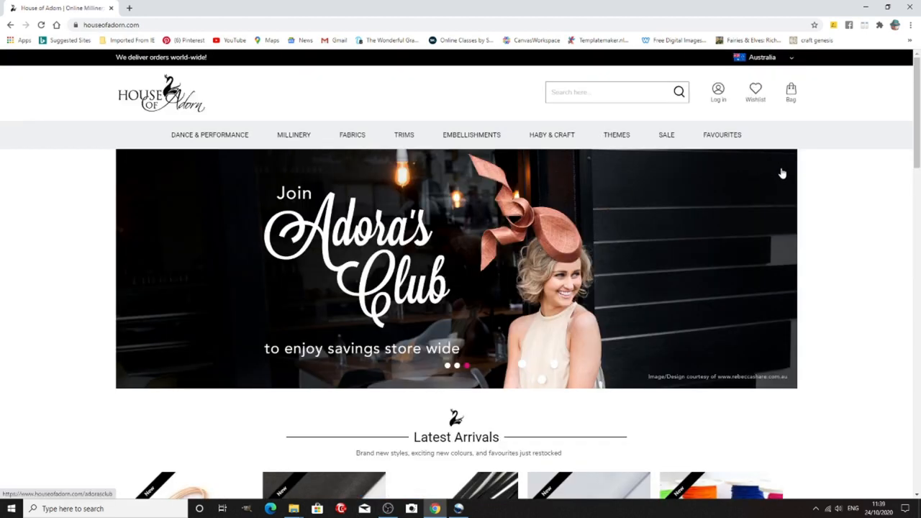
mouse_move(834, 184)
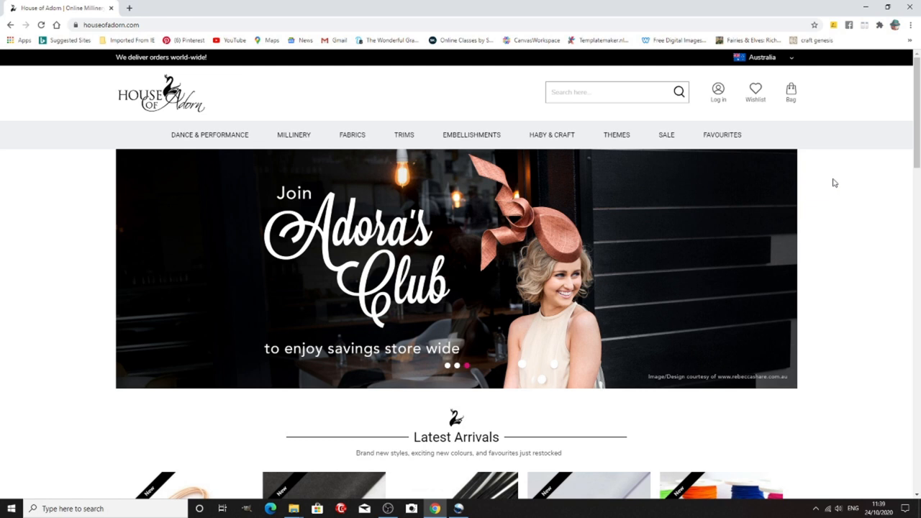
Scroll House of Adorn's homepage through Latest Arrivals and Shop Now to Adora's Corner articles
scroll("down", 3)
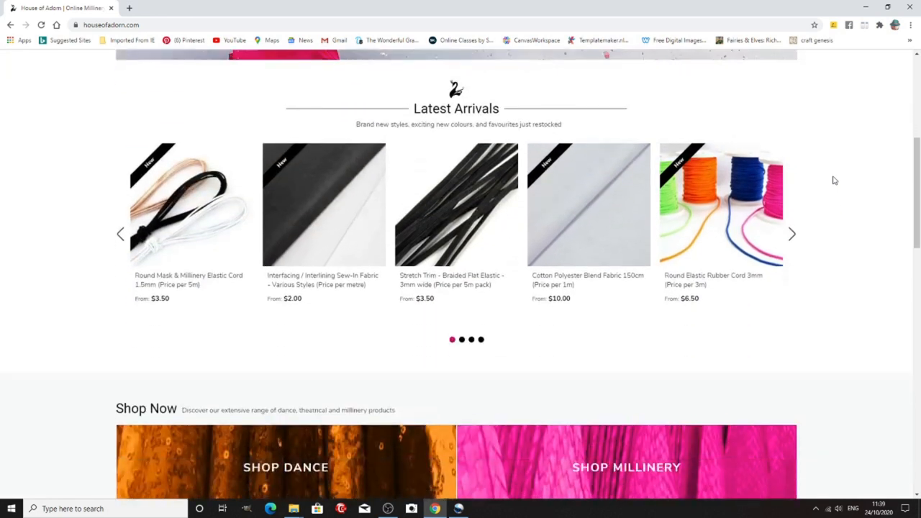
scroll("down", 3)
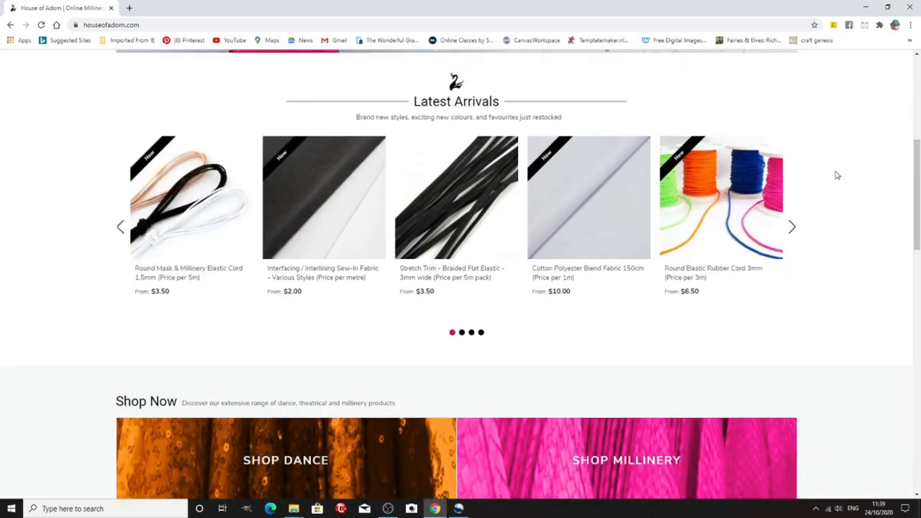
scroll("down", 3)
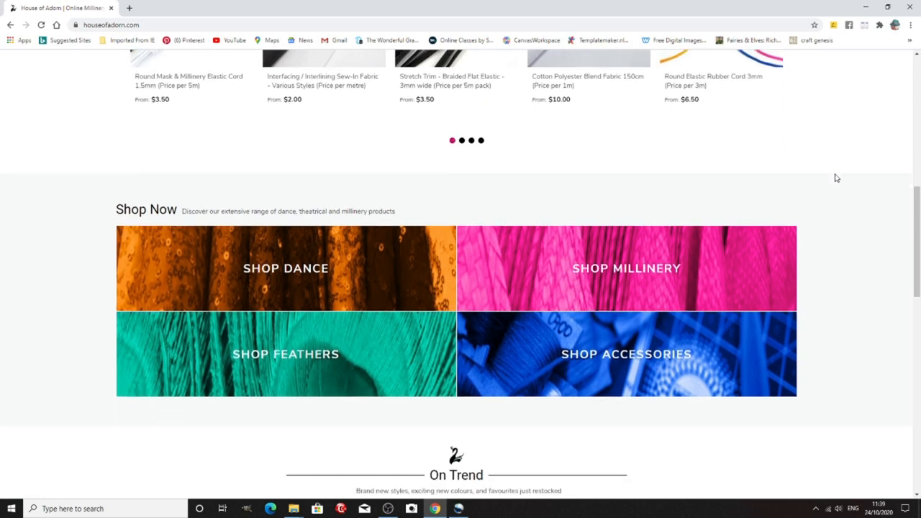
scroll("down", 3)
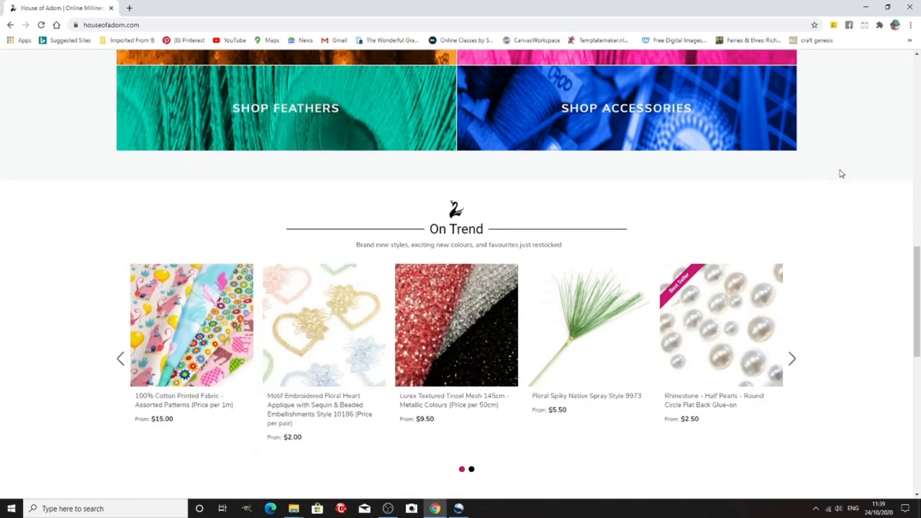
scroll("down", 3)
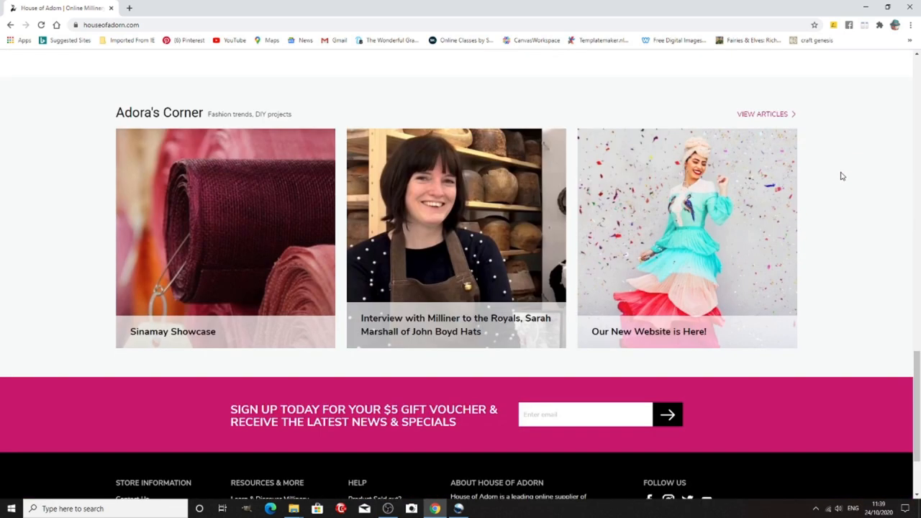
scroll("up", 3)
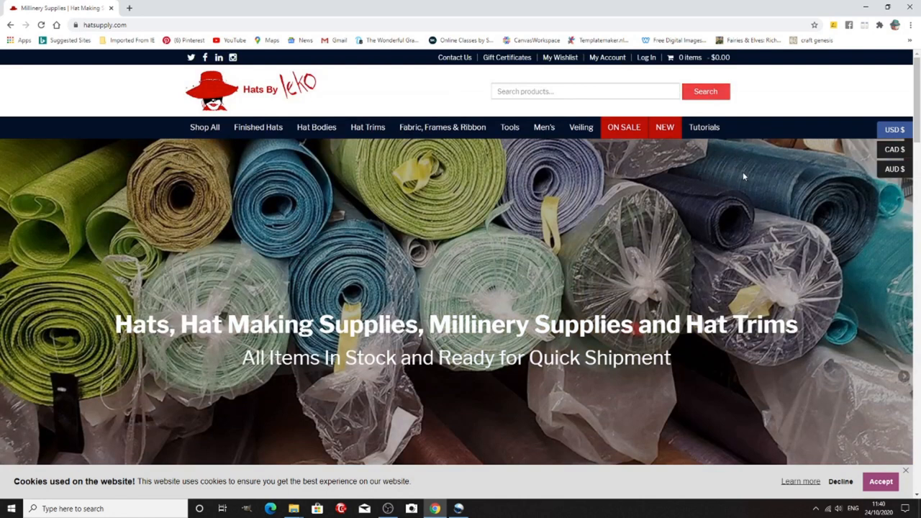
mouse_move(739, 171)
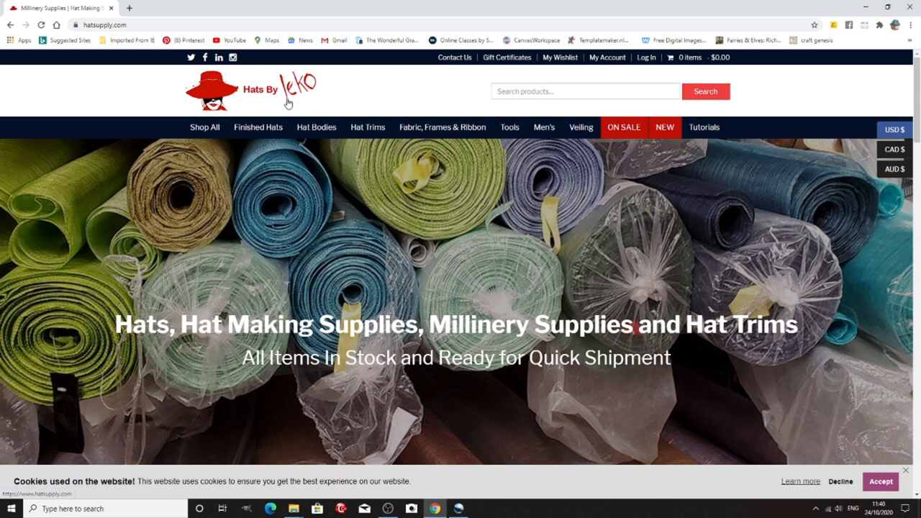
mouse_move(684, 182)
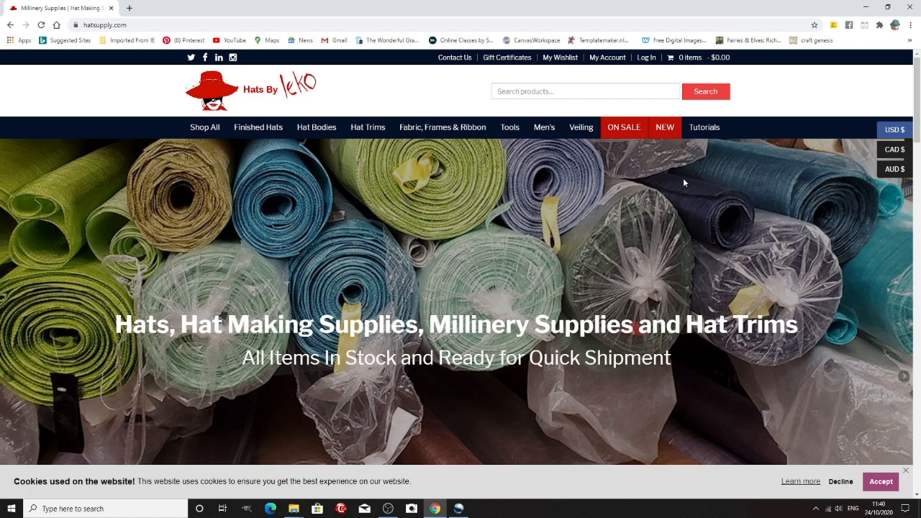
Scroll Hats By Leko's homepage past What's New and Featured Items to the discount footer
scroll("down", 3)
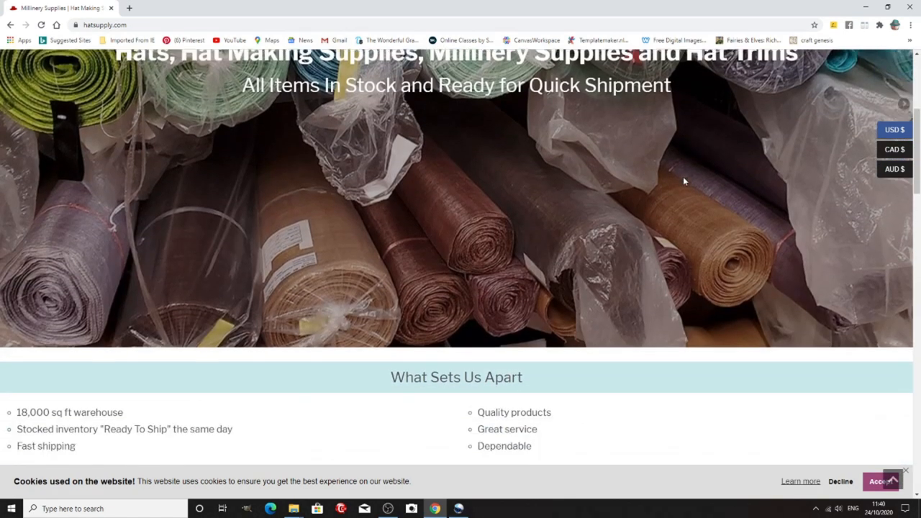
scroll("down", 3)
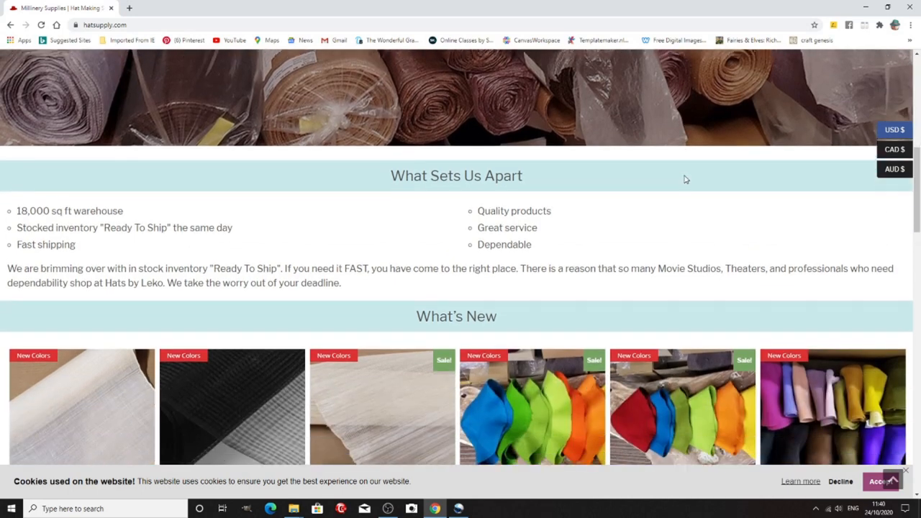
scroll("down", 3)
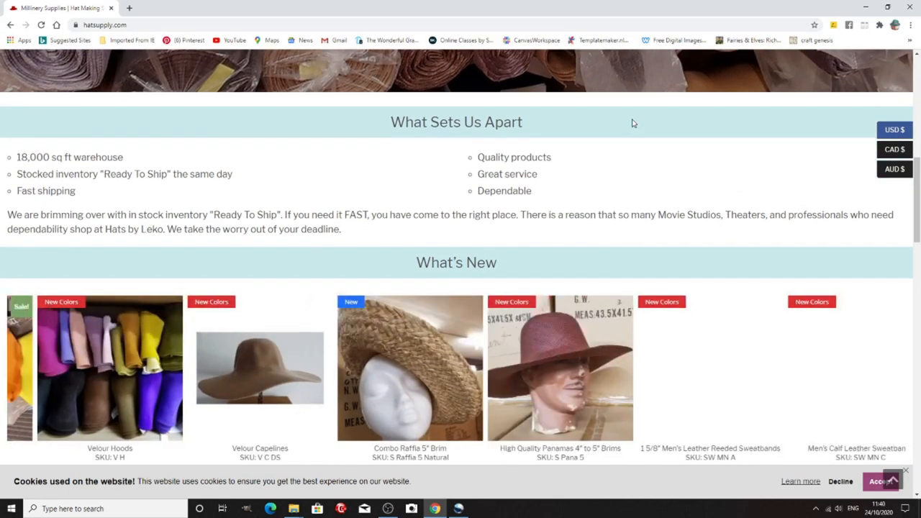
scroll("down", 3)
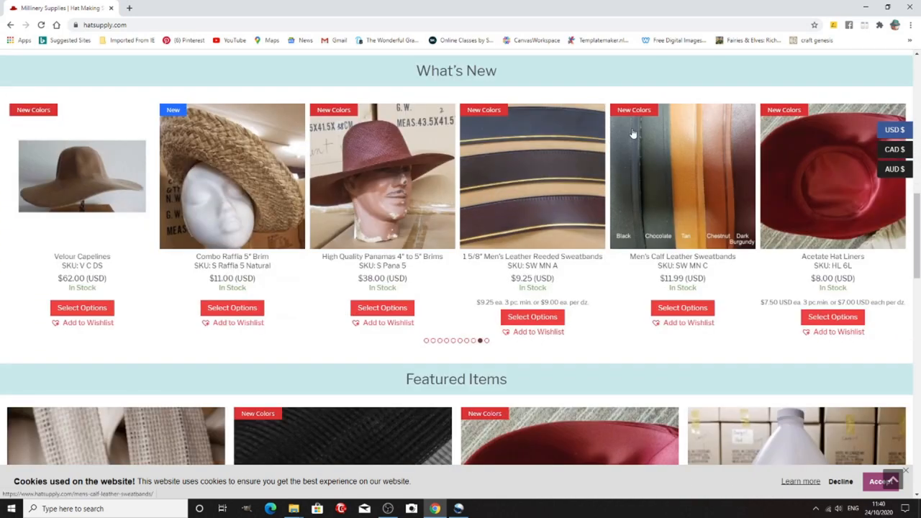
scroll("down", 3)
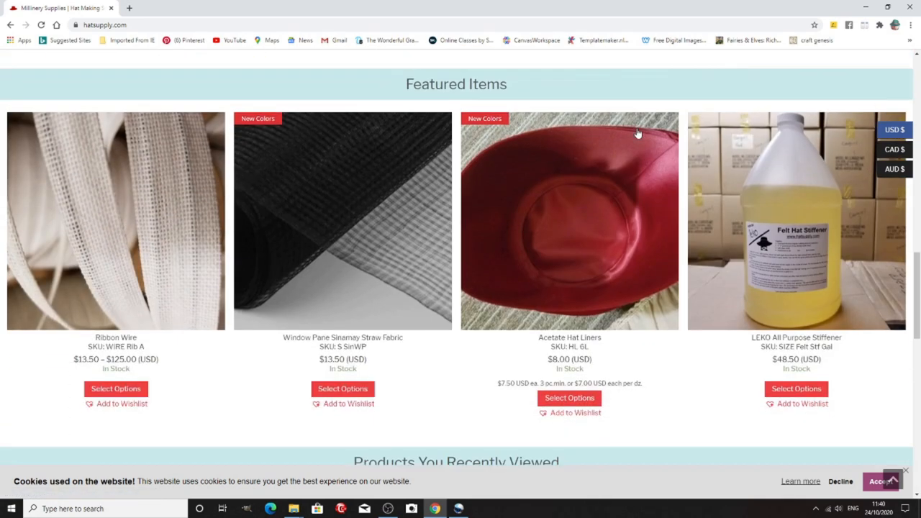
scroll("down", 3)
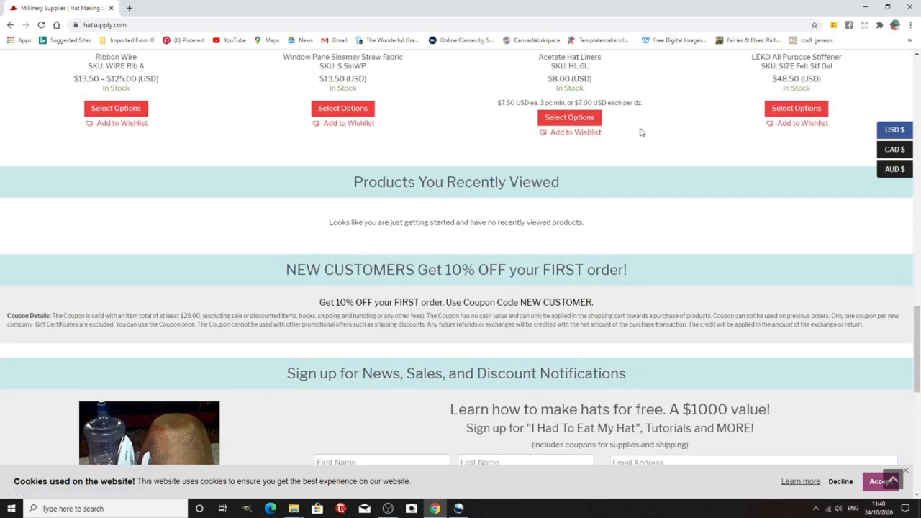
scroll("down", 3)
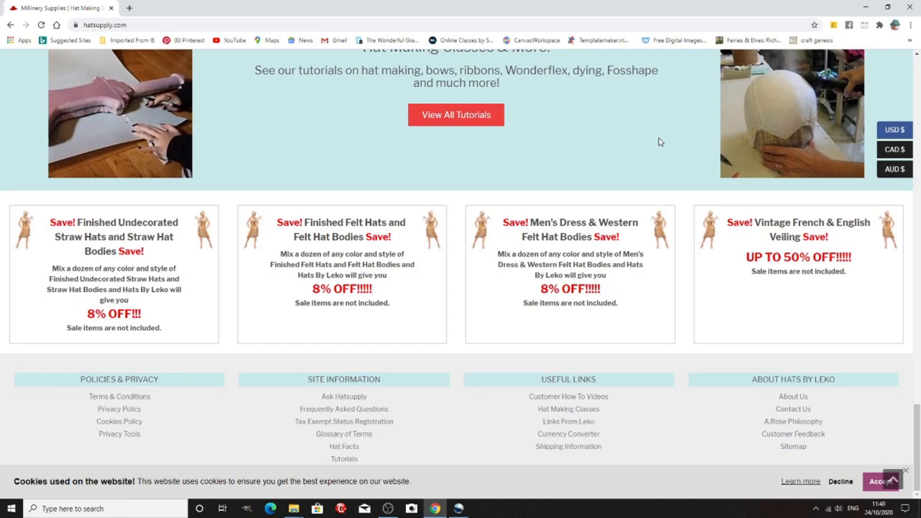
mouse_move(438, 406)
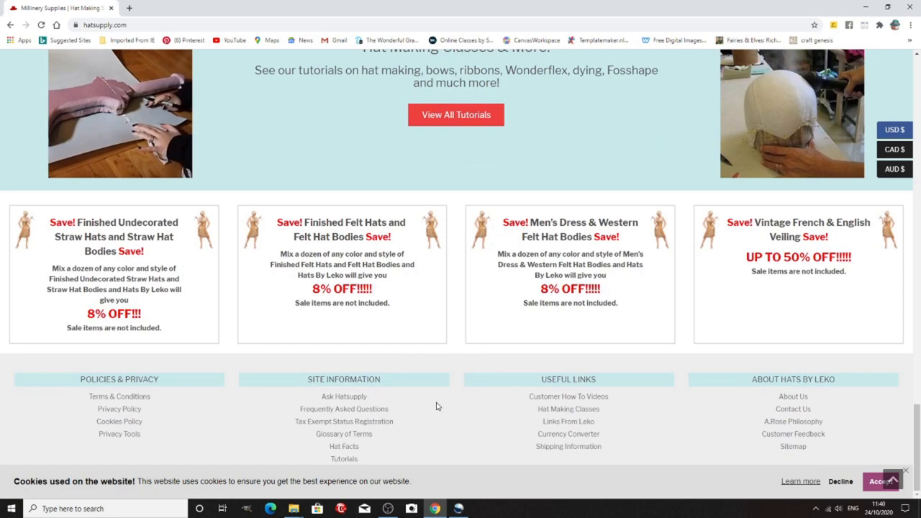
mouse_move(792, 396)
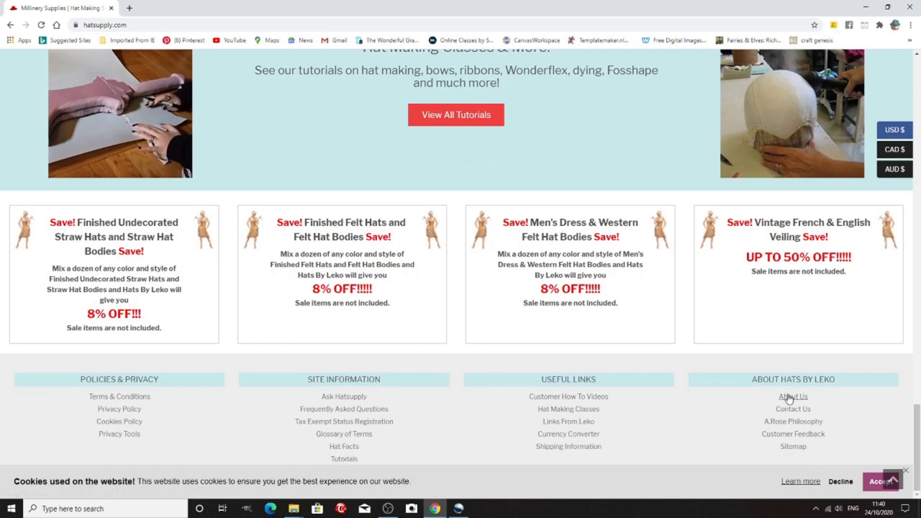
View Hats By Leko's About Us and Contact Us pages, then list its tutorial categories
left_click(793, 397)
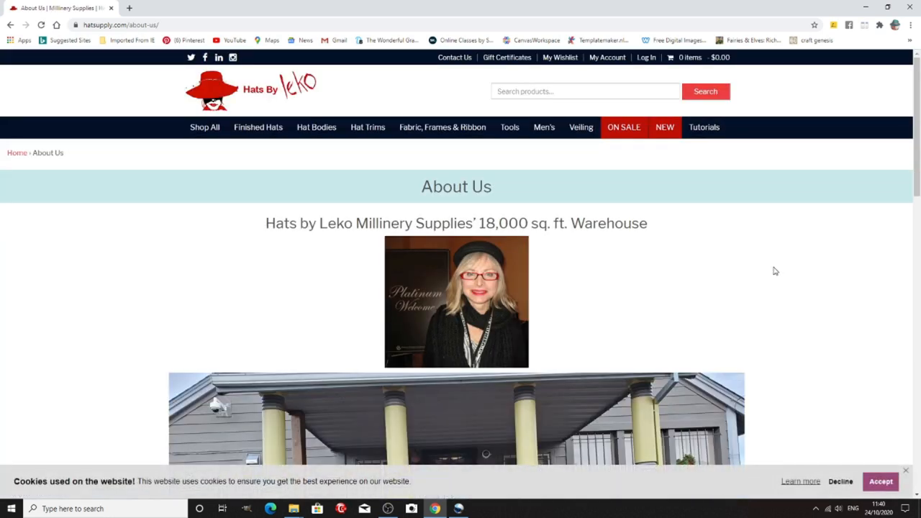
scroll("down", 3)
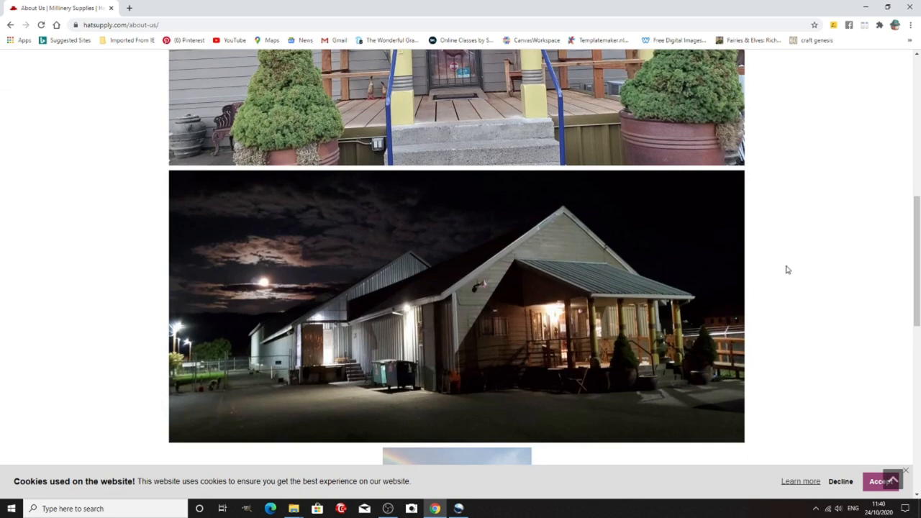
left_click(454, 57)
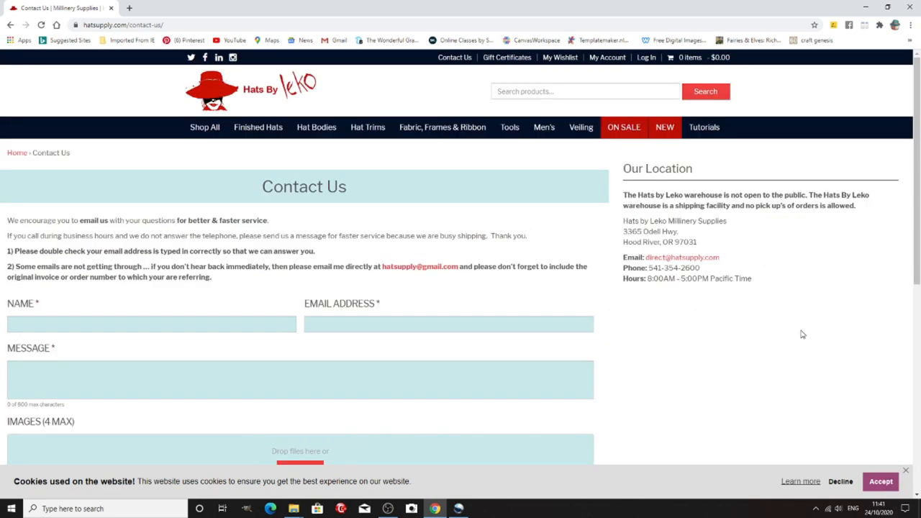
mouse_move(803, 334)
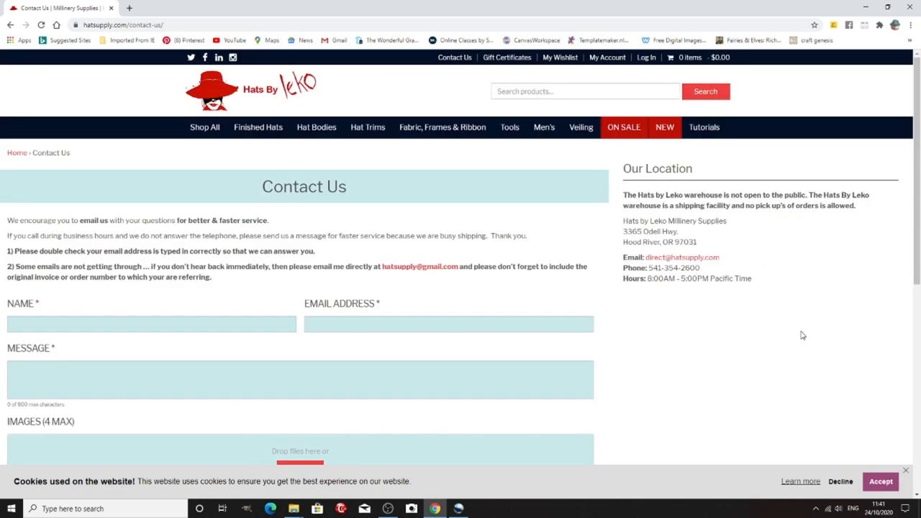
mouse_move(823, 274)
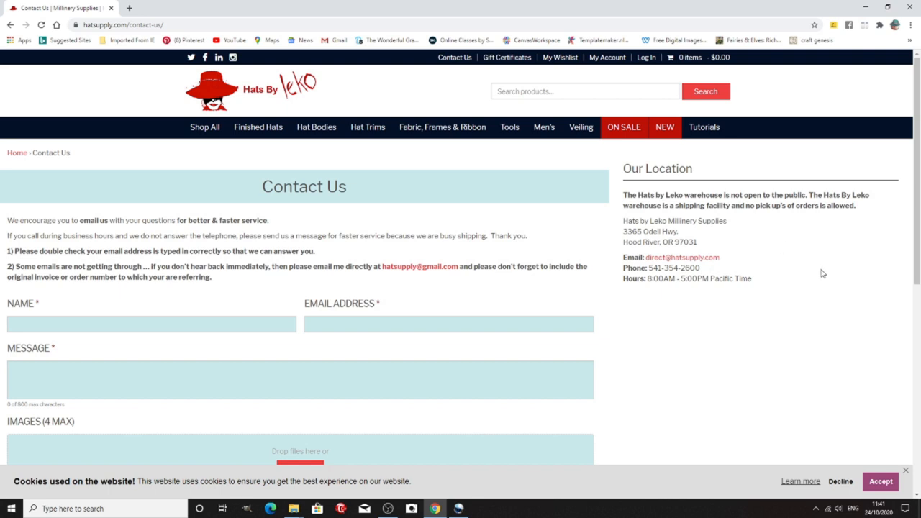
mouse_move(822, 274)
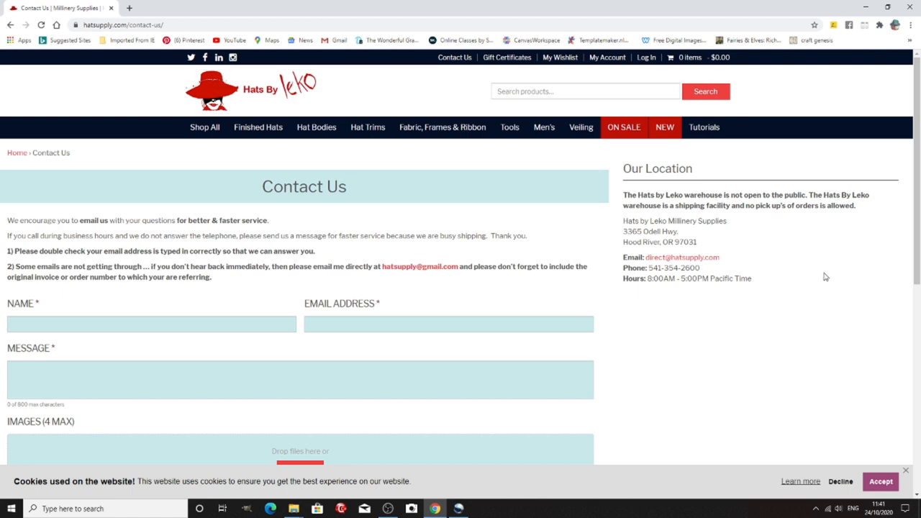
mouse_move(635, 147)
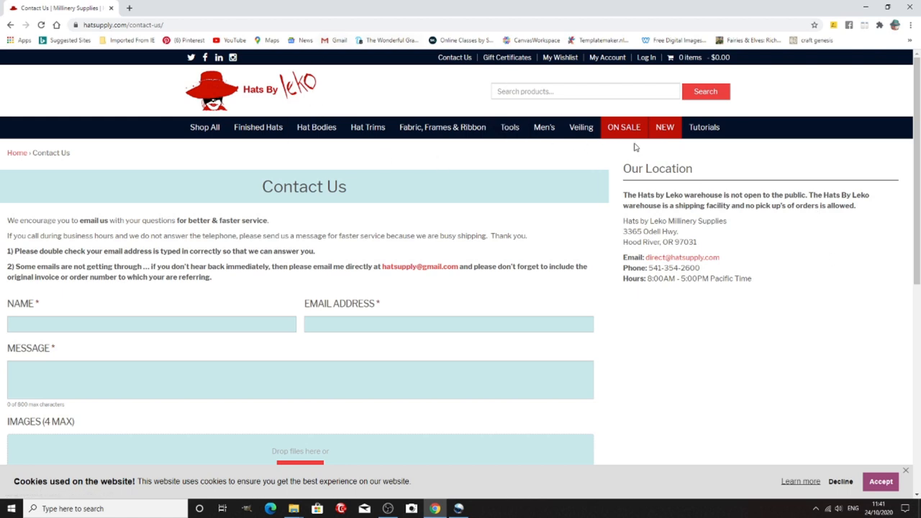
mouse_move(703, 127)
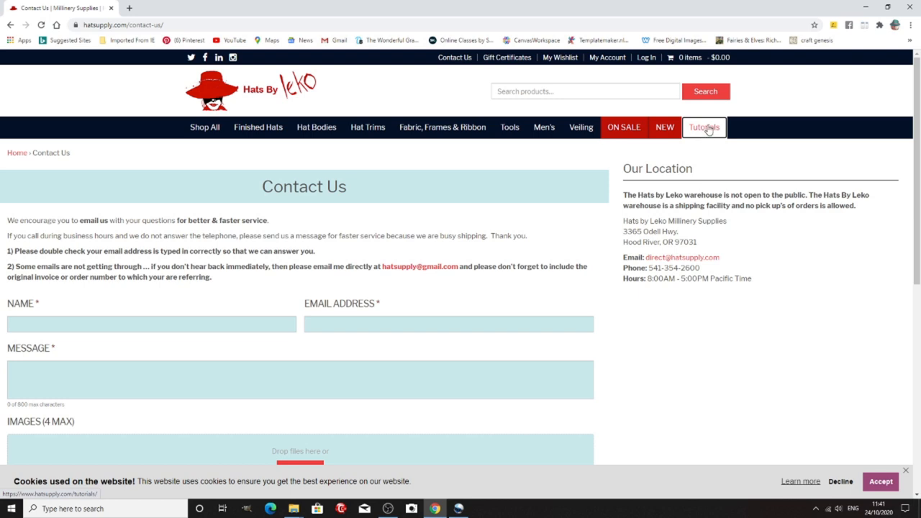
left_click(704, 128)
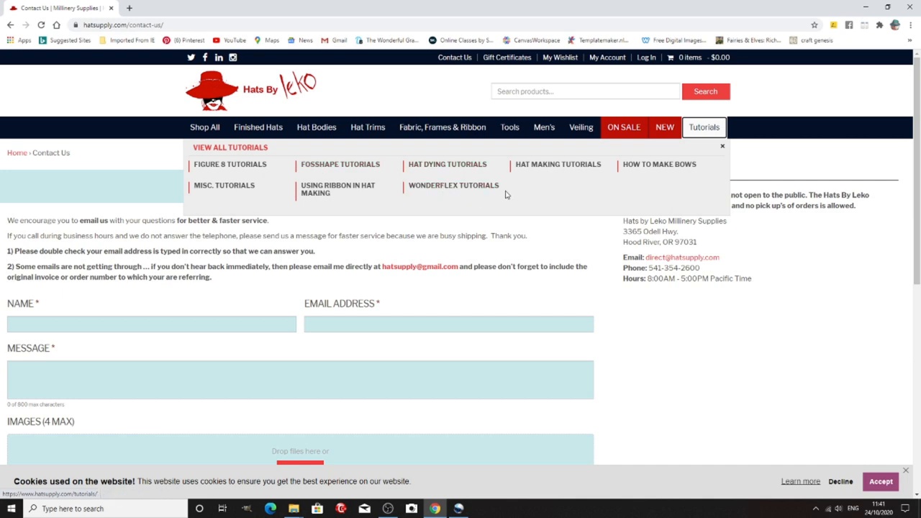
mouse_move(205, 138)
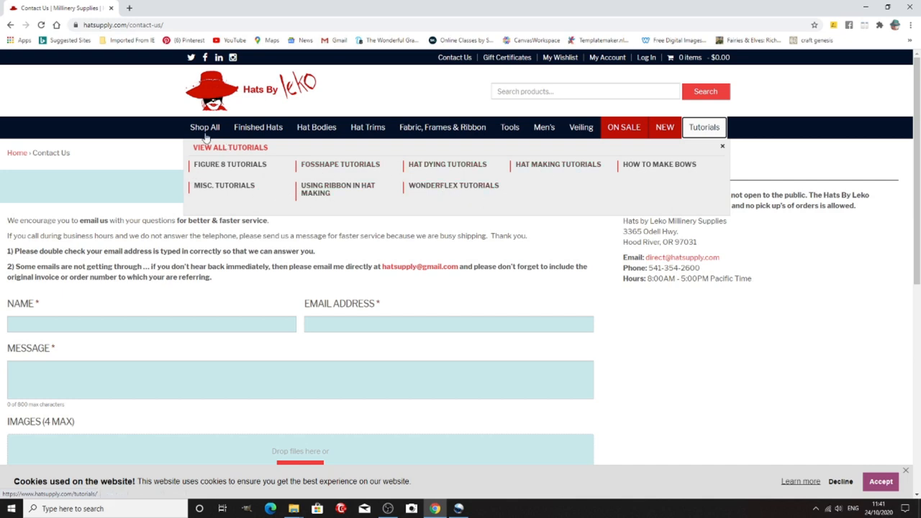
mouse_move(845, 290)
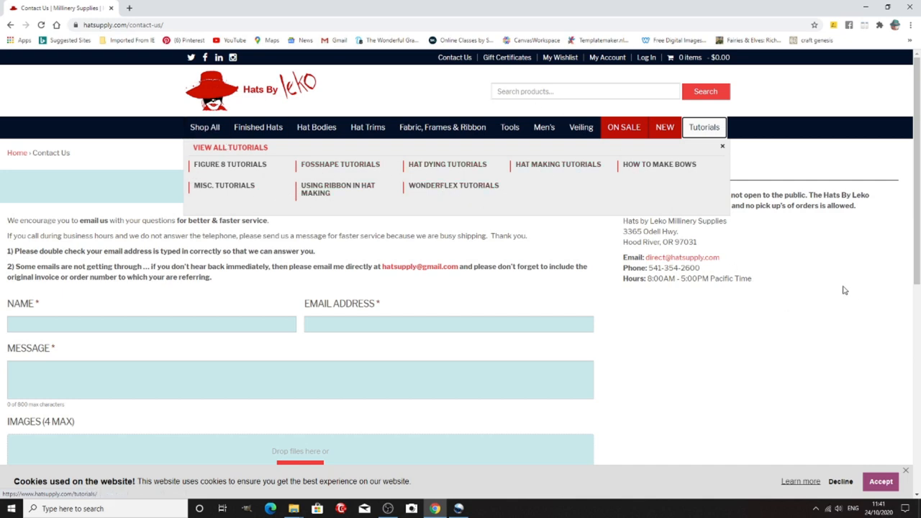
mouse_move(838, 281)
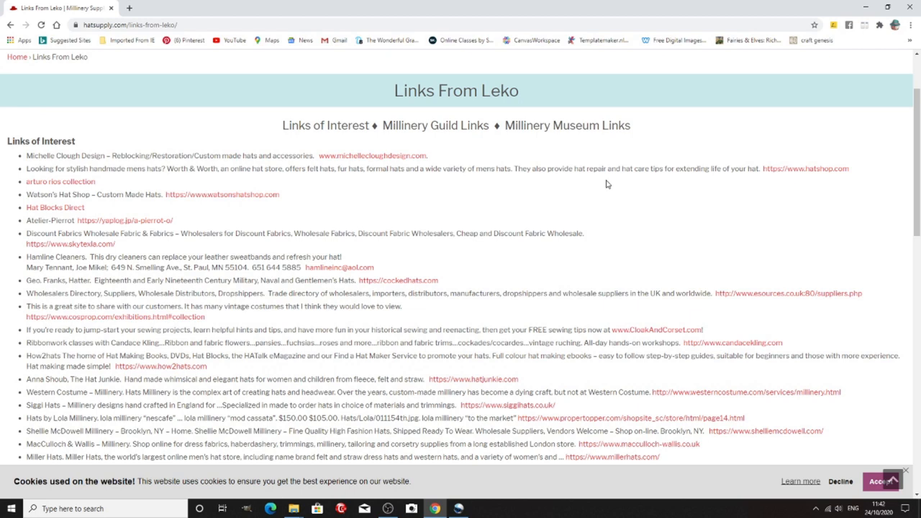
mouse_move(644, 190)
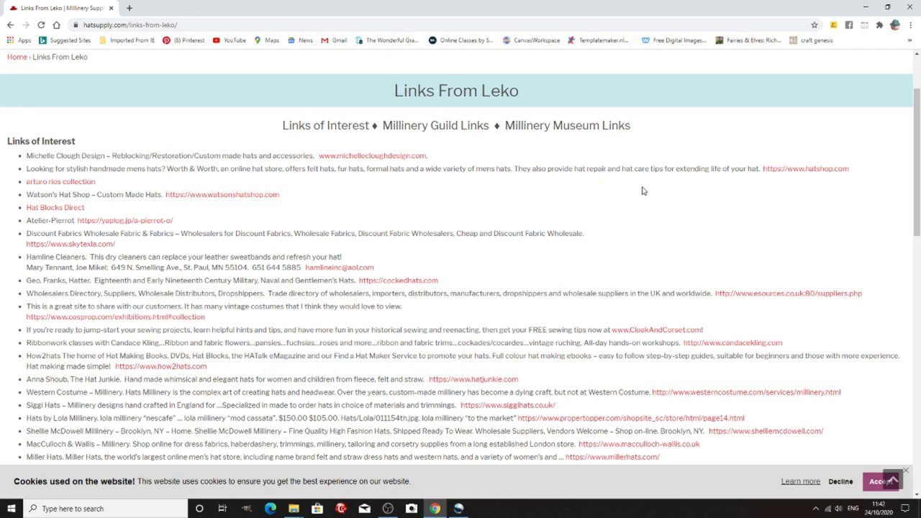
mouse_move(643, 194)
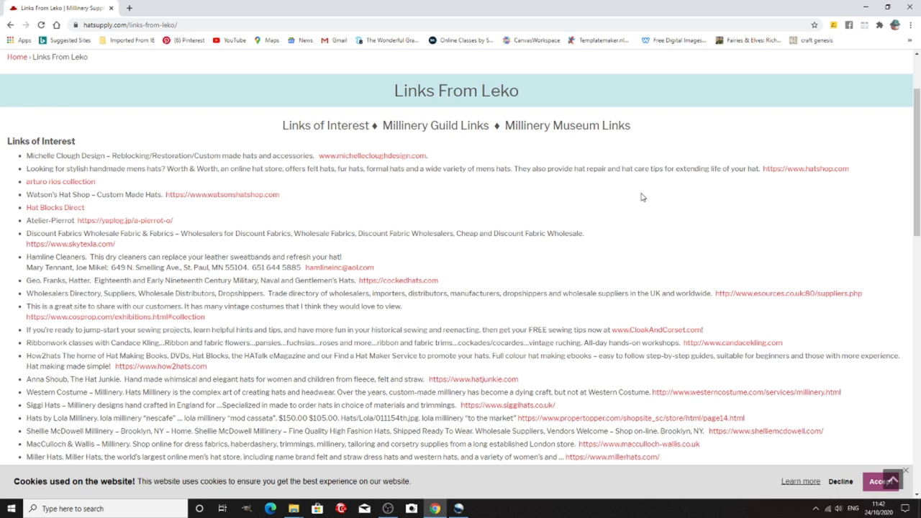
Scroll the Links From Leko page through Links of Interest to the Millinery Guild and Museum links
scroll("down", 3)
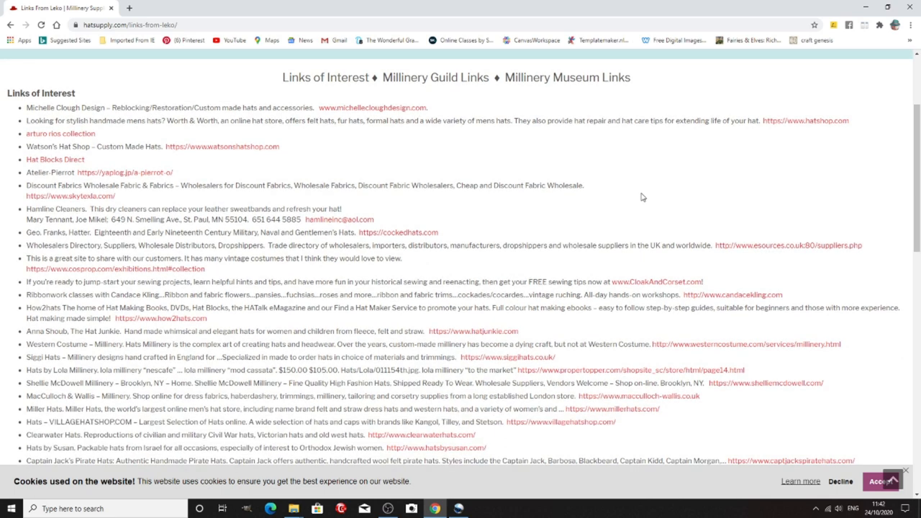
scroll("down", 3)
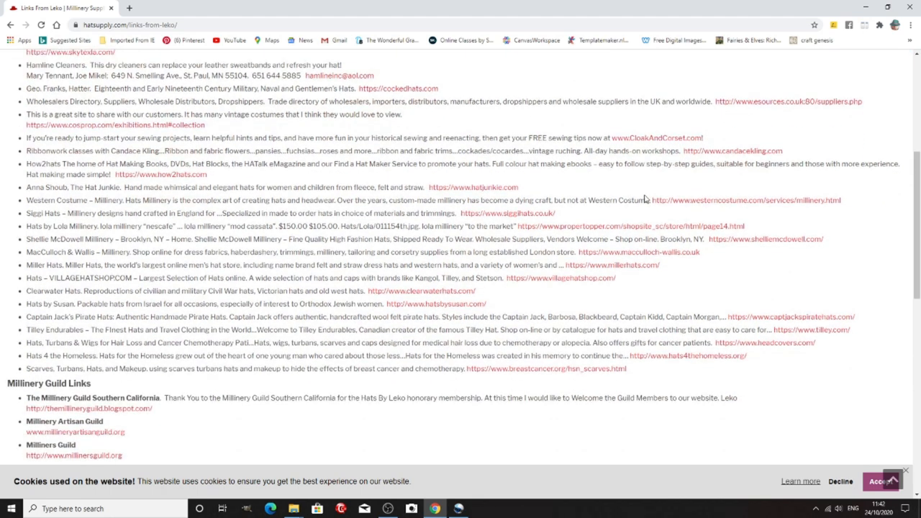
scroll("down", 3)
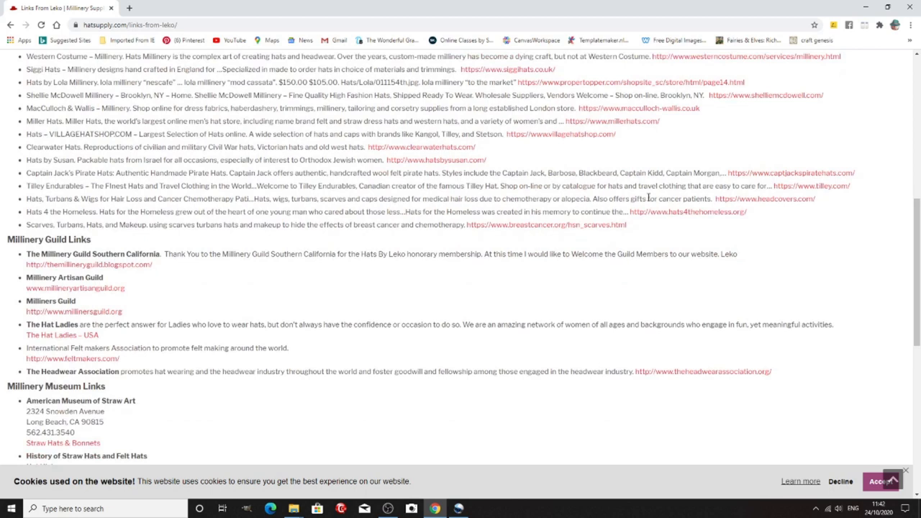
scroll("down", 3)
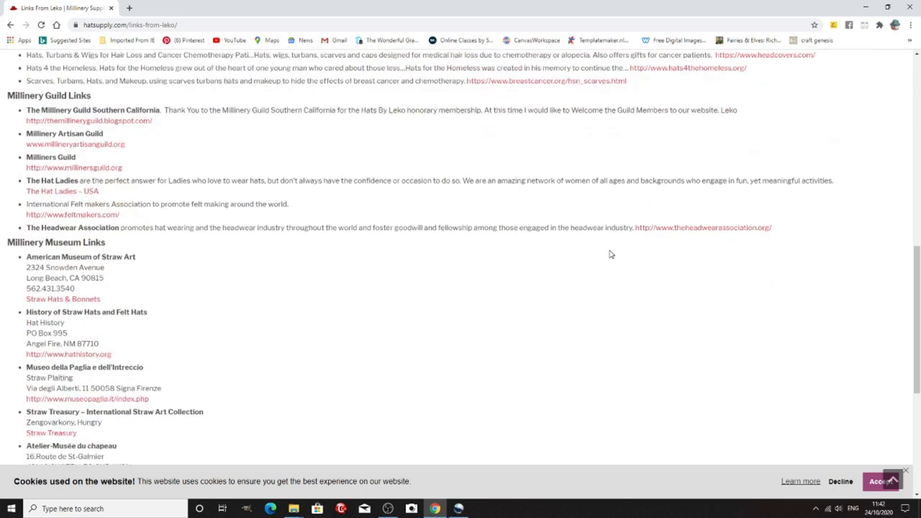
scroll("down", 3)
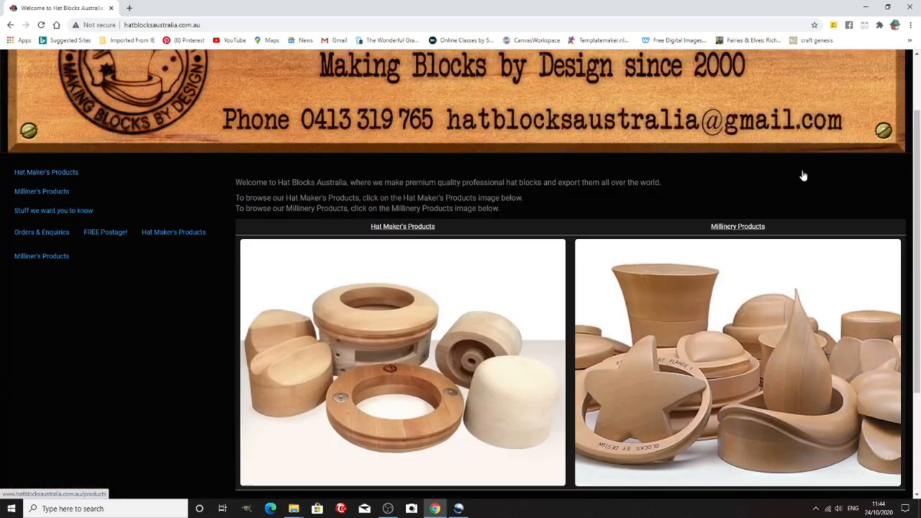
Scroll Hat Blocks Australia's homepage to view the Hat Maker's Products and Millinery Products images
scroll("up", 3)
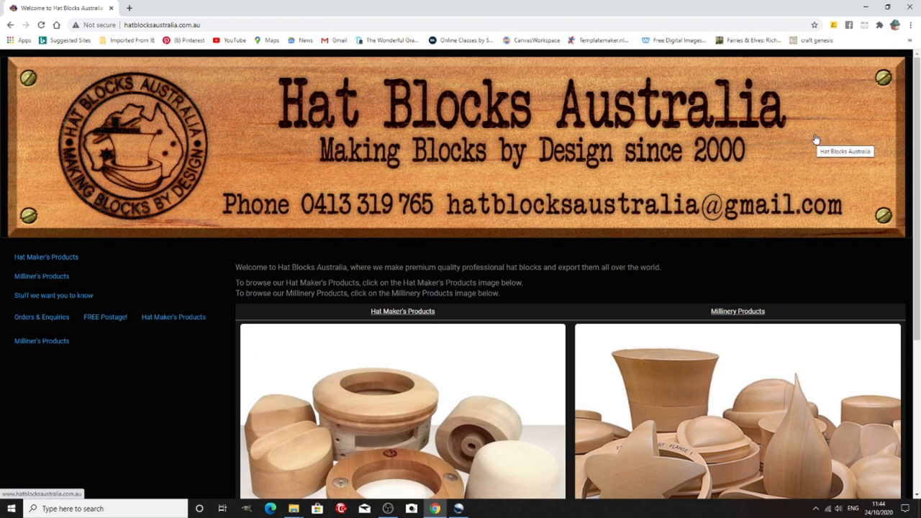
mouse_move(835, 141)
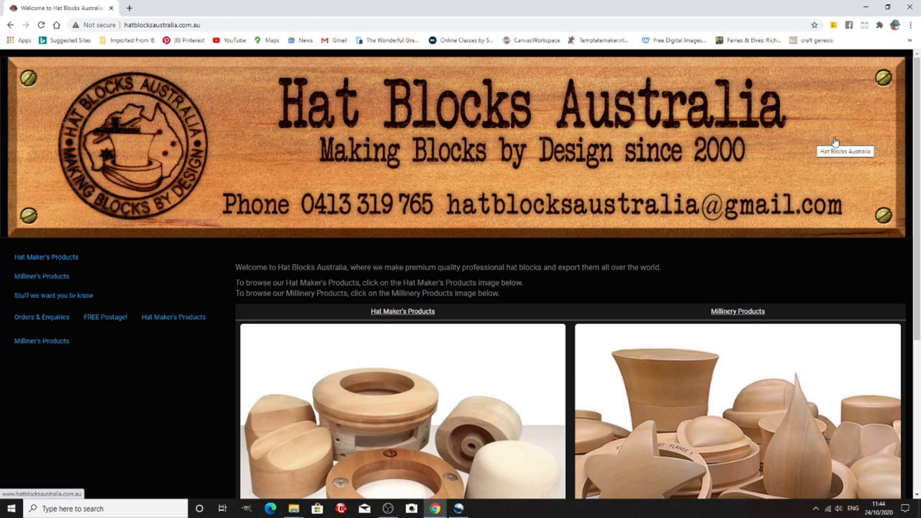
scroll("down", 3)
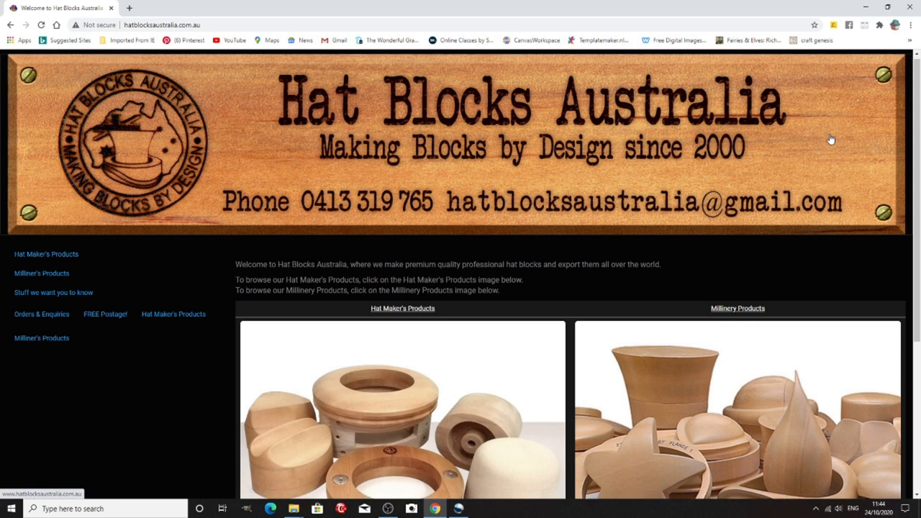
scroll("down", 3)
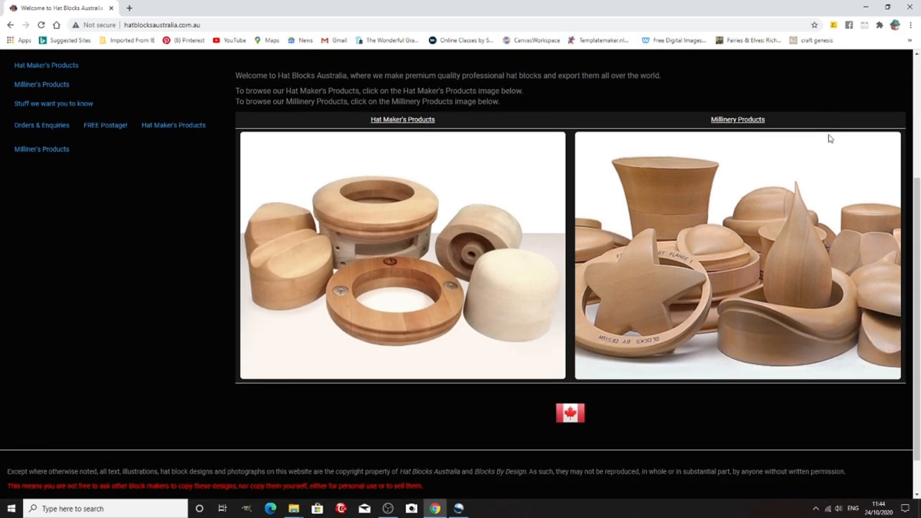
scroll("up", 3)
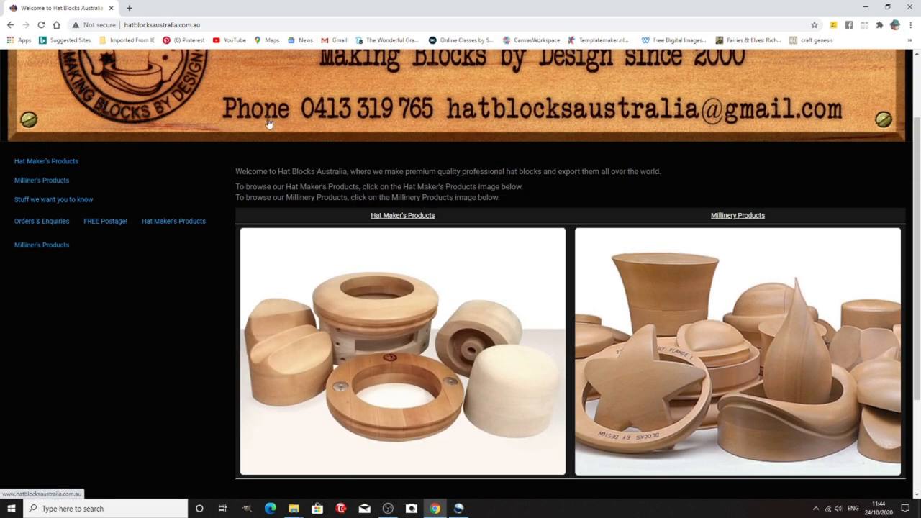
mouse_move(766, 269)
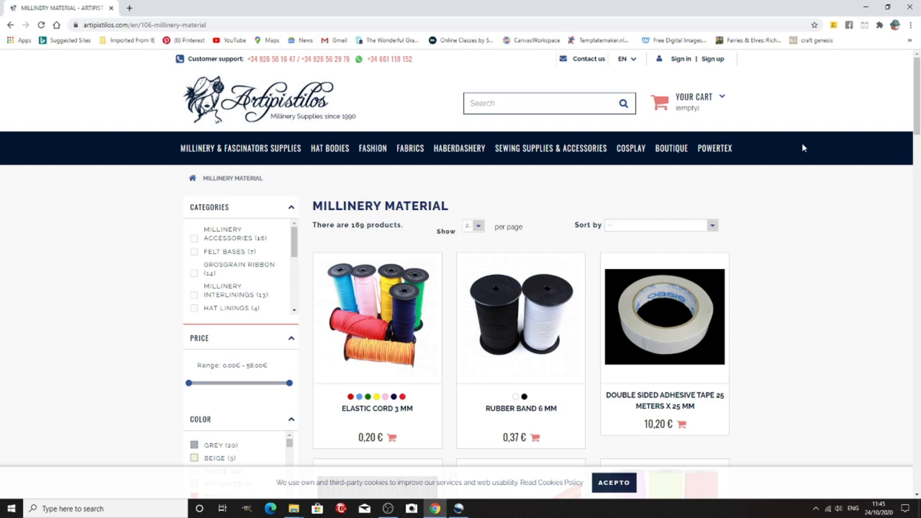
mouse_move(812, 162)
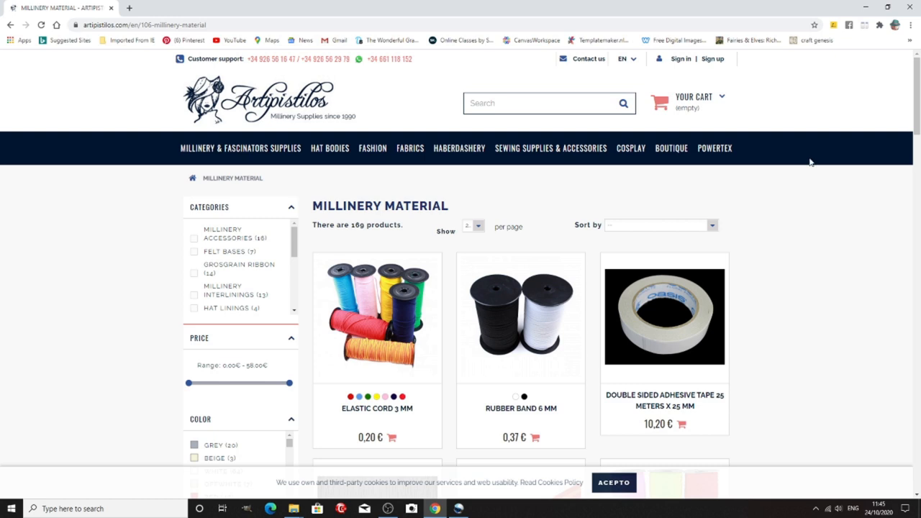
Scroll Artipistilos' millinery material list and open the Wool and Fur Caps category
scroll("down", 3)
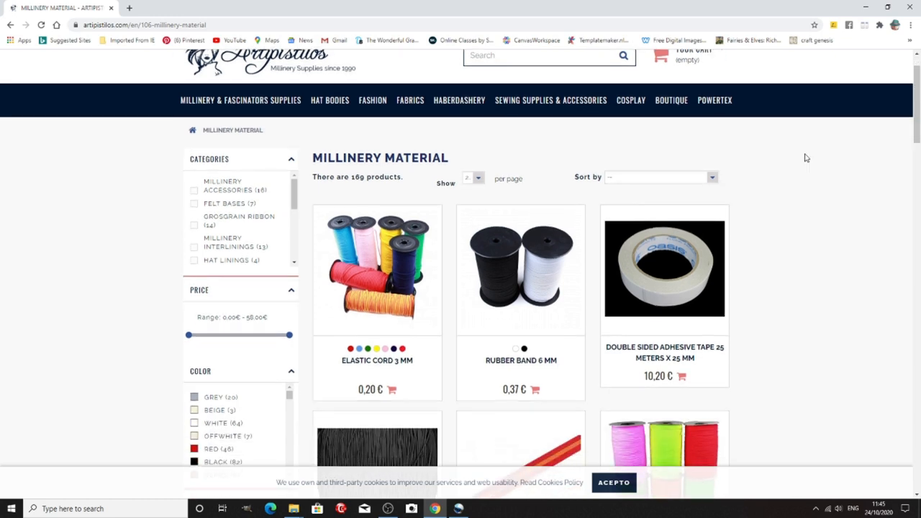
scroll("down", 3)
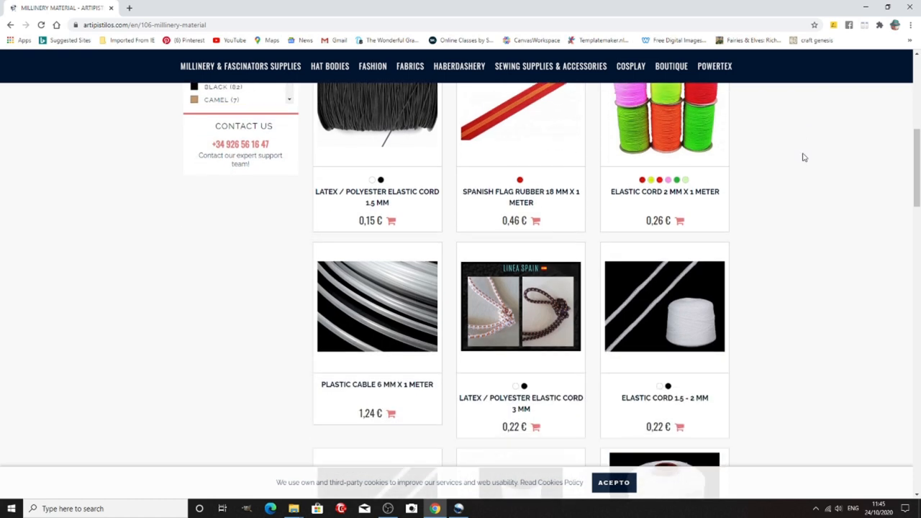
scroll("down", 3)
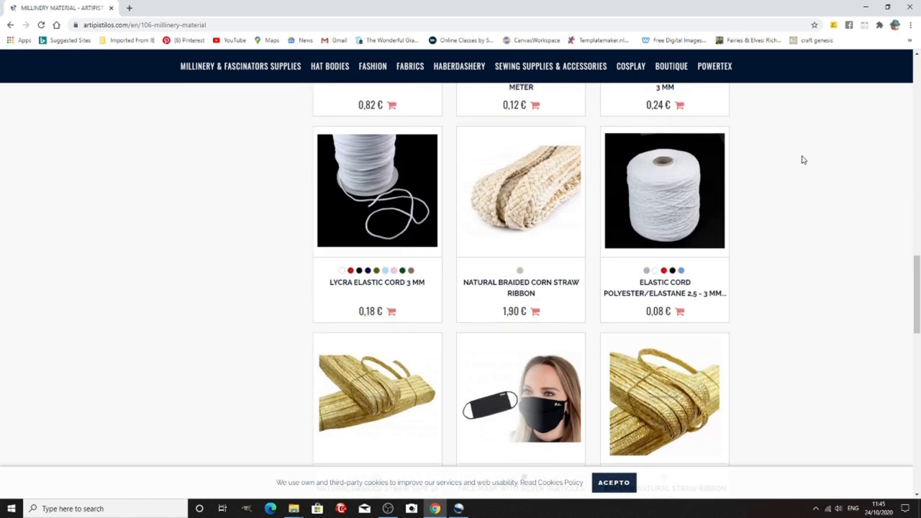
scroll("down", 3)
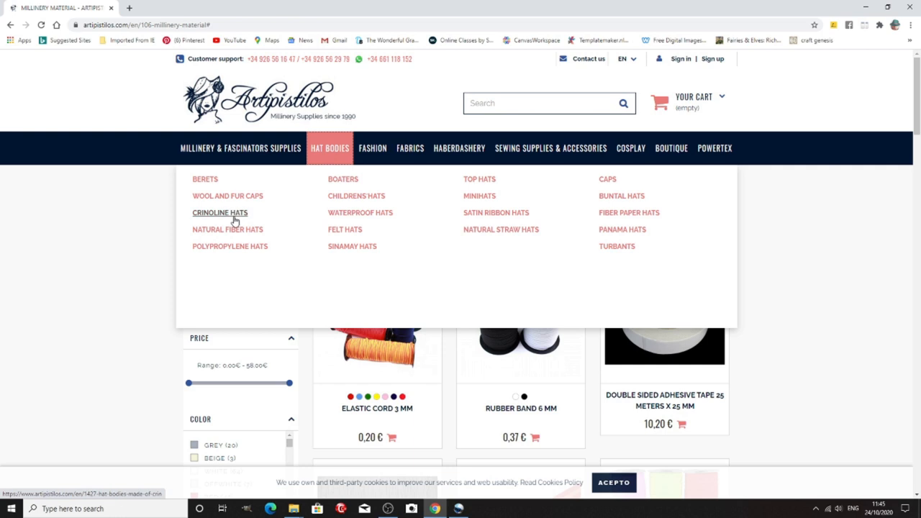
mouse_move(227, 196)
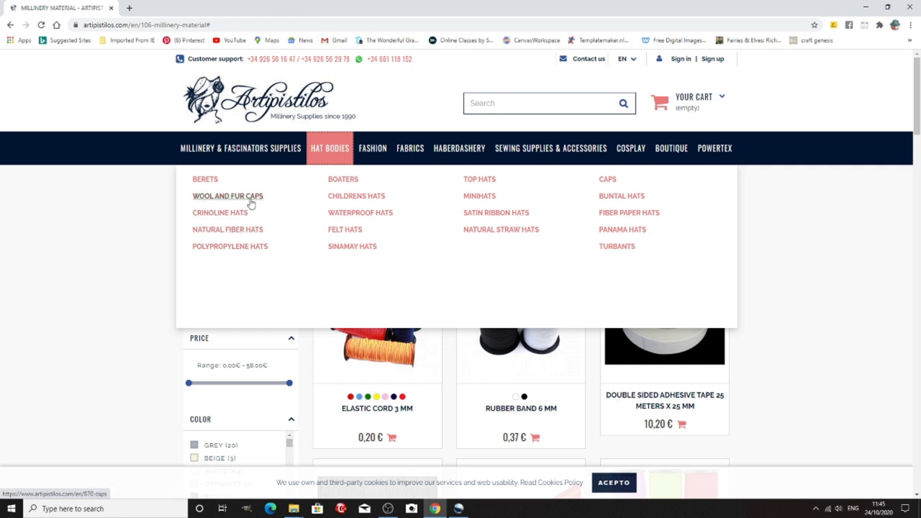
left_click(227, 196)
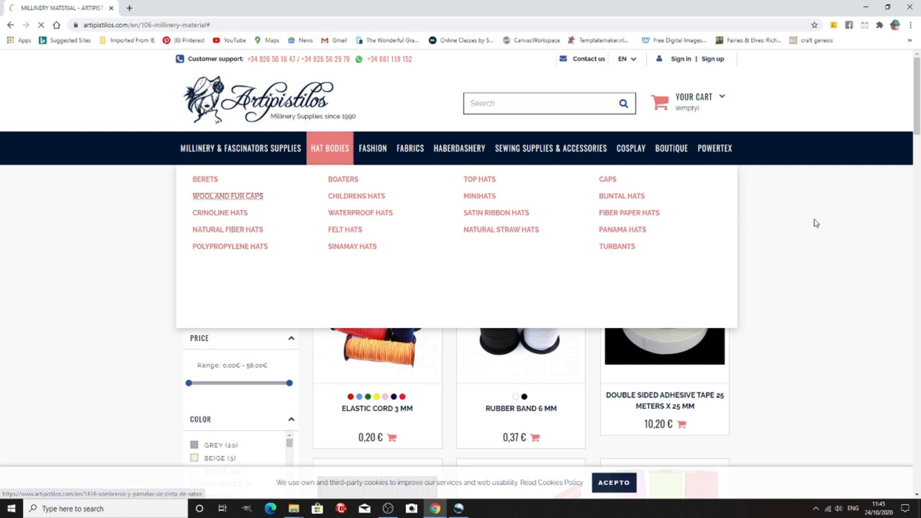
Open the Fabrics > Felt category and browse its 10 felt products and prices
left_click(608, 180)
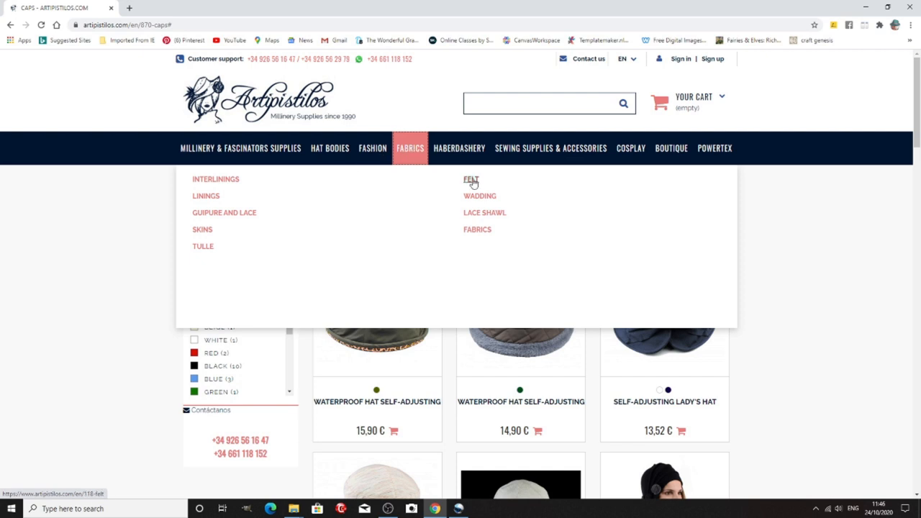
left_click(470, 179)
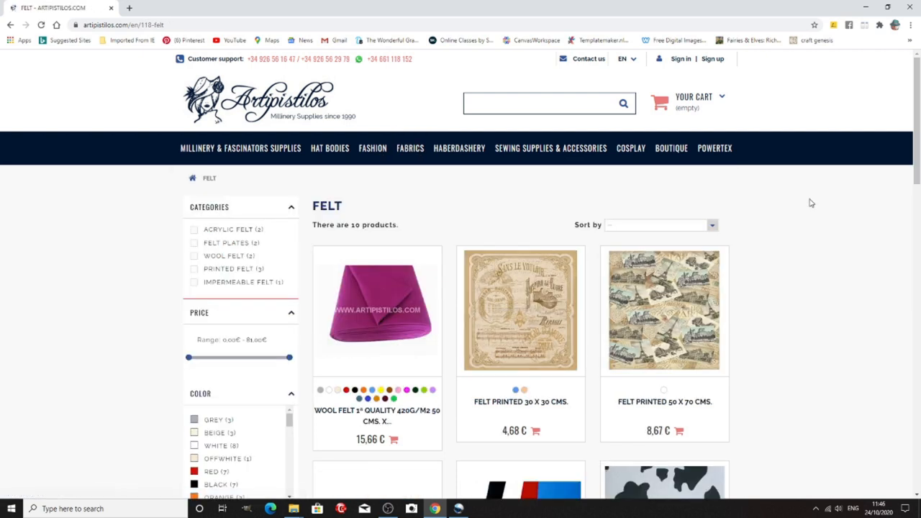
scroll("down", 3)
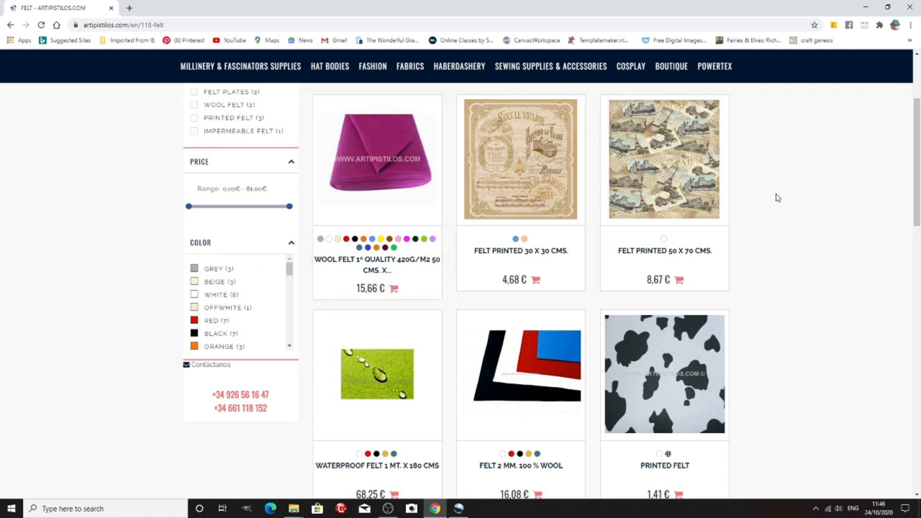
scroll("down", 3)
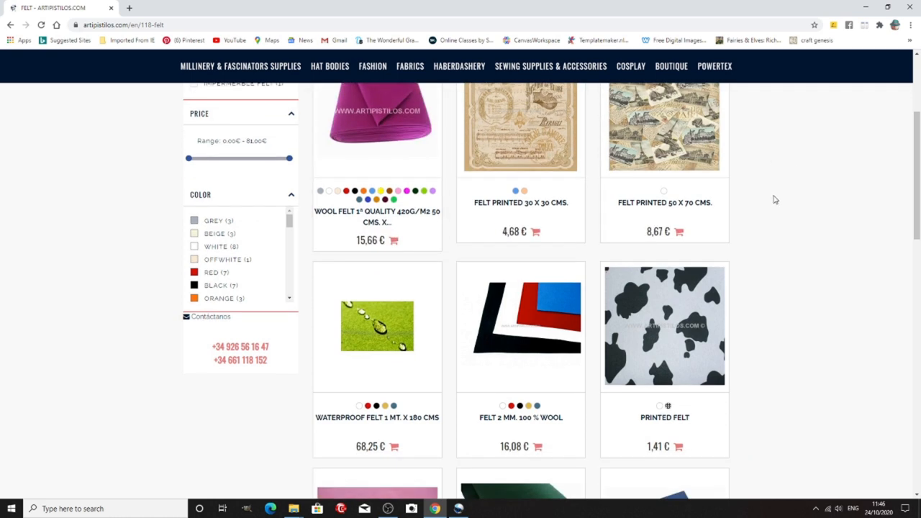
scroll("down", 3)
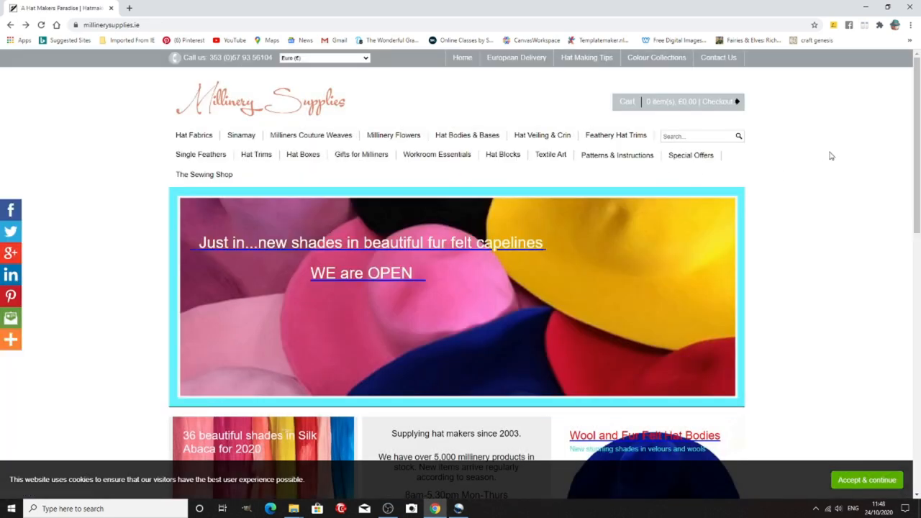
mouse_move(784, 154)
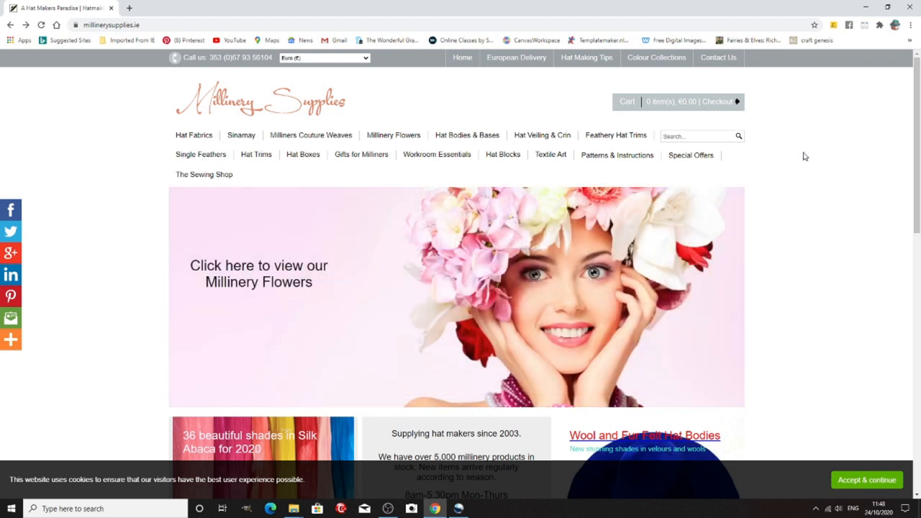
mouse_move(782, 164)
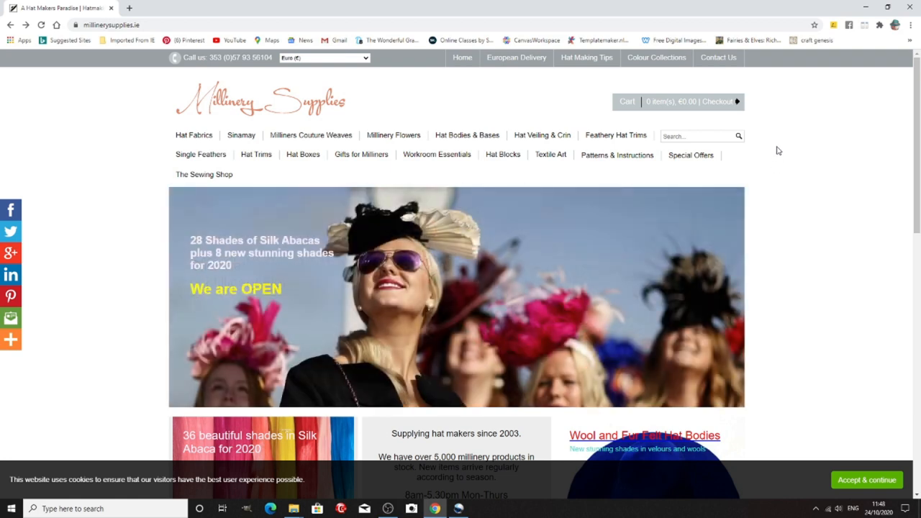
Scroll the millinerysupplies.ie home page past its banners, product tiles and testimonials
scroll("down", 3)
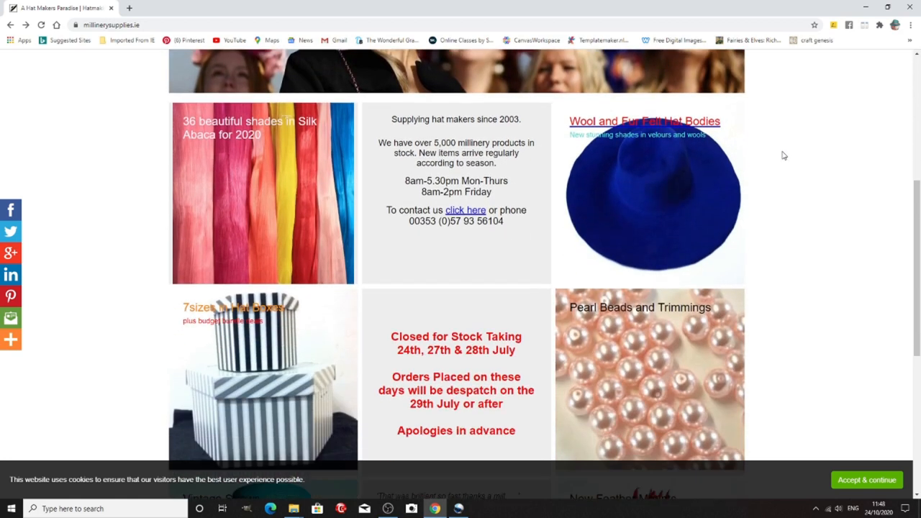
scroll("down", 3)
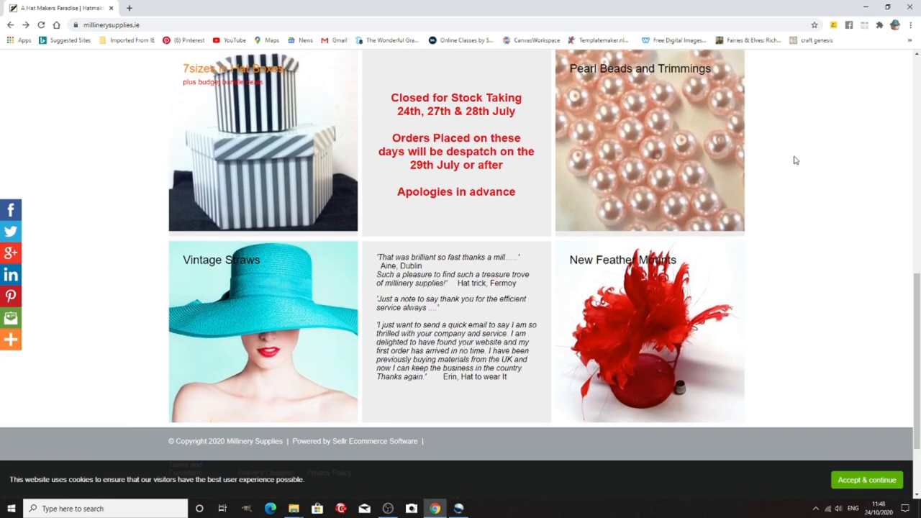
scroll("up", 3)
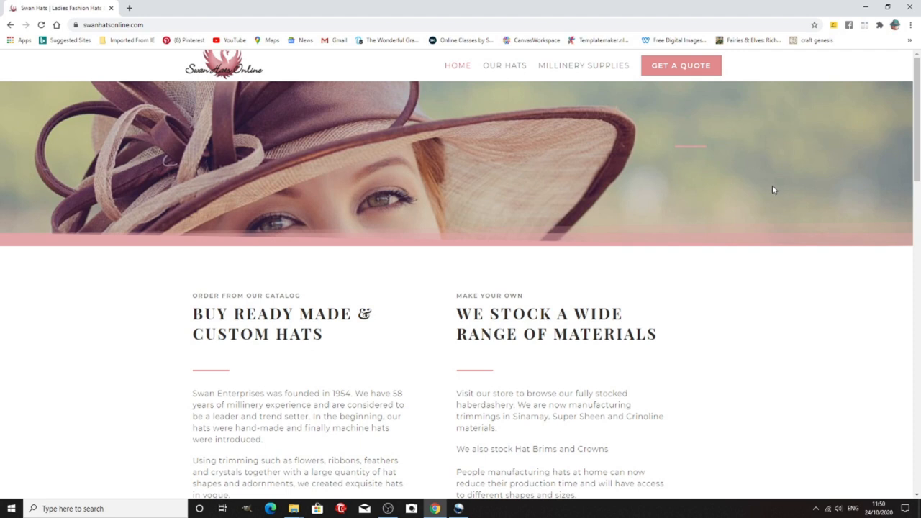
mouse_move(773, 192)
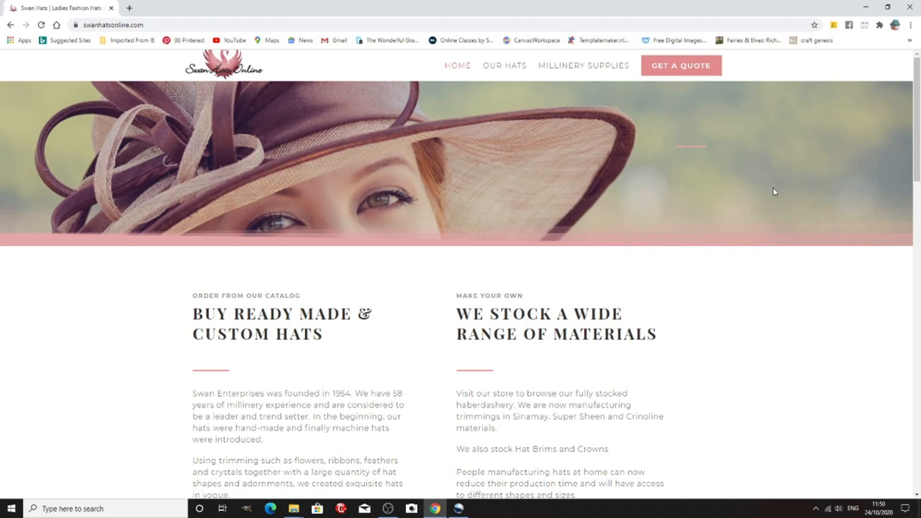
mouse_move(602, 85)
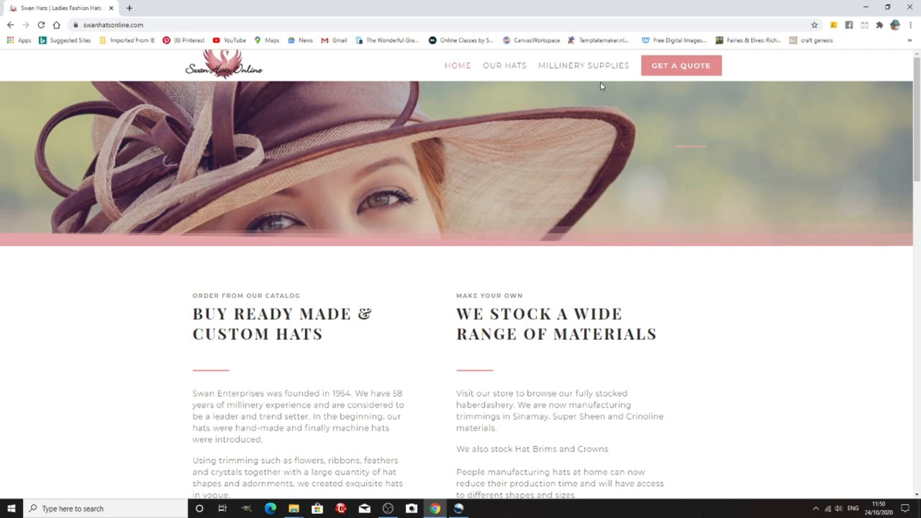
Open Swan Hats Online's Millinery Supplies page and browse its sinamay, binding and material descriptions
scroll("down", 3)
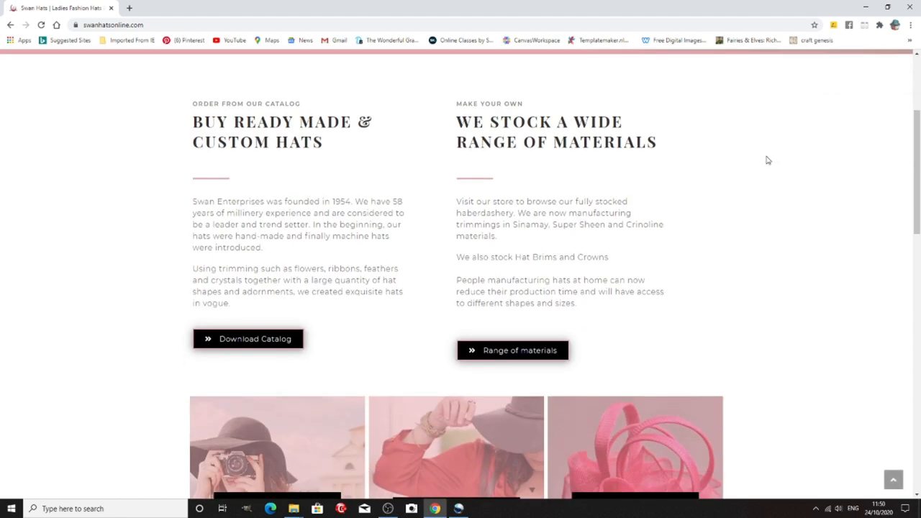
mouse_move(756, 269)
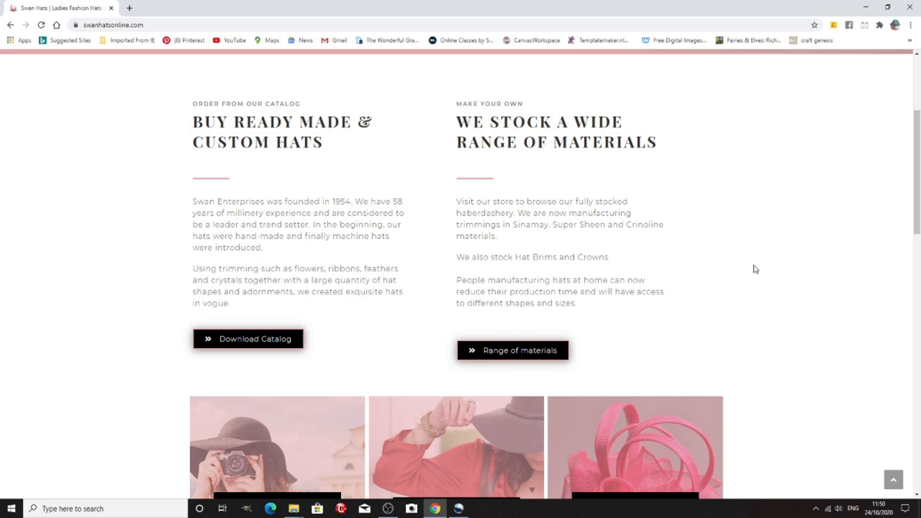
scroll("down", 3)
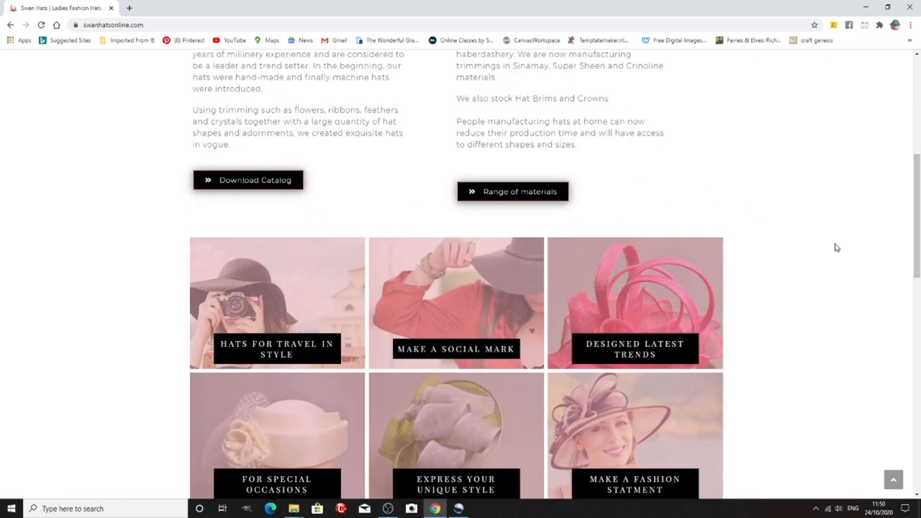
left_click(512, 191)
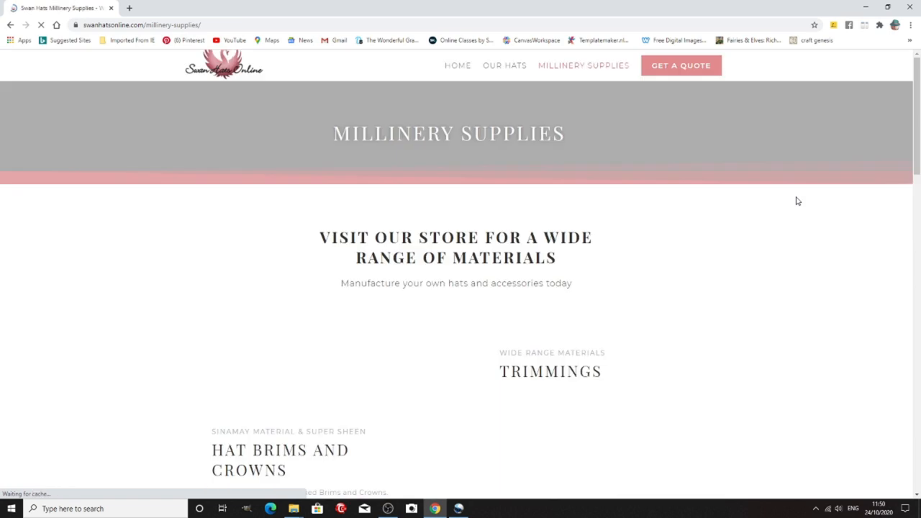
scroll("down", 3)
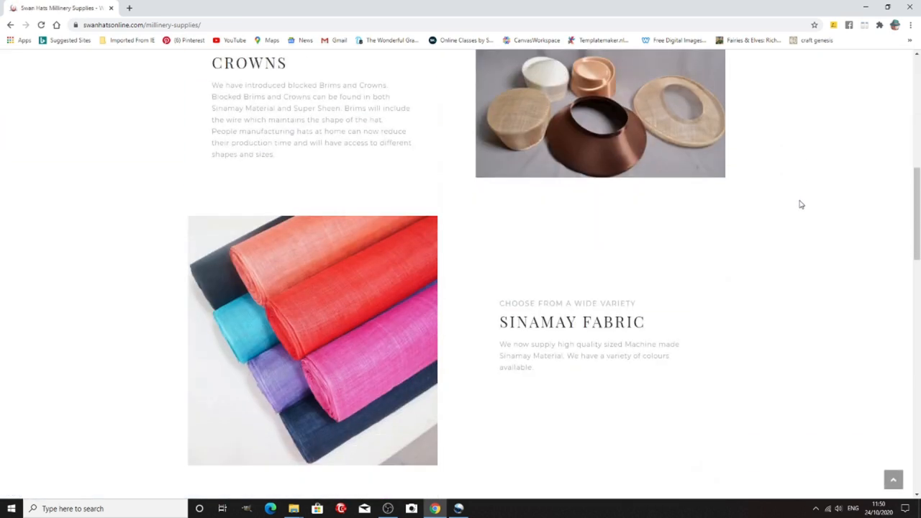
scroll("down", 3)
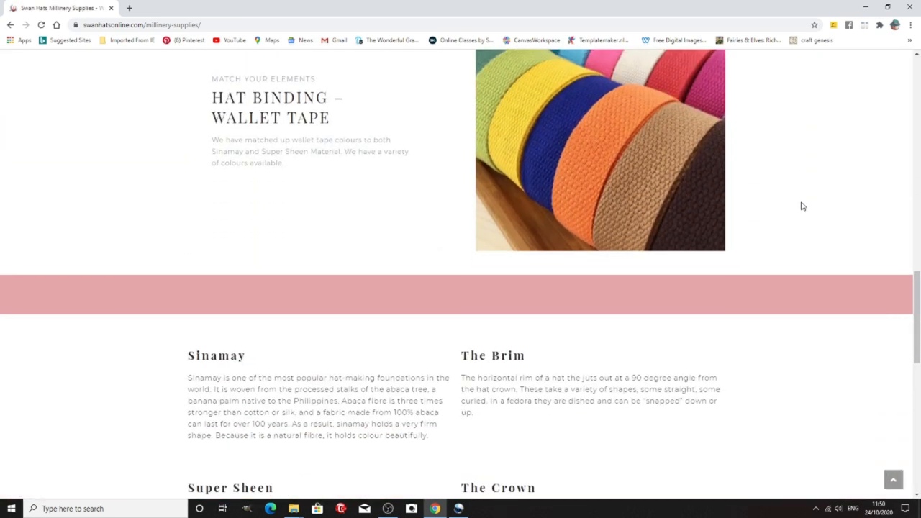
scroll("down", 3)
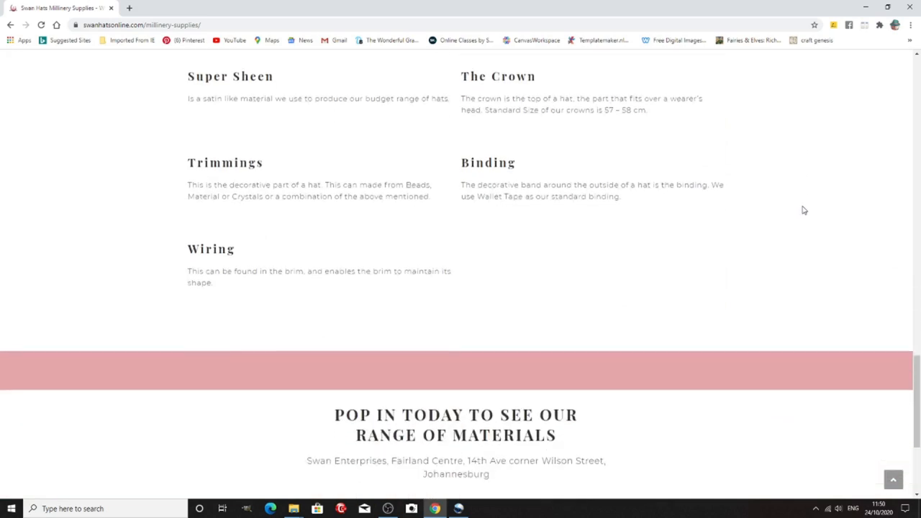
scroll("down", 3)
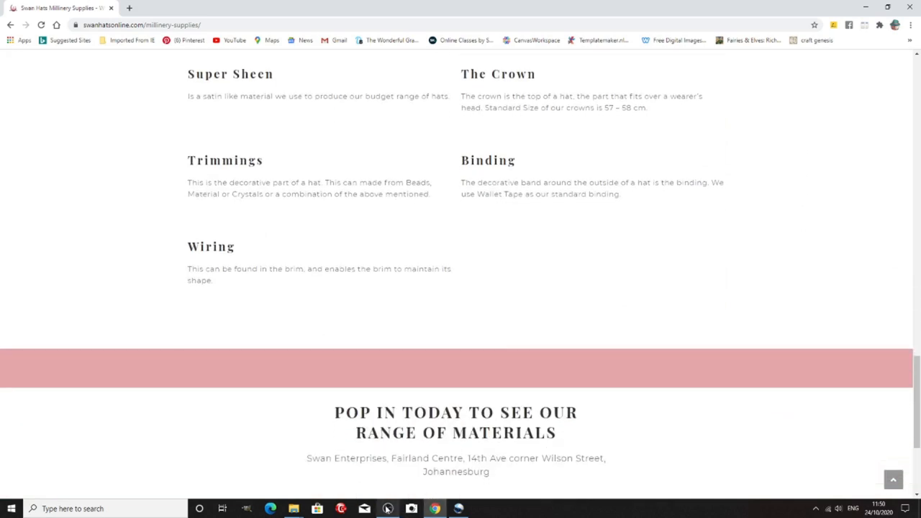